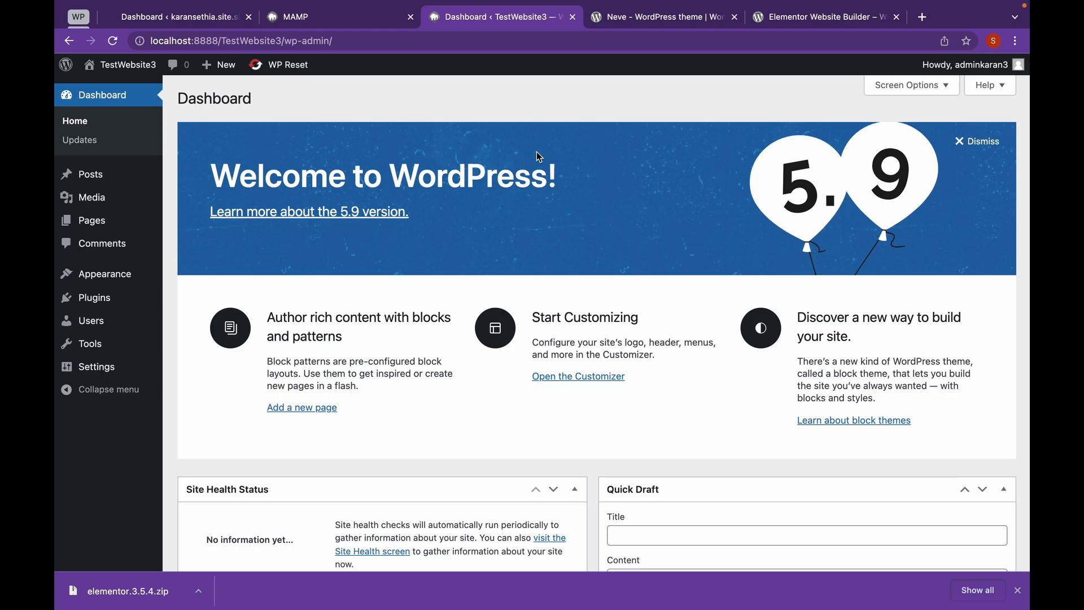
Step: Visit the site's front end, then download the Neve theme zip from WordPress.org
click(130, 64)
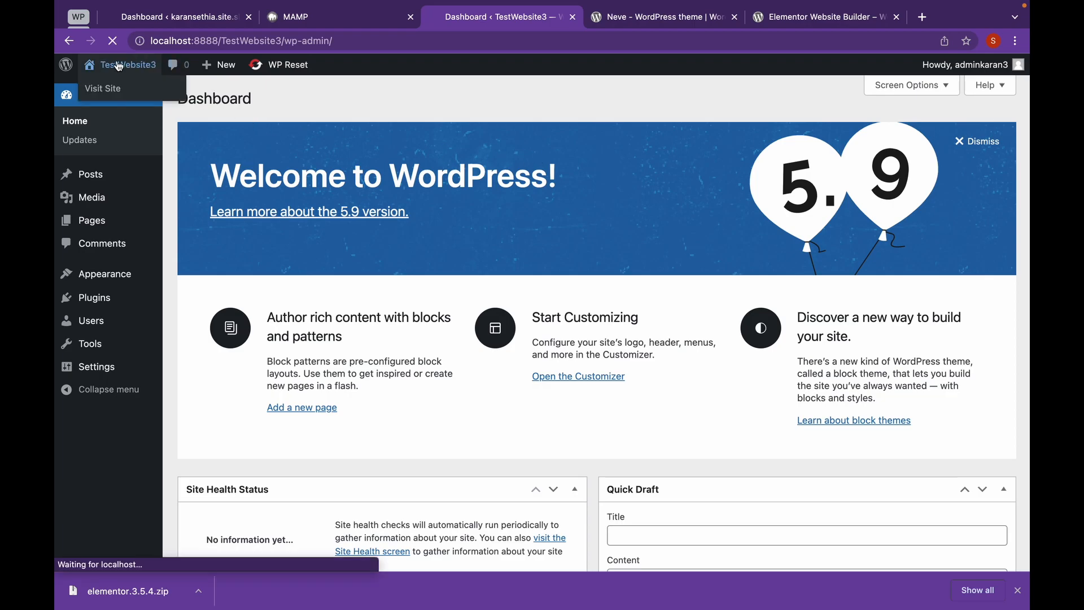
click(102, 88)
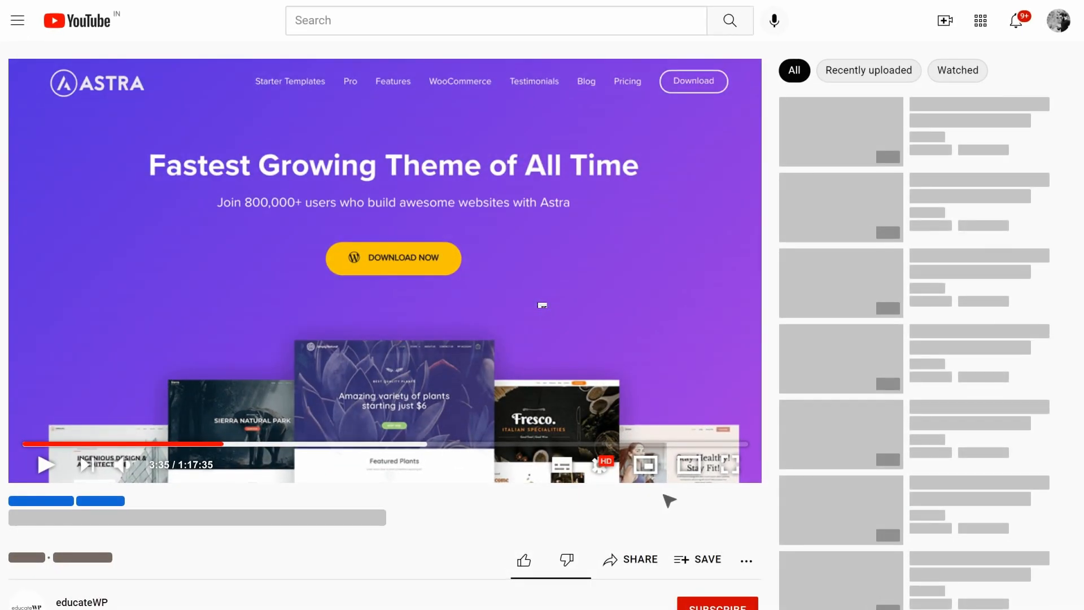
scroll(down, 3)
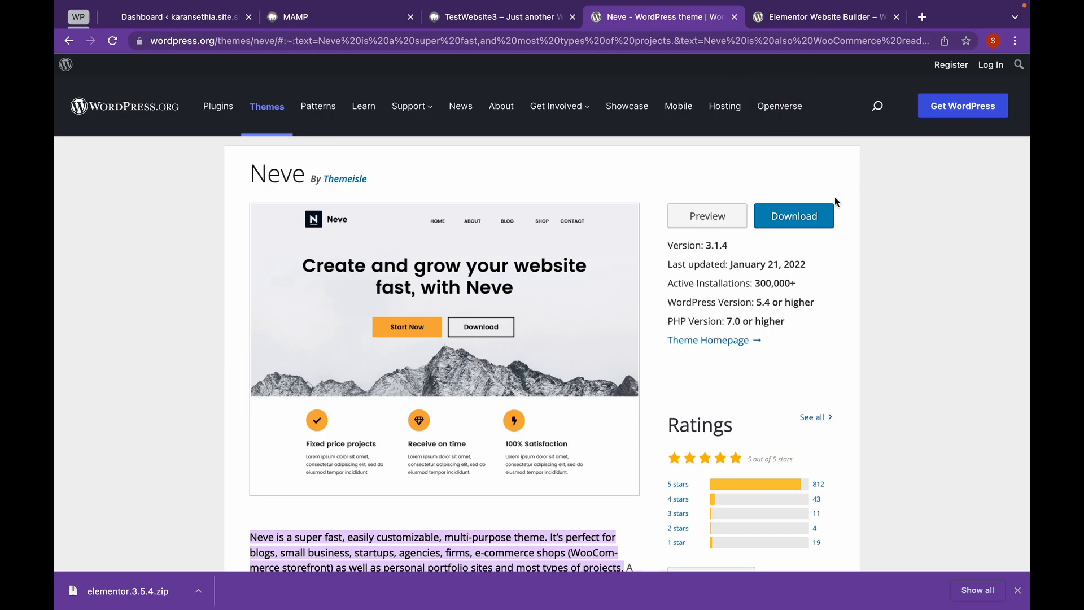
click(793, 216)
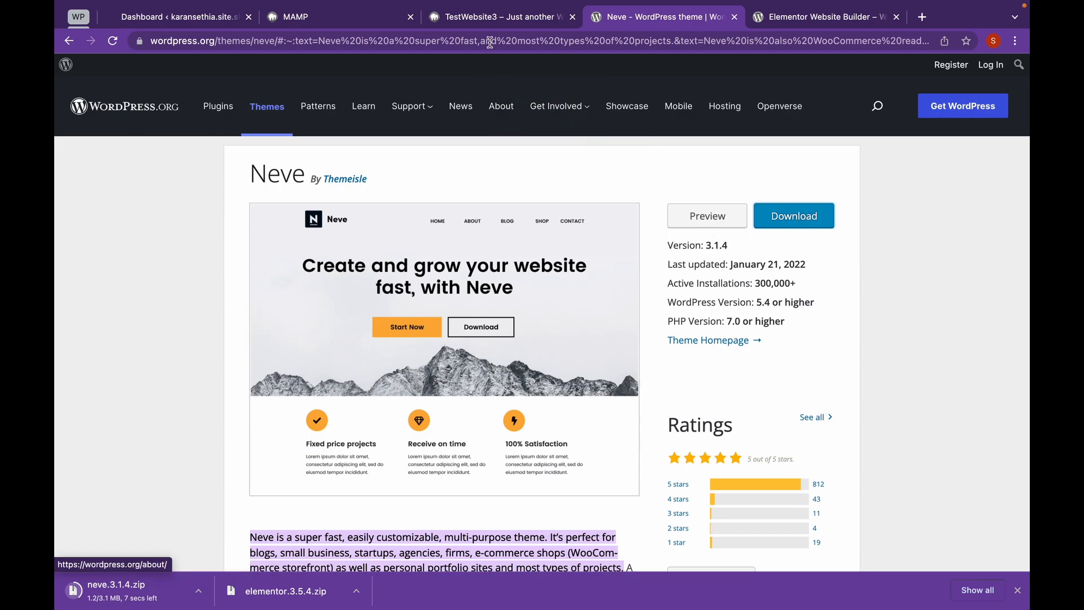
Step: Select neve.3.1.4.zip in the Appearance > Themes > Add New upload form
click(498, 16)
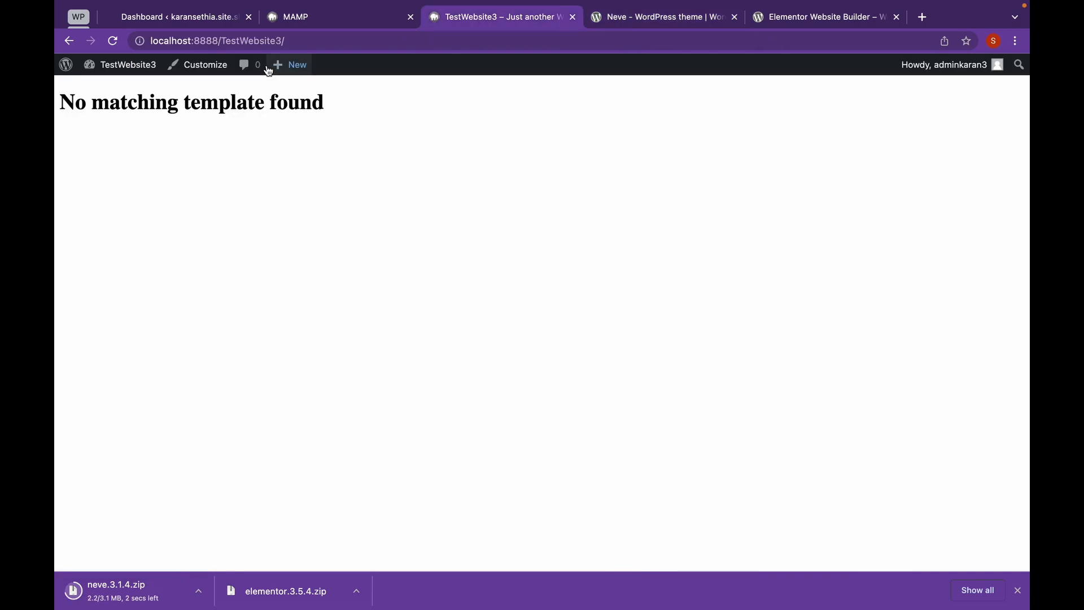
click(128, 64)
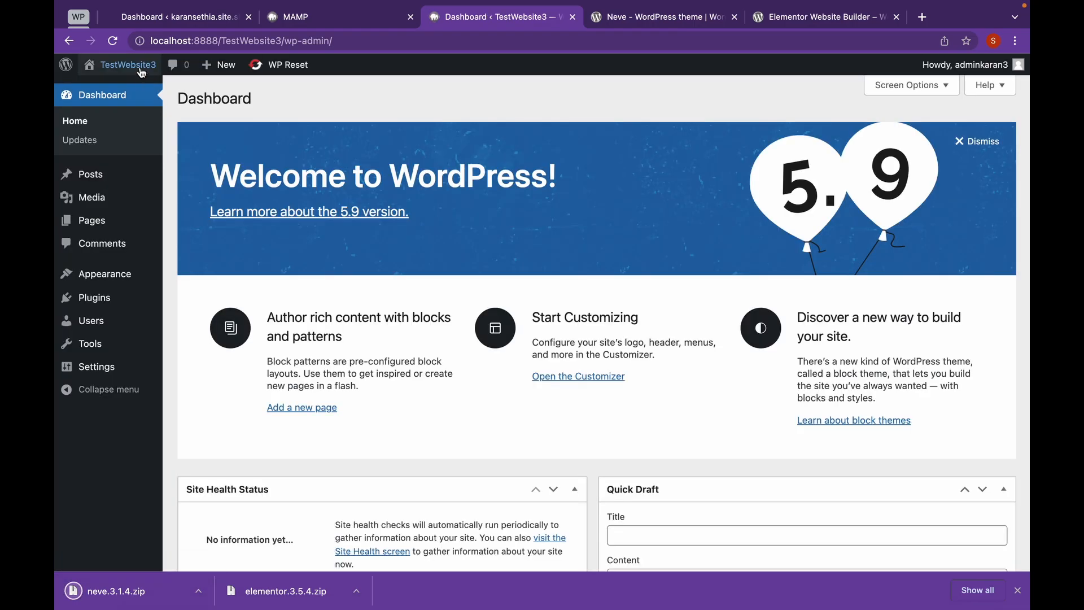
mouse_move(104, 274)
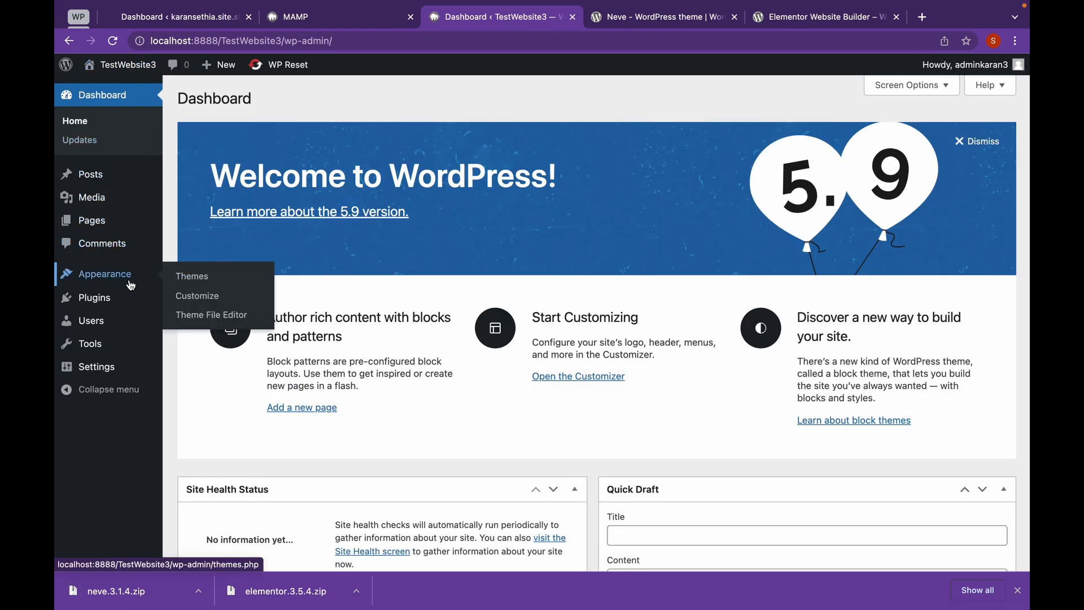
click(191, 277)
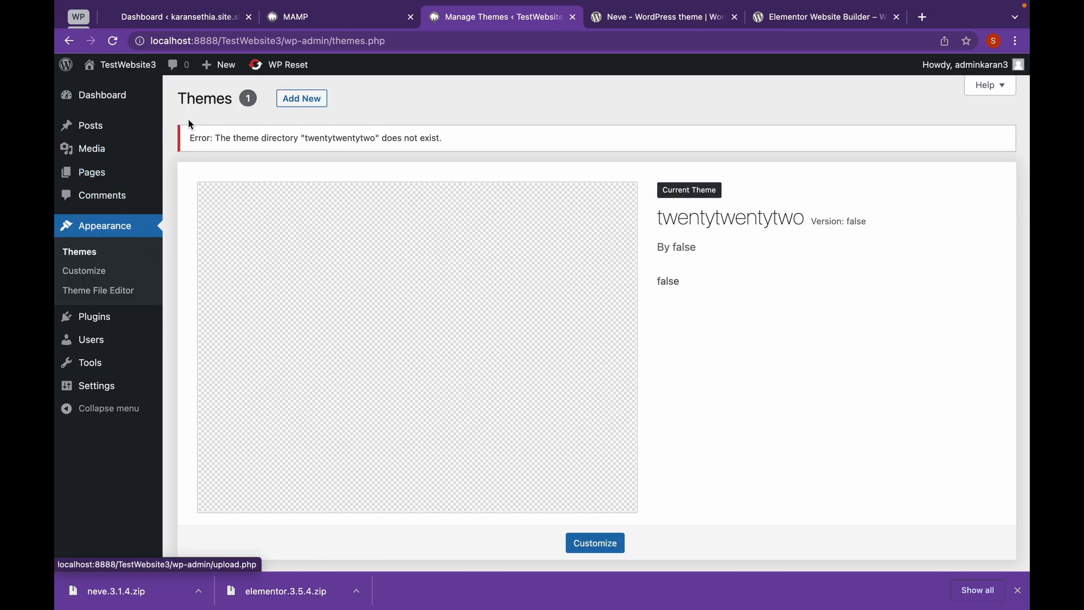
click(301, 98)
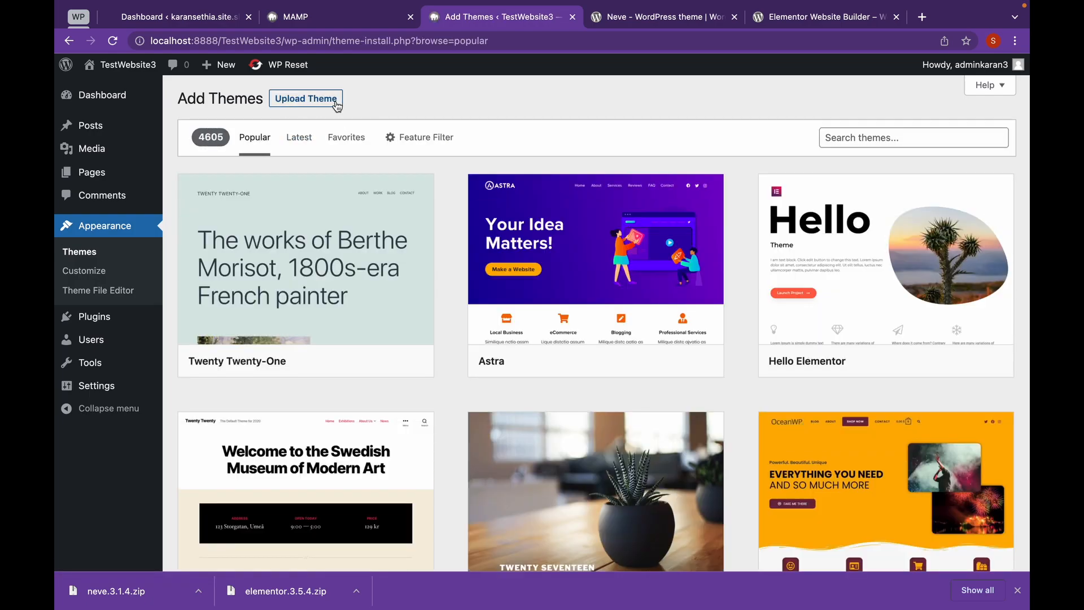
click(306, 98)
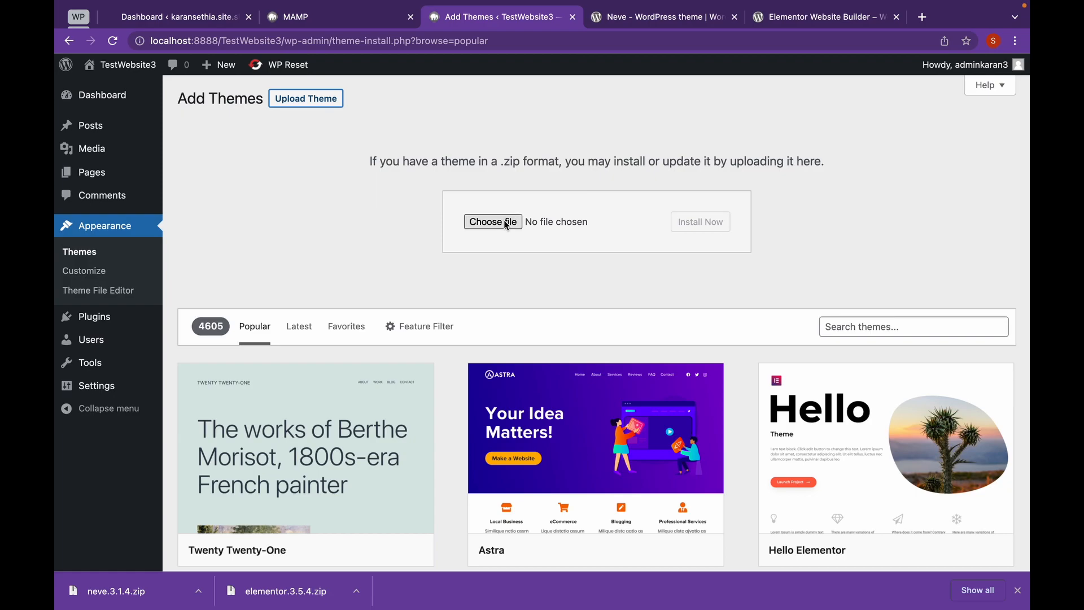
click(493, 221)
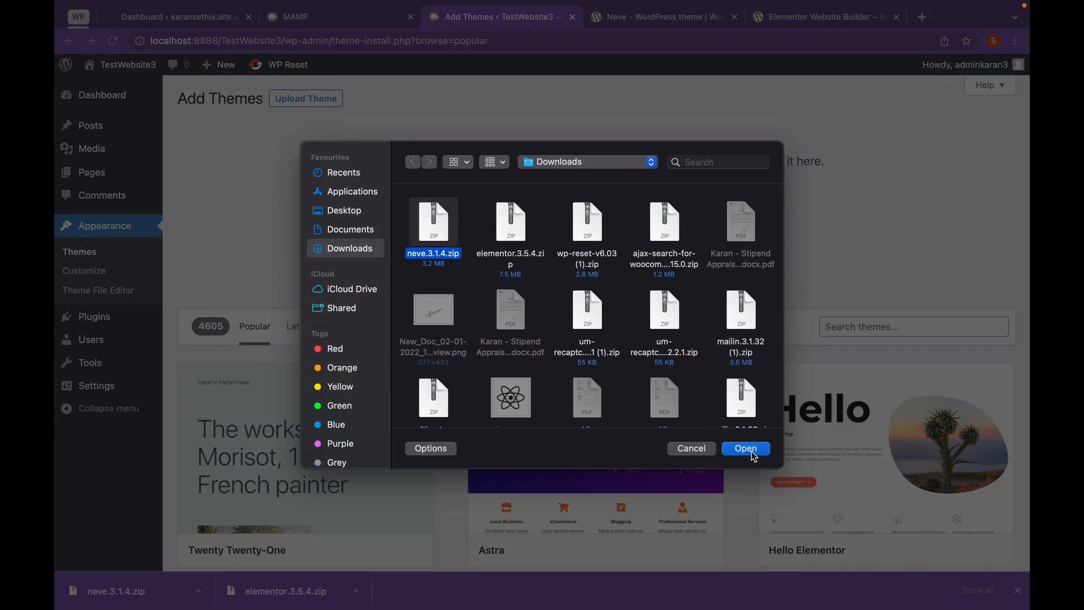
click(746, 448)
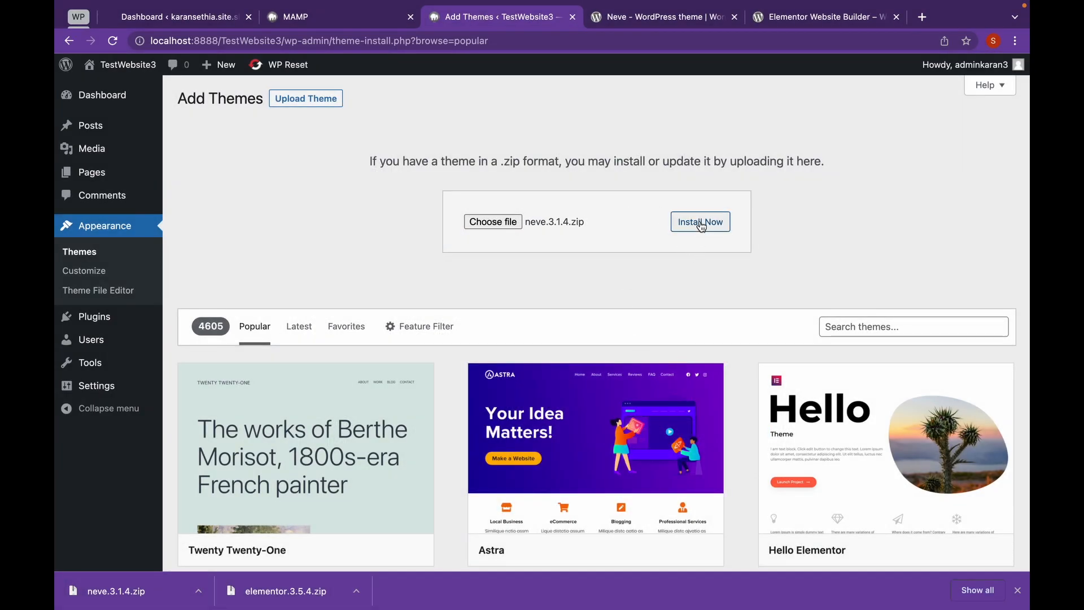
Step: Install Neve 3.1.4 from the chosen zip and wait for the success message
click(700, 222)
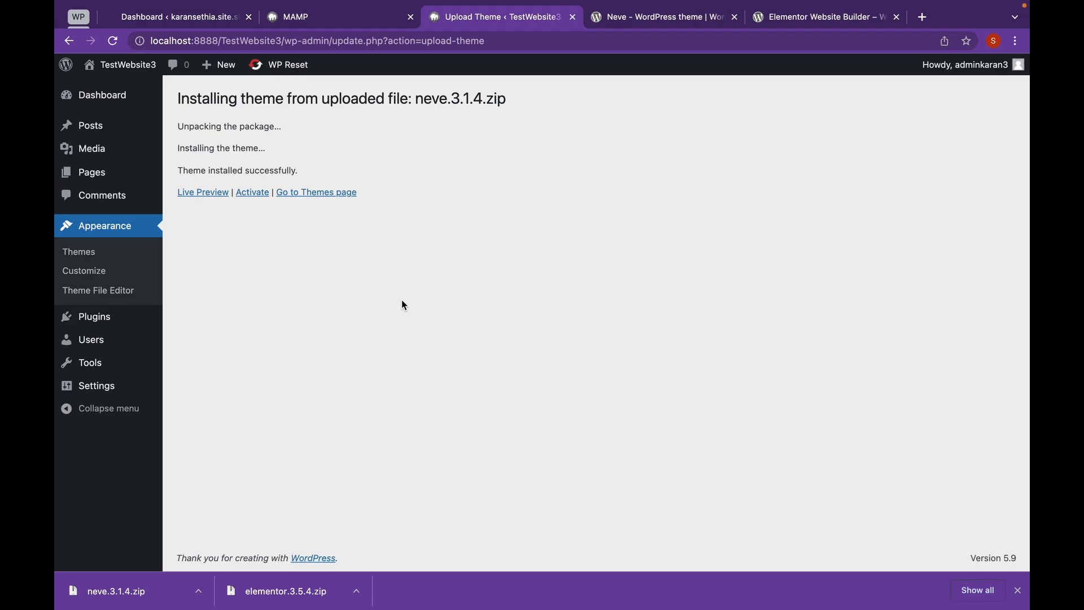
Step: Activate Neve 3.1.4 and view the Starter Sites tab in Neve Options
click(251, 192)
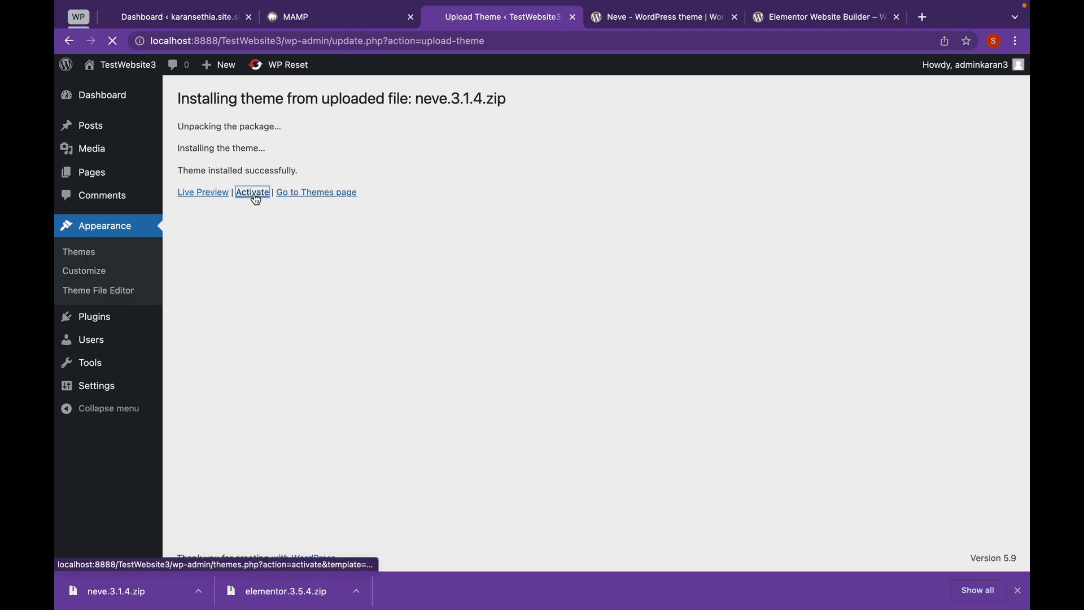
click(251, 192)
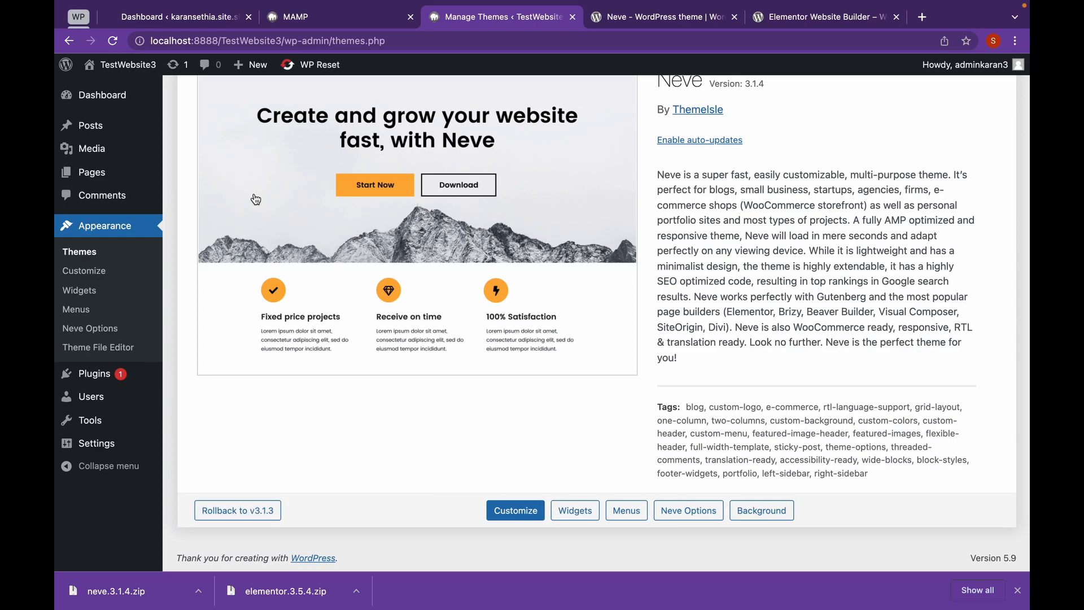
mouse_move(89, 327)
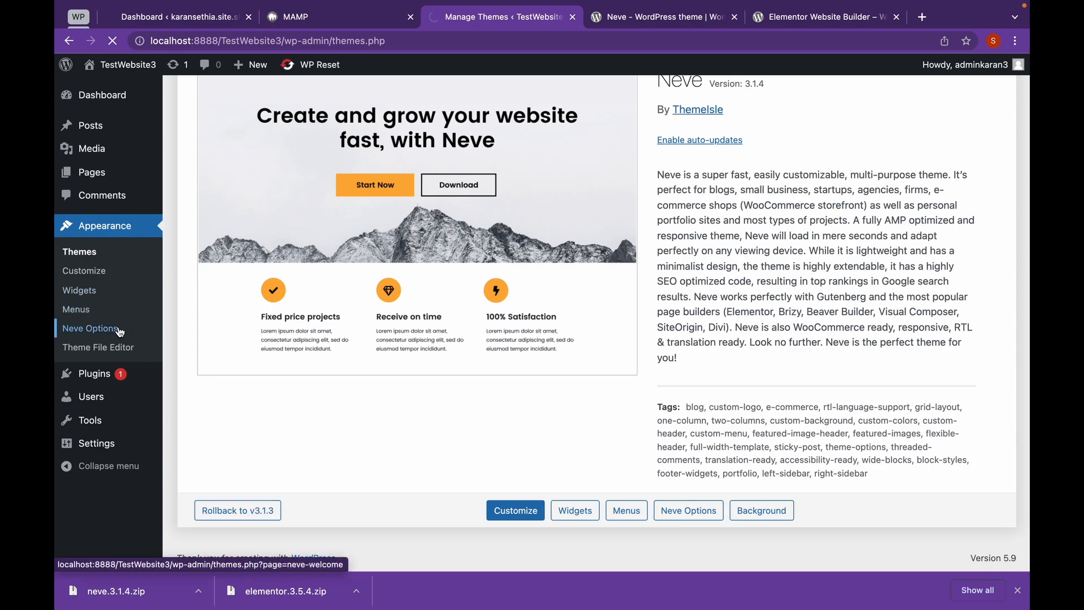
click(91, 329)
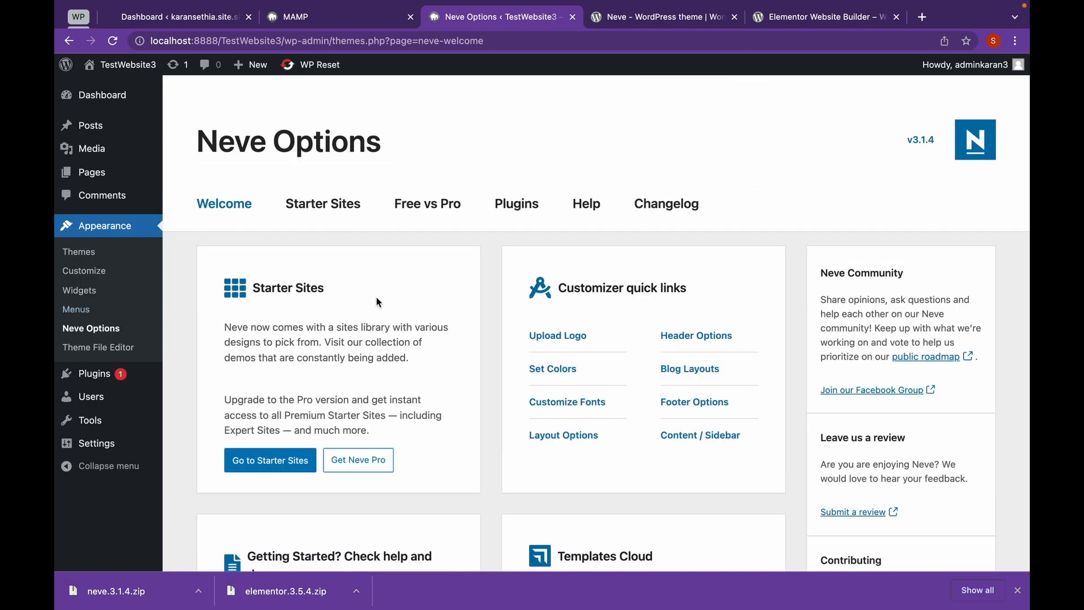
scroll(down, 3)
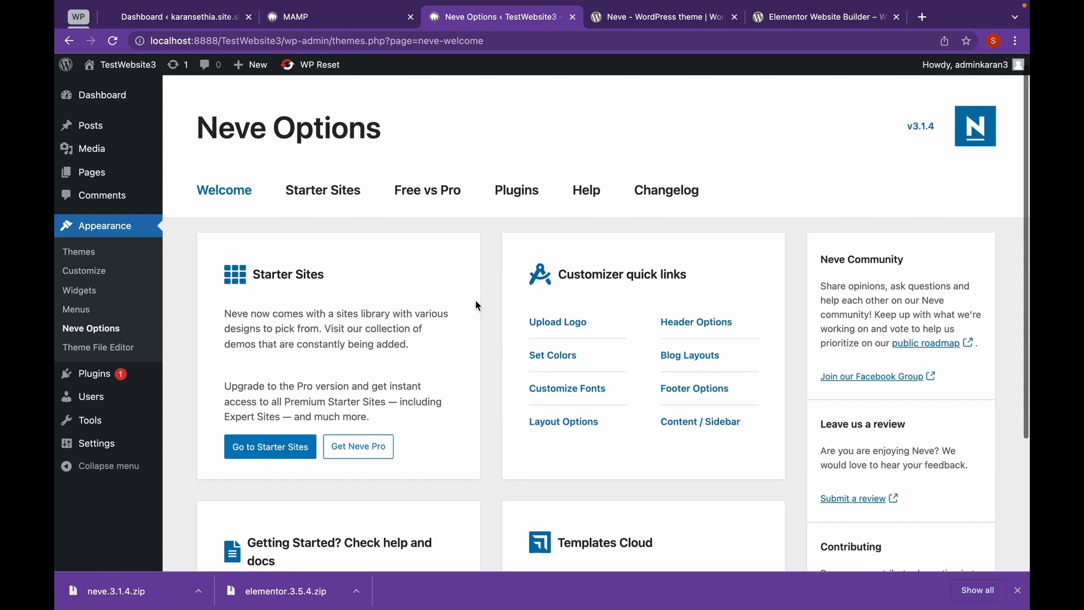
click(322, 191)
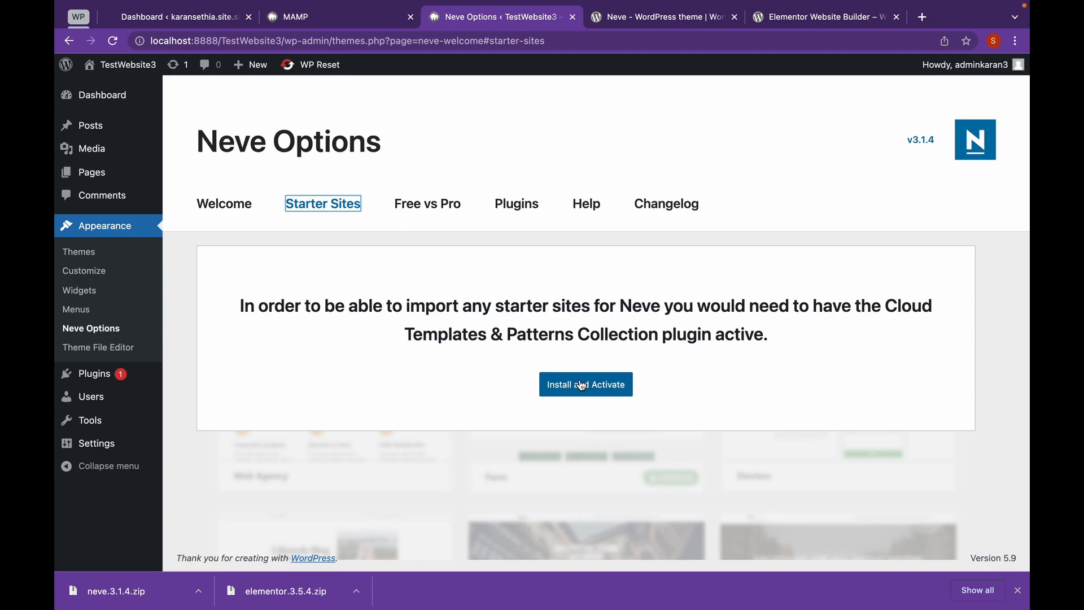
Step: Install and activate Cloud Templates & Patterns, then browse the 125 Gutenberg starter demos
click(585, 384)
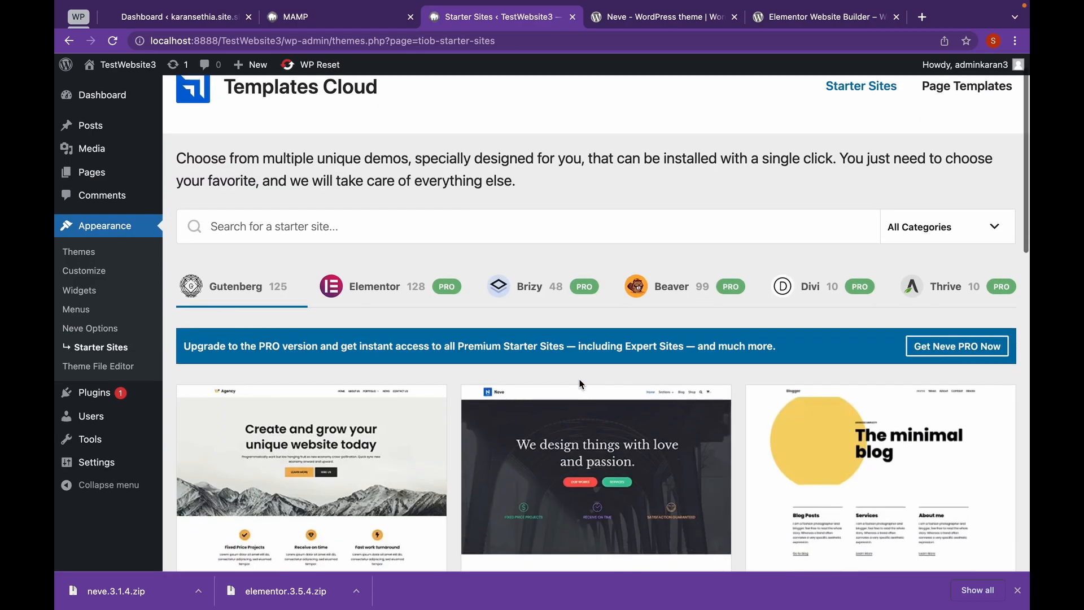
scroll(down, 3)
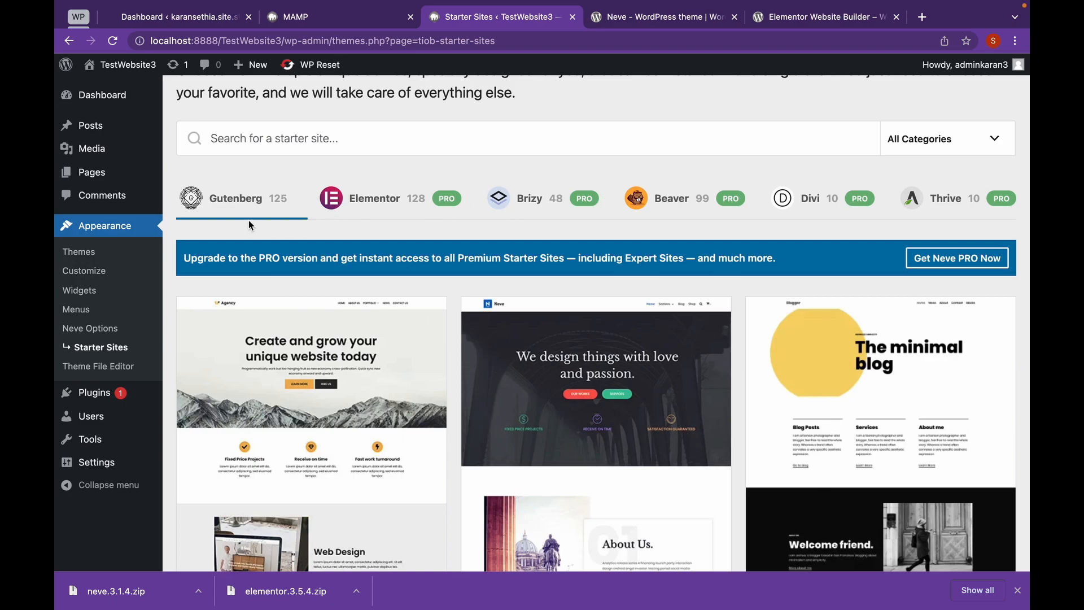
mouse_move(649, 216)
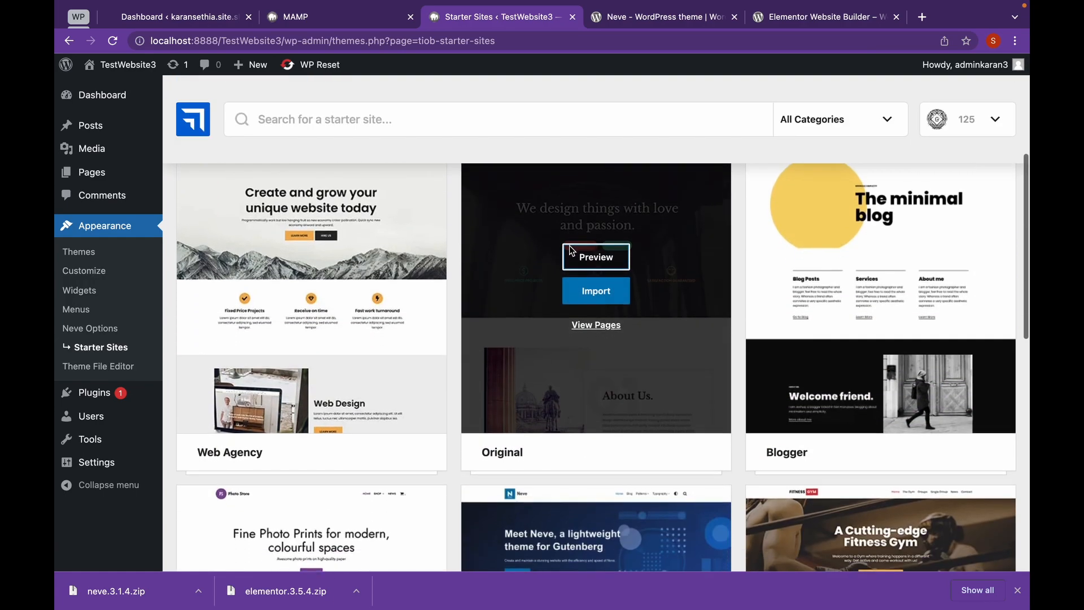
scroll(down, 3)
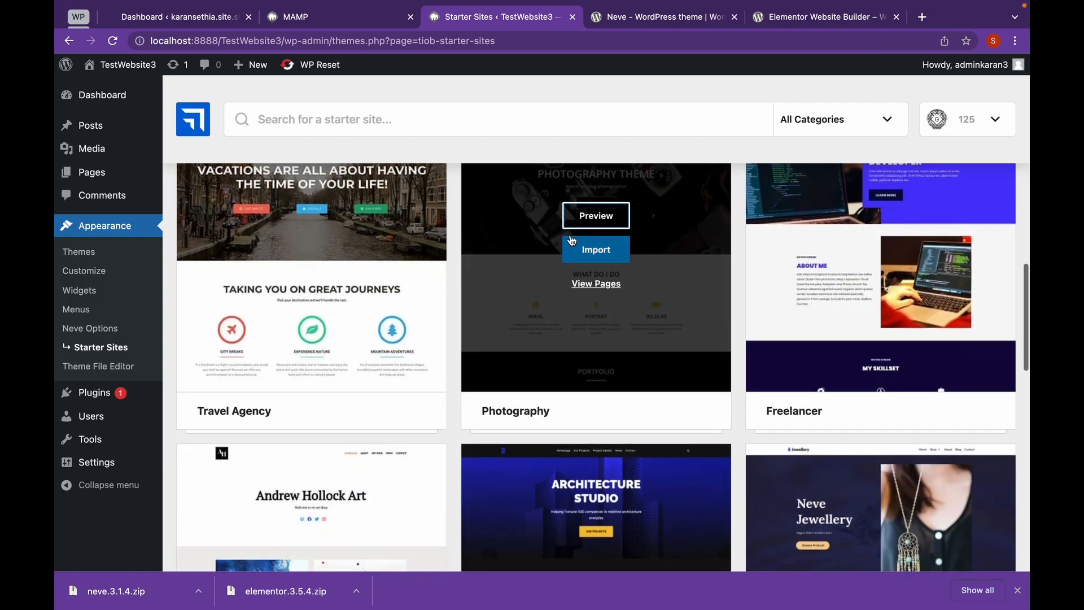
scroll(down, 3)
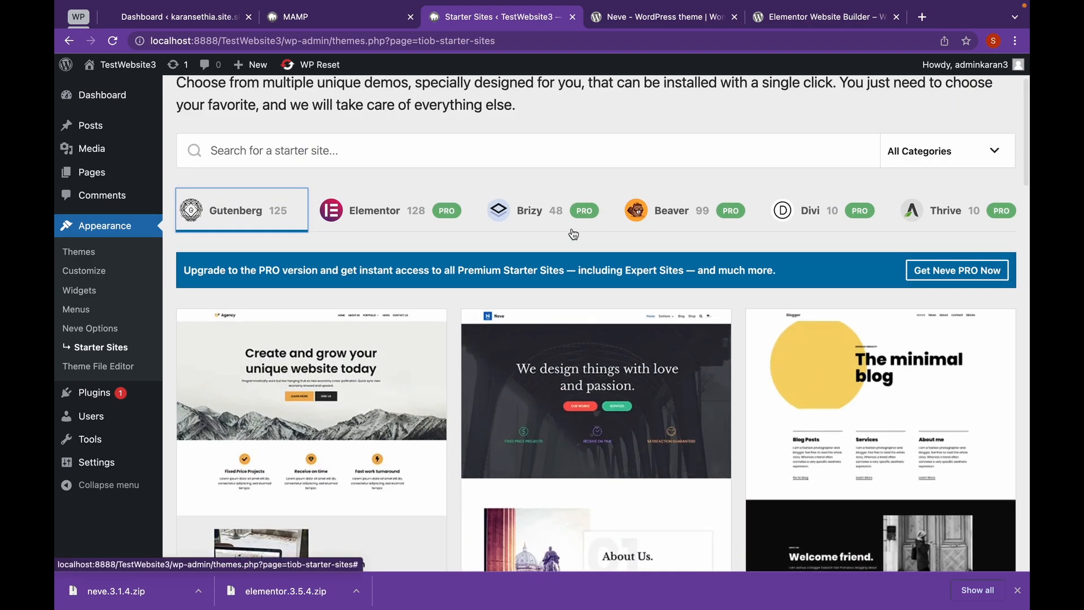
click(386, 210)
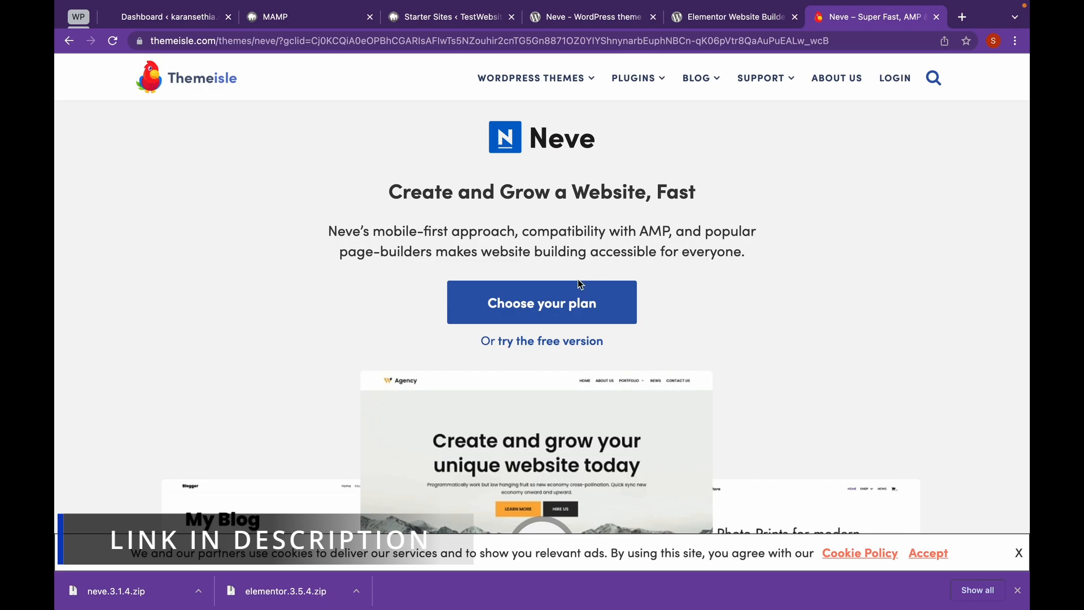
Step: Review Neve Pro pricing (US$69.62–US$305.62 yearly), close the checkout, and return to Starter Sites
click(542, 303)
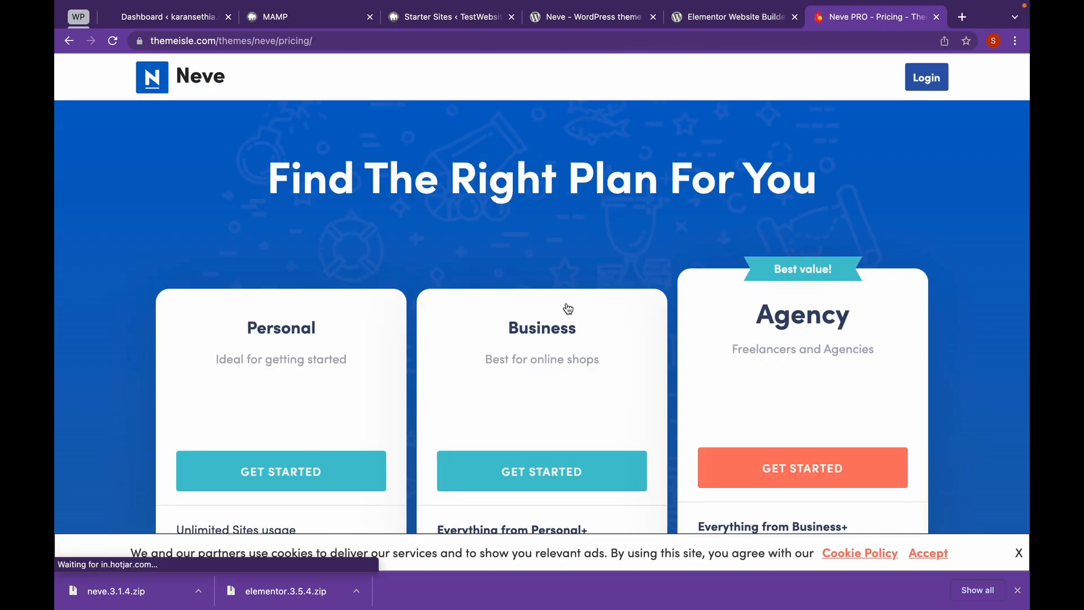
scroll(down, 3)
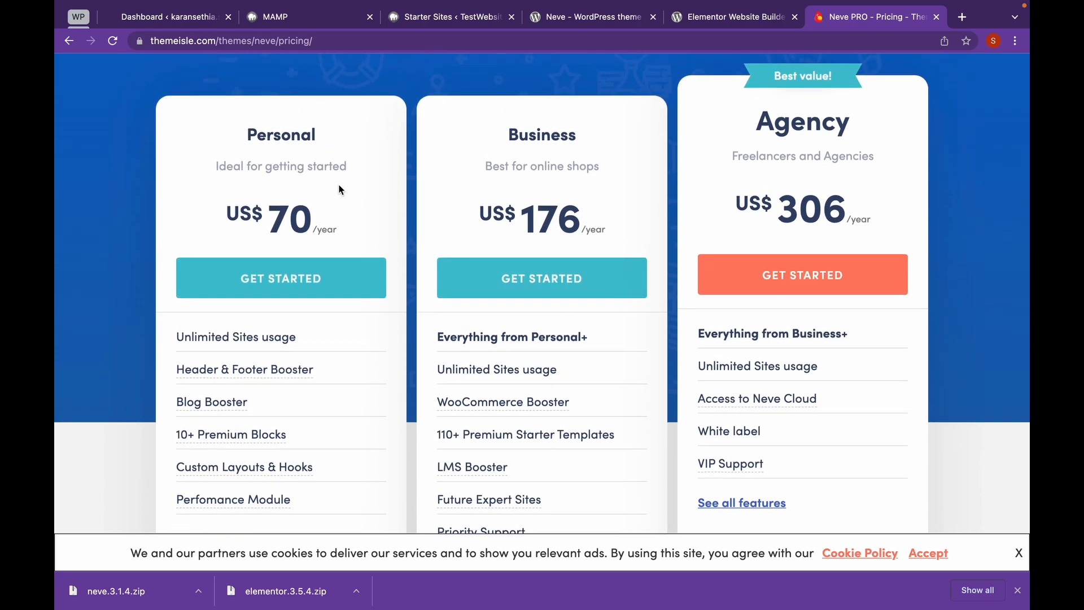
scroll(down, 3)
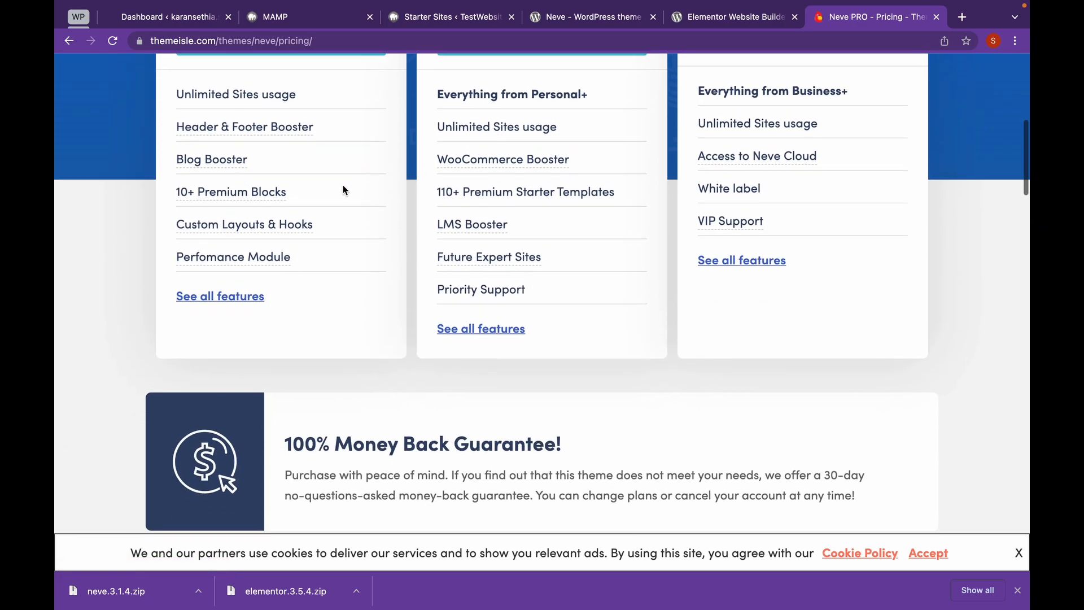
scroll(down, 3)
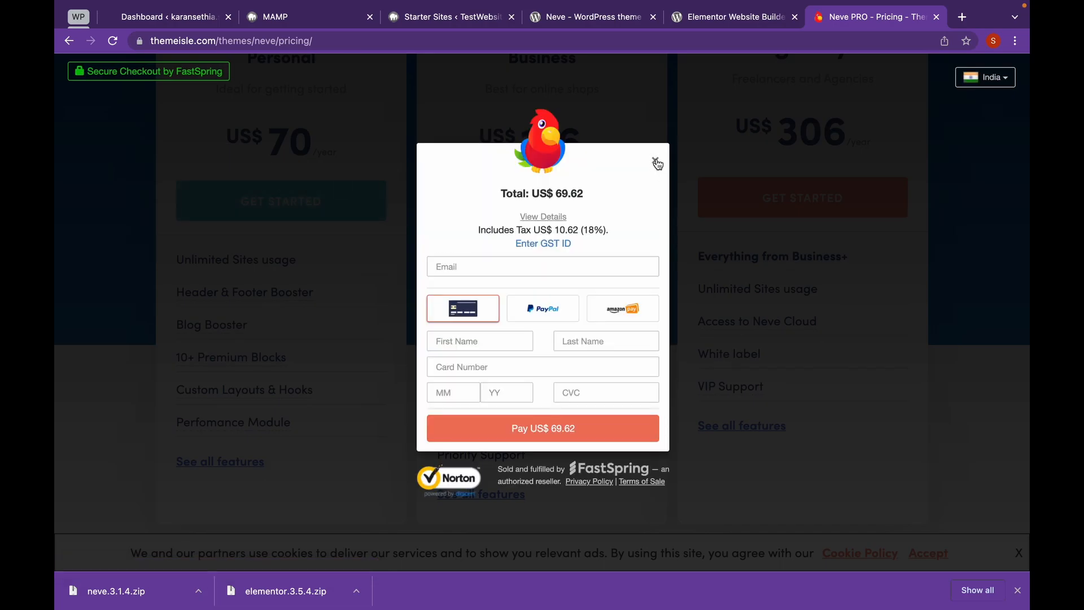
click(656, 163)
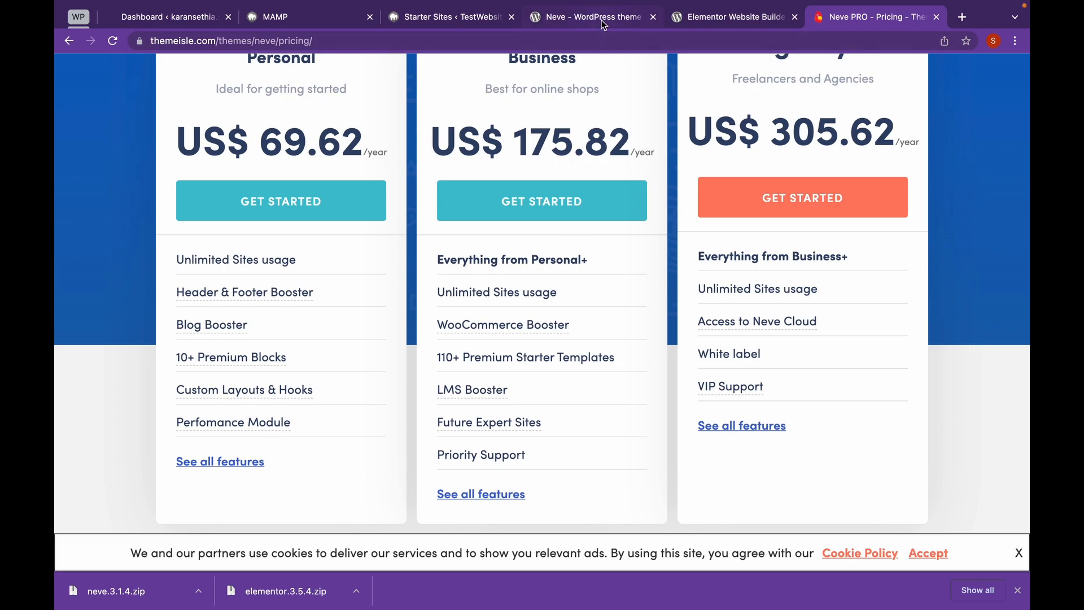
click(450, 17)
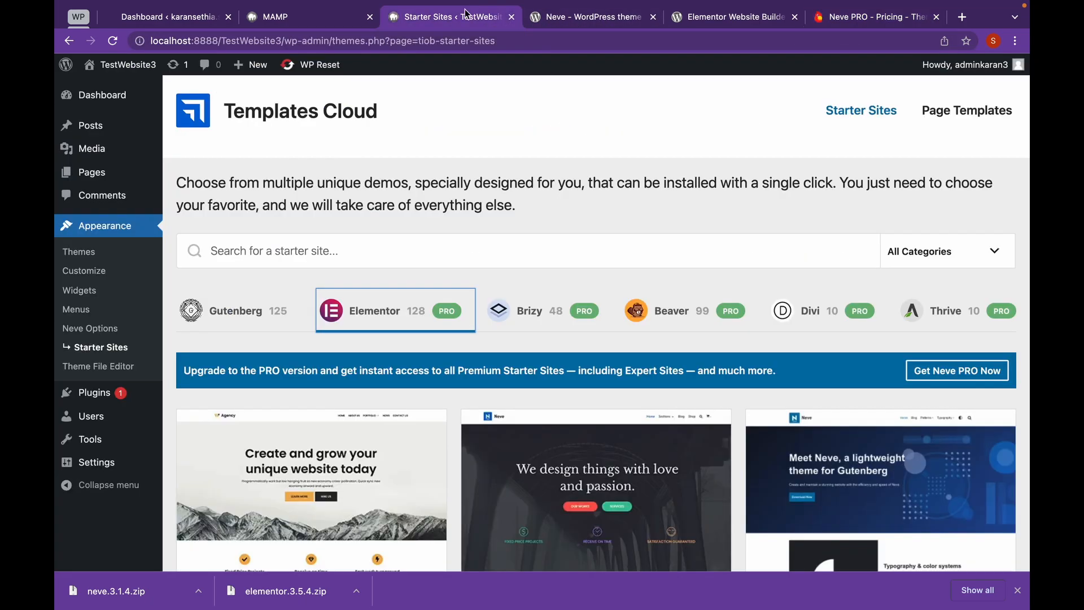
mouse_move(93, 392)
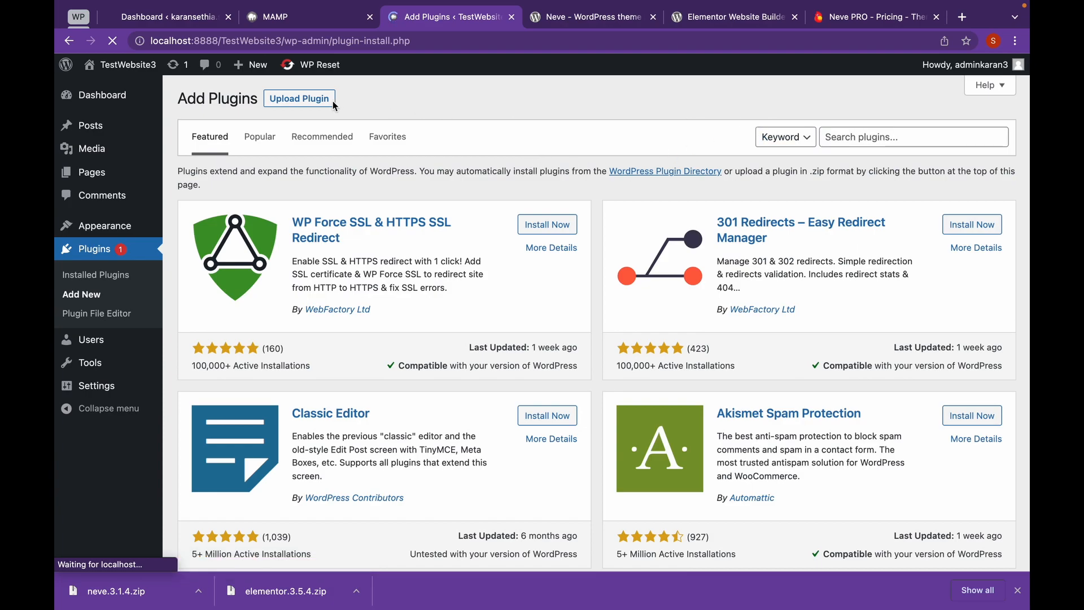
Step: Upload and install neve-pro-addon-v2.1.4.zip through the Upload Plugin form
click(299, 98)
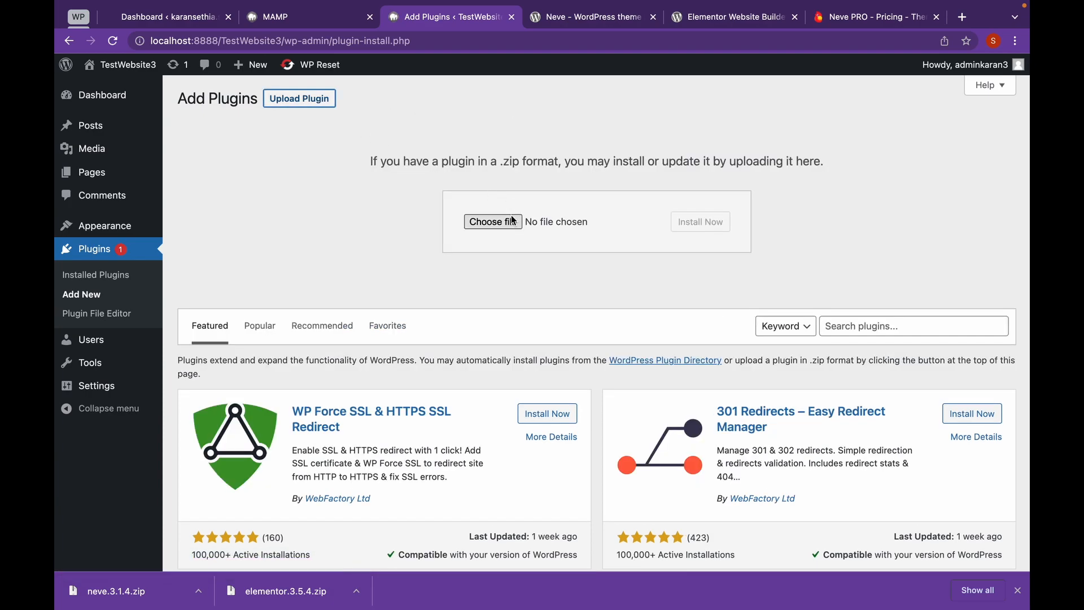
click(492, 221)
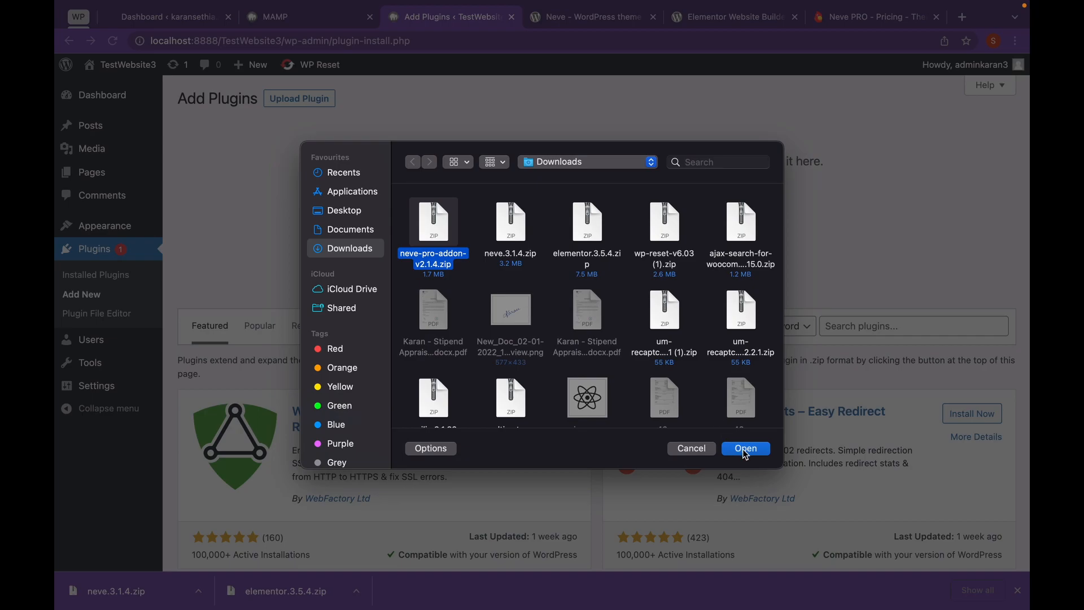
click(746, 448)
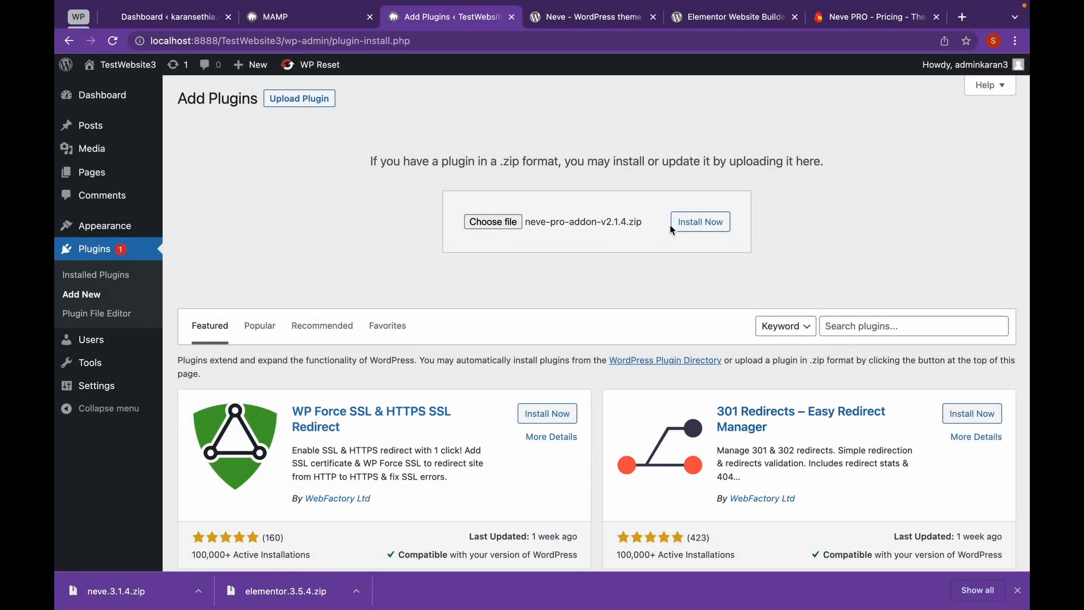
click(699, 221)
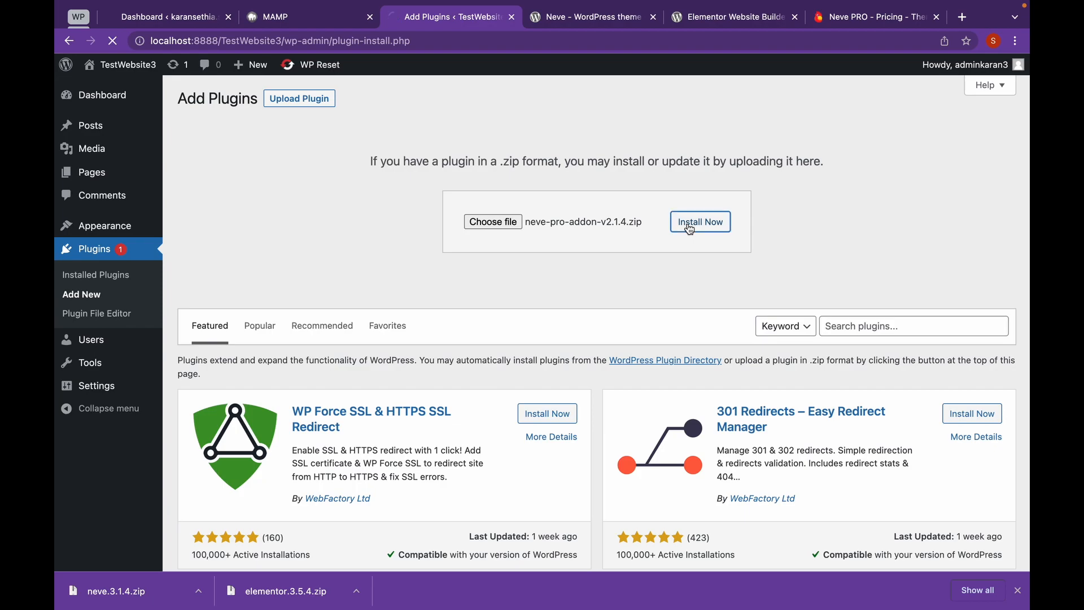
click(699, 221)
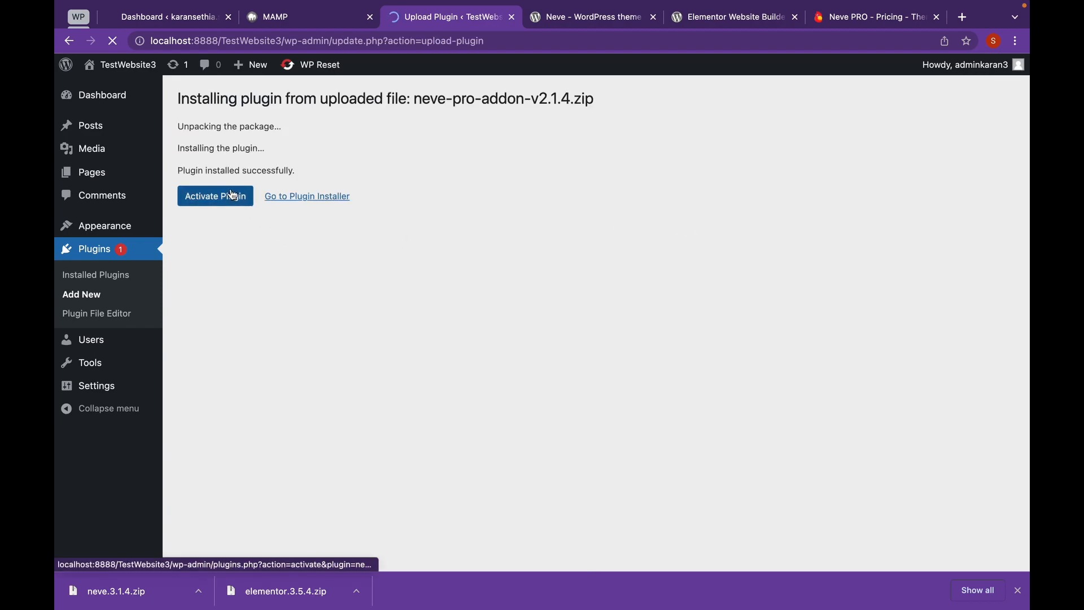
Step: Activate the newly installed Neve Pro Addon 2.1.4 plugin
click(215, 196)
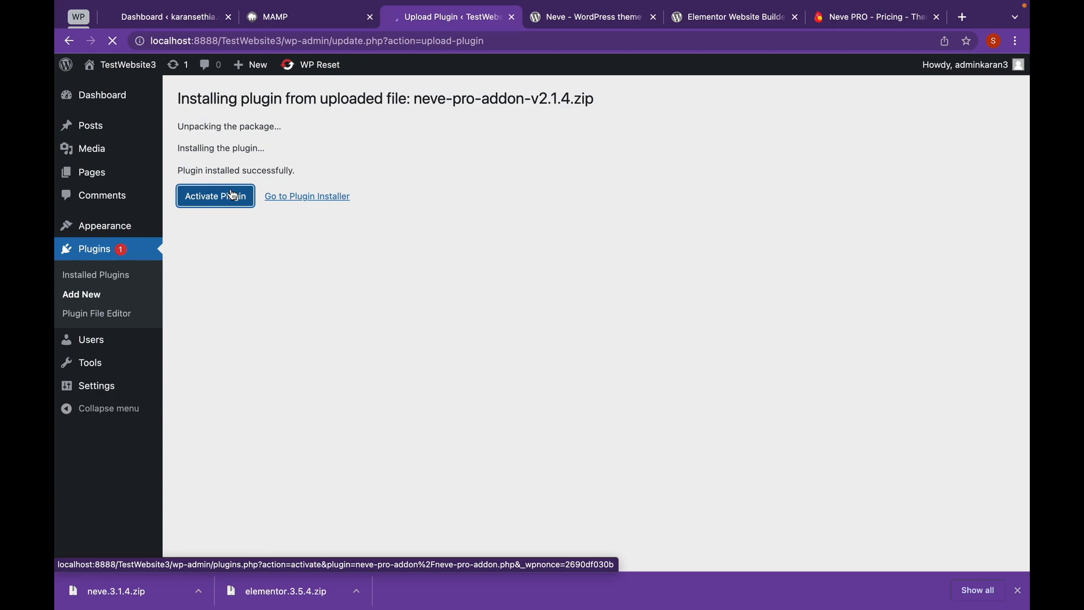
click(215, 196)
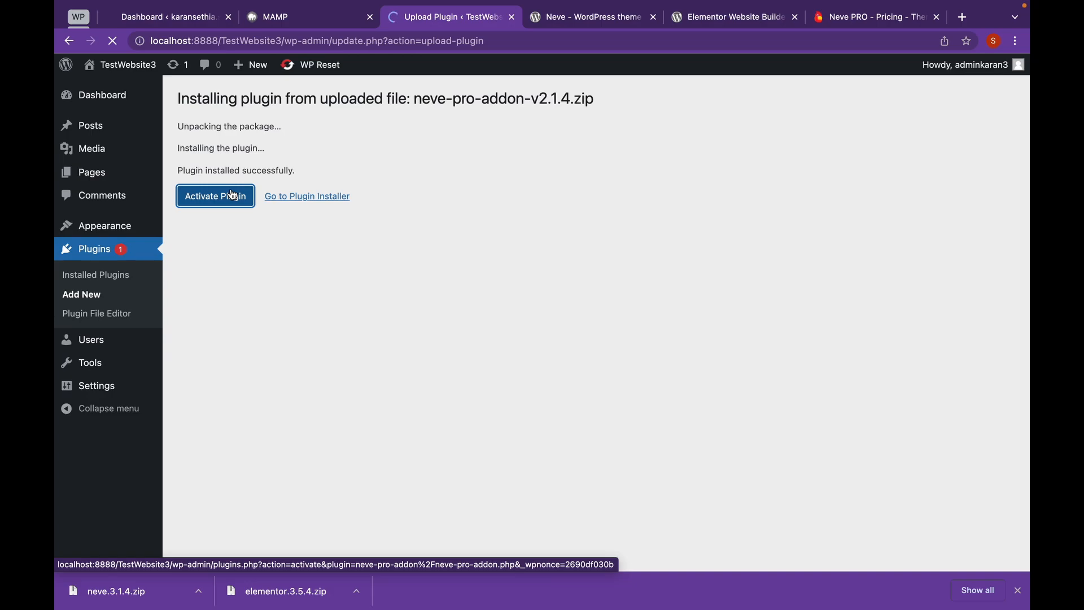
click(215, 196)
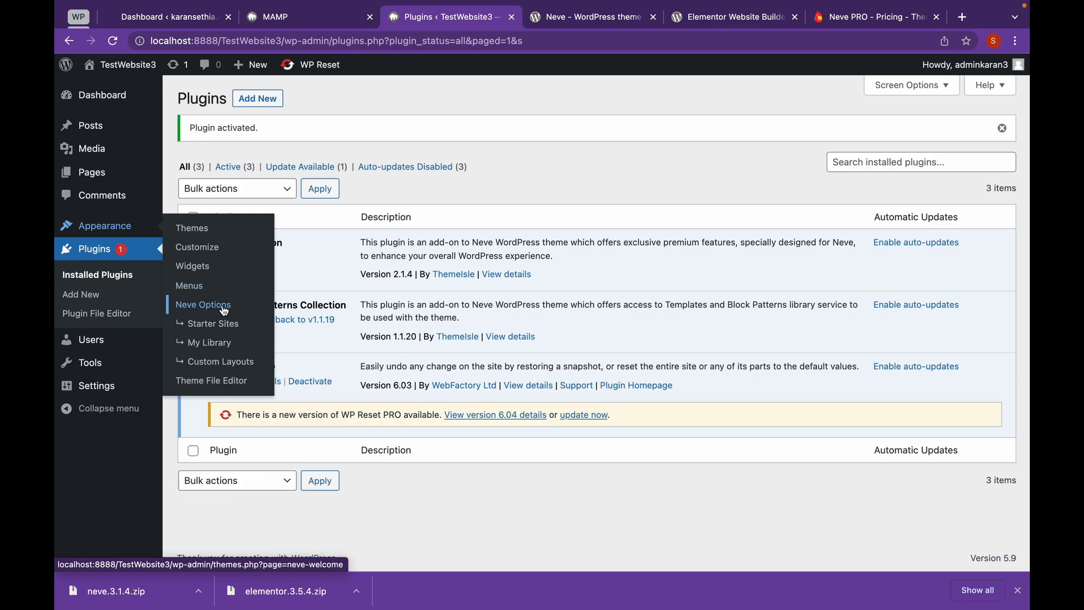
Step: Open Neve Options and go to the Starter Sites library
click(203, 304)
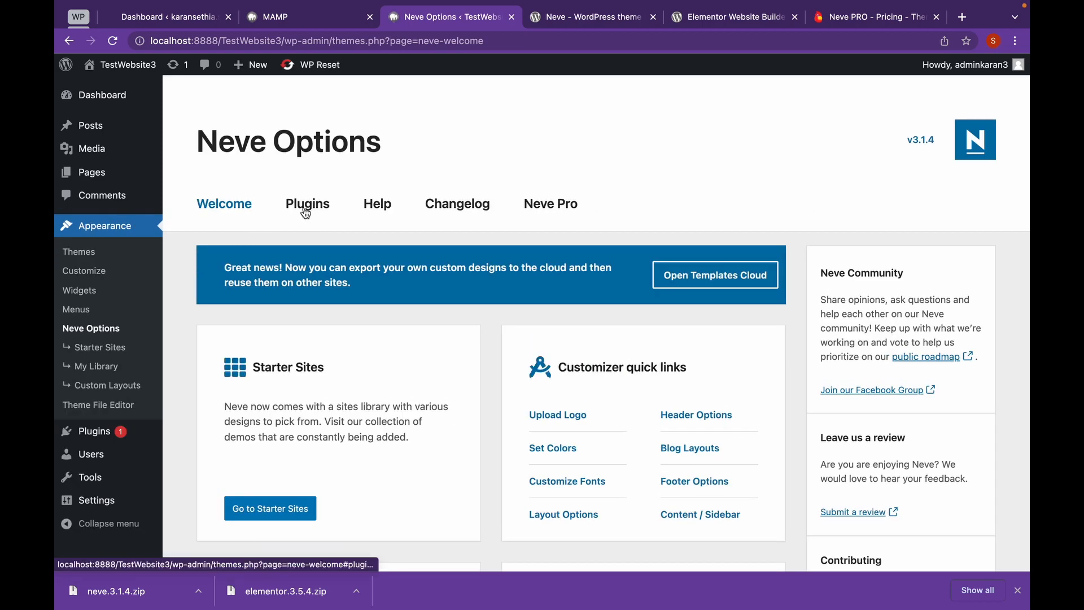
mouse_move(270, 509)
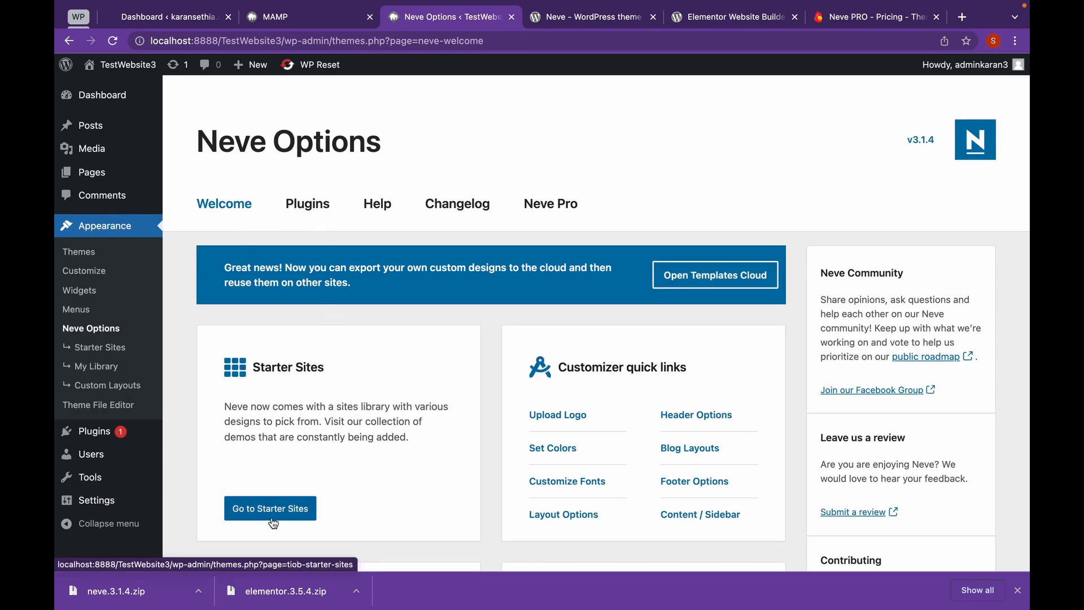
click(270, 508)
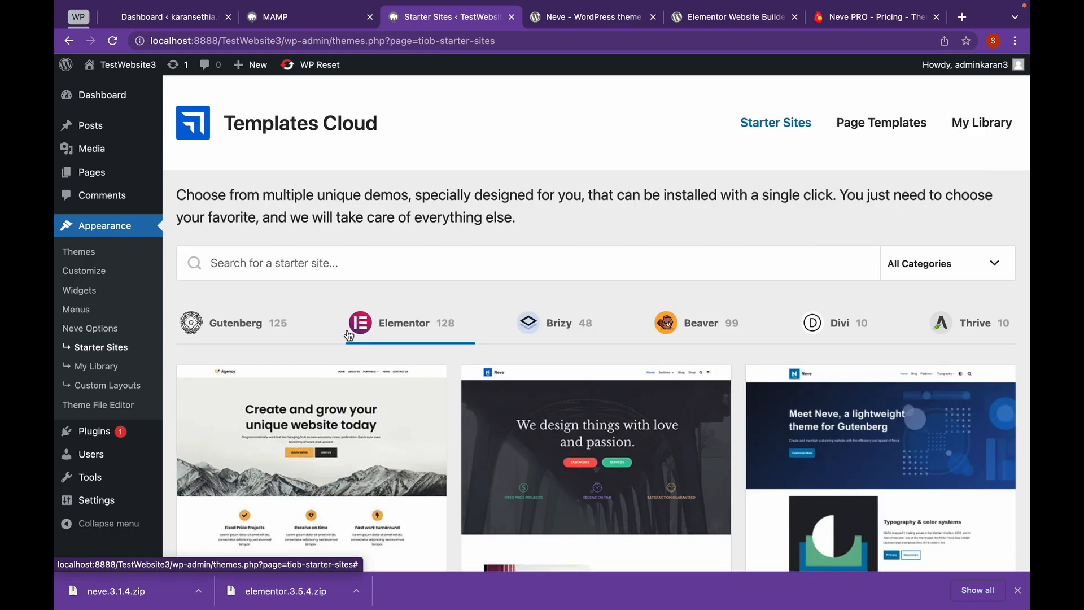
scroll(down, 3)
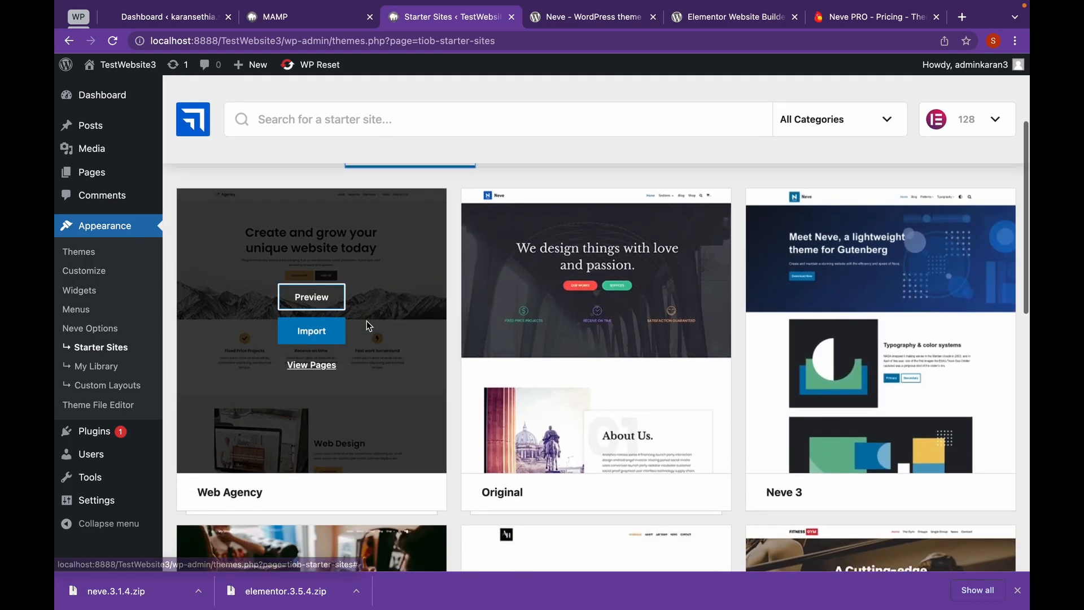
scroll(down, 3)
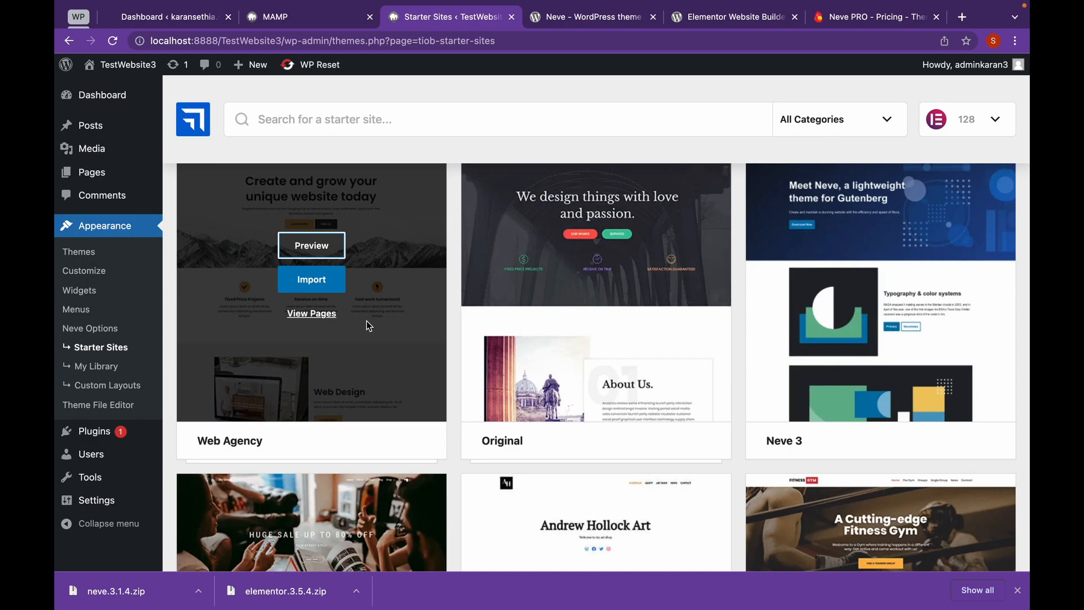
scroll(down, 3)
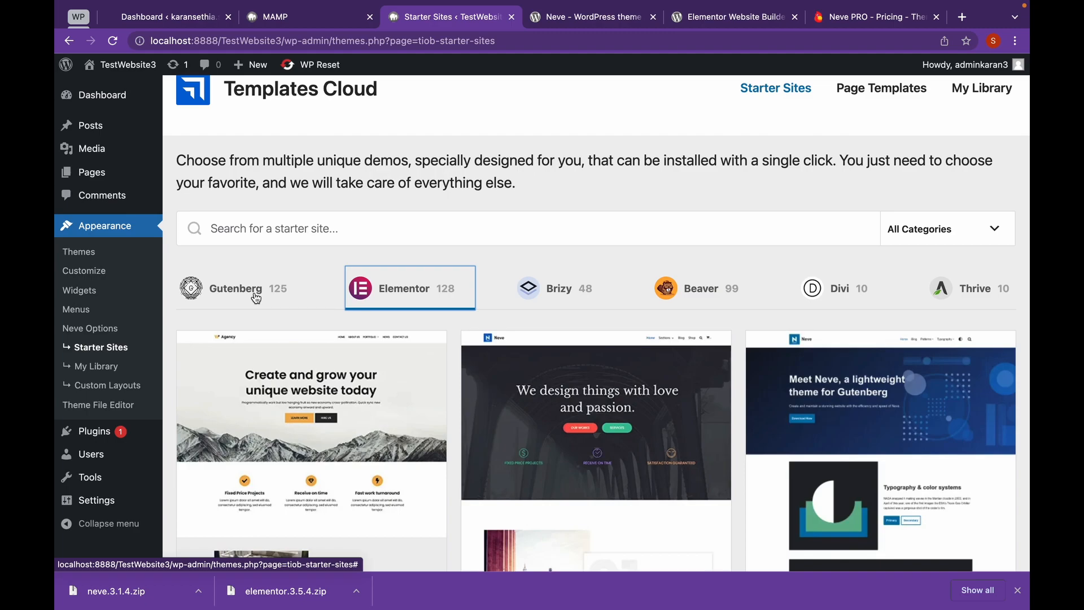
mouse_move(428, 298)
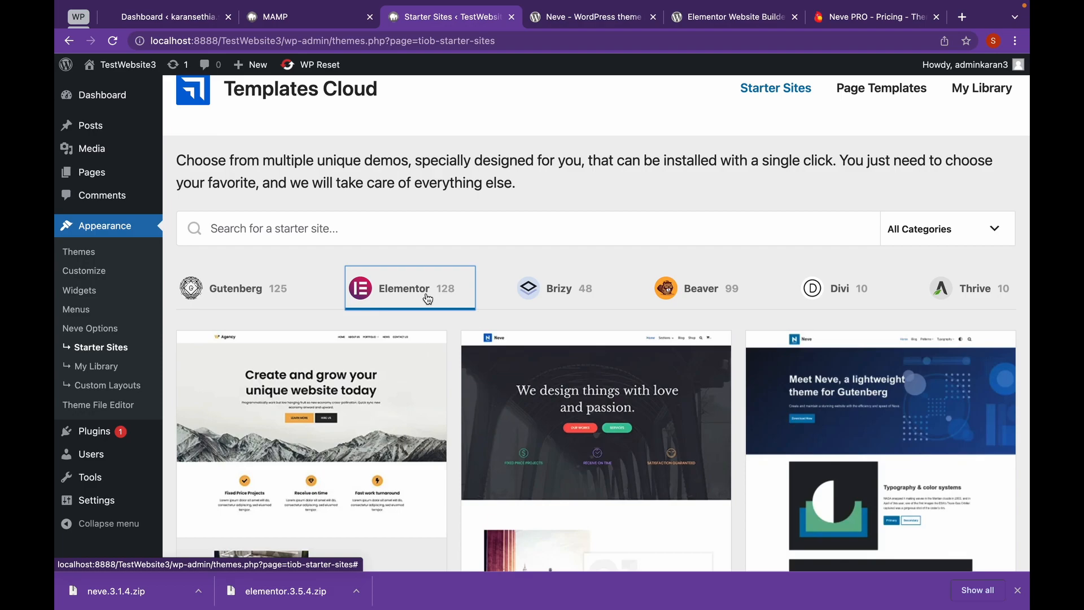
Step: Scroll through the Elementor designs and start importing Resume 2
scroll(down, 3)
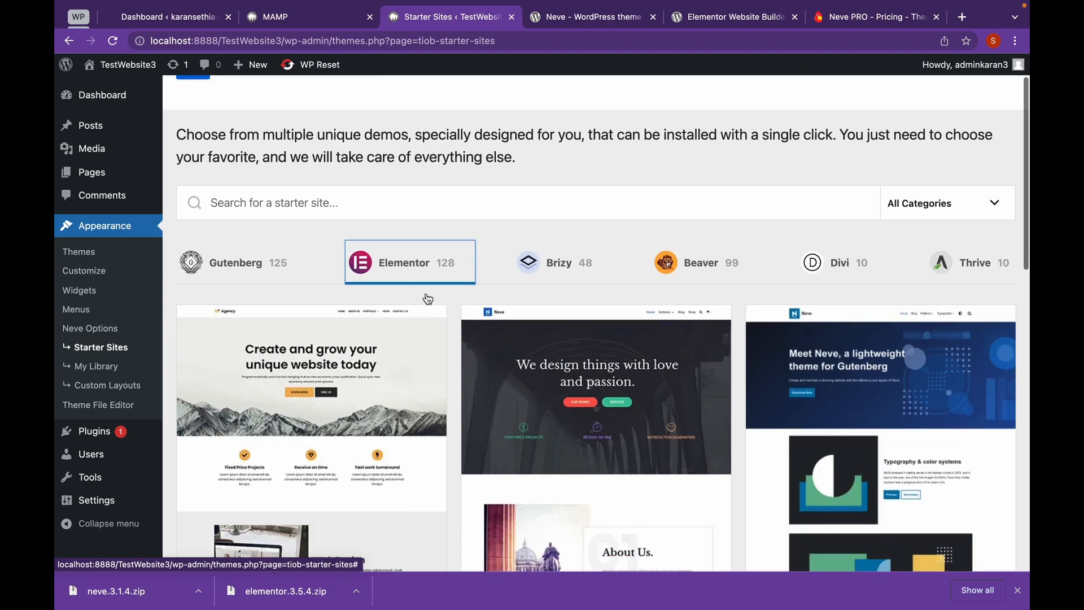
scroll(down, 3)
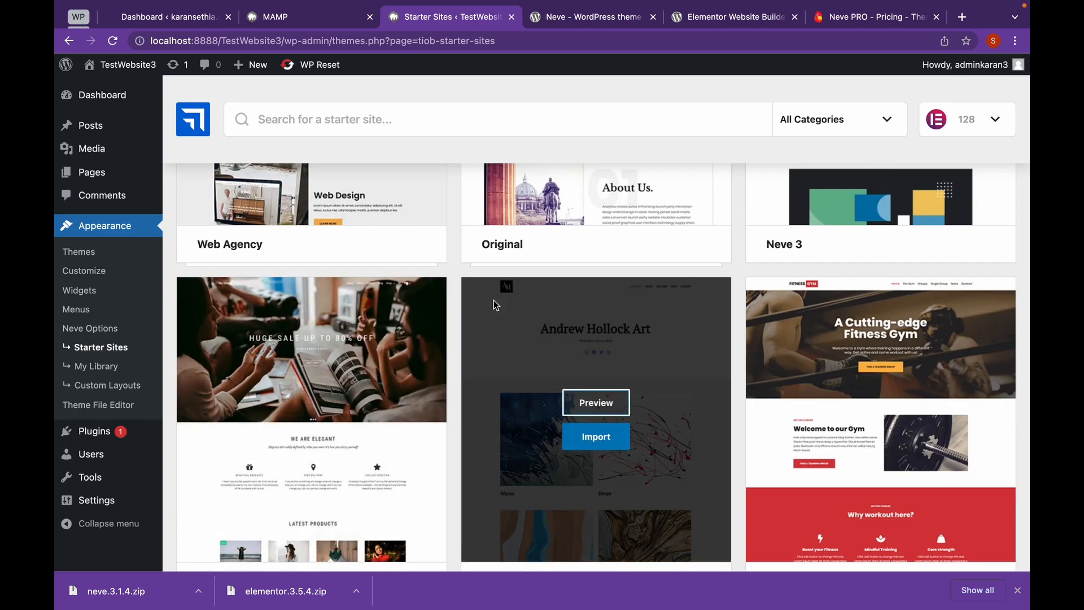
scroll(down, 3)
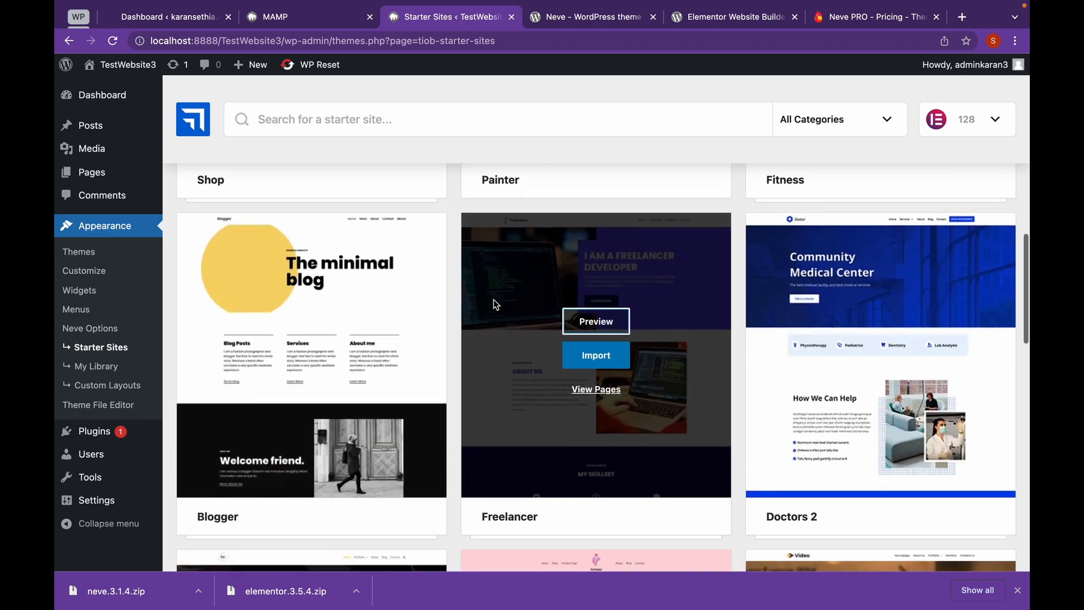
scroll(down, 3)
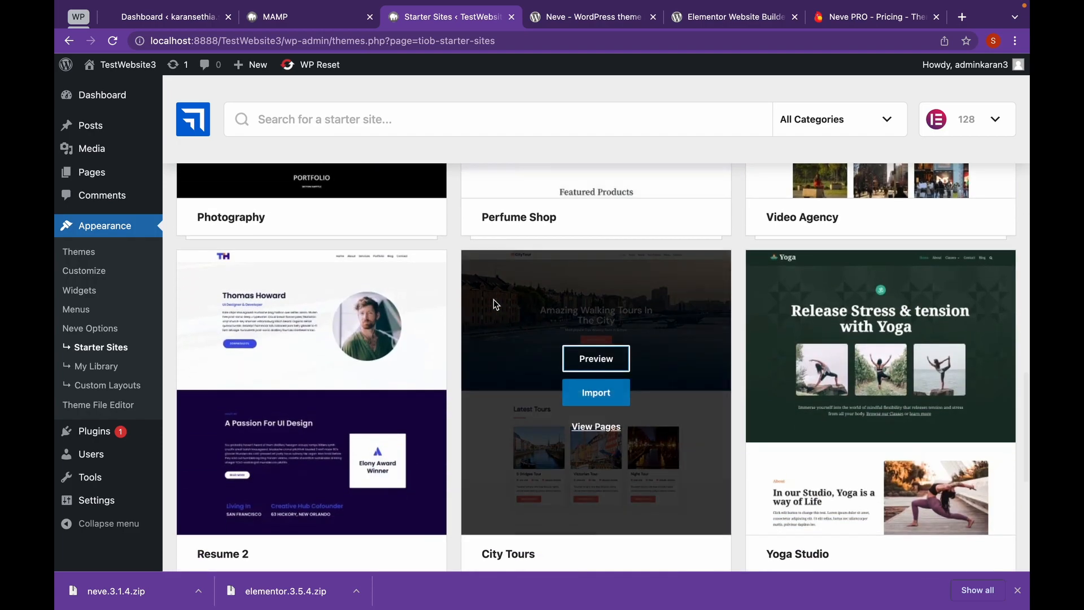
scroll(down, 3)
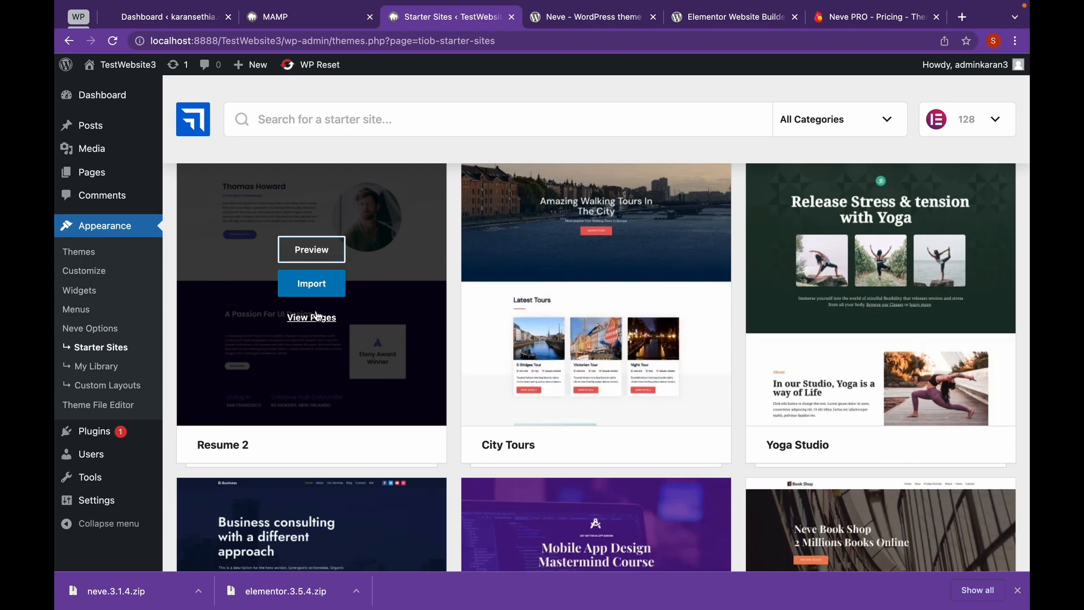
scroll(down, 3)
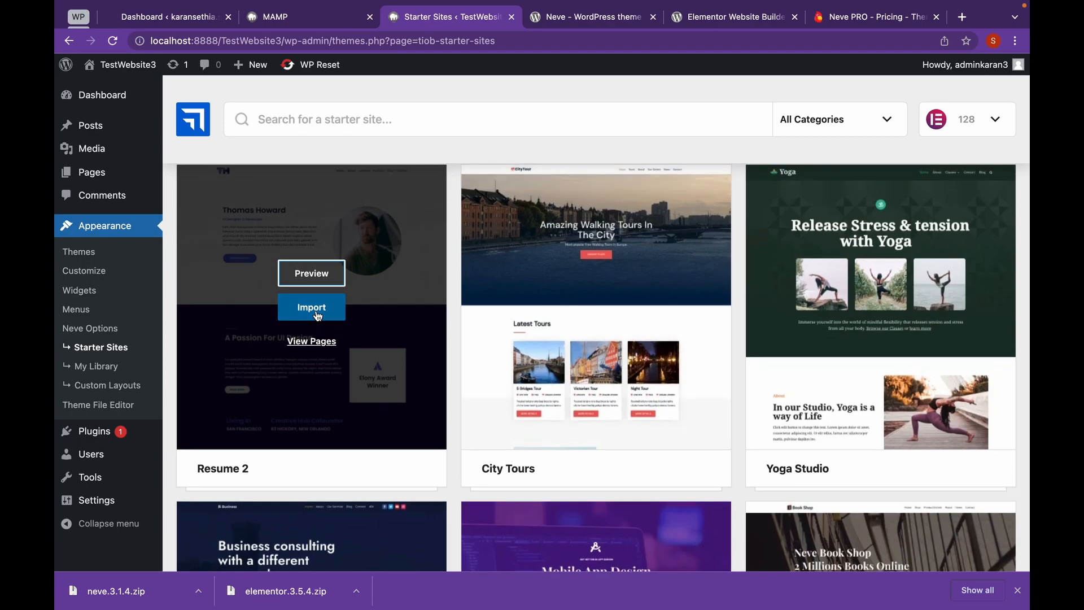
click(311, 308)
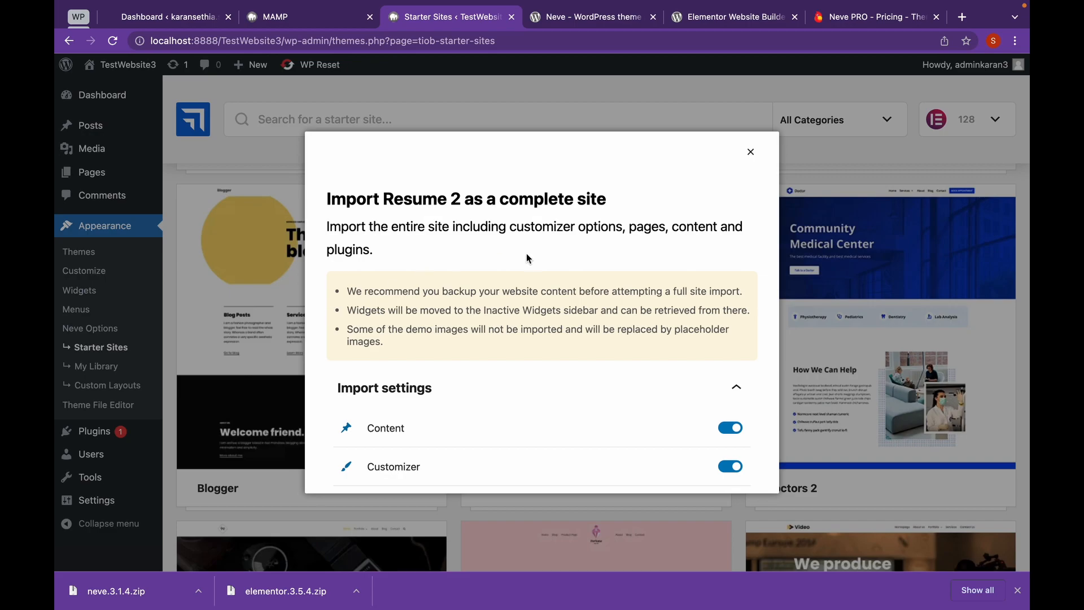
Step: Import Resume 2 as a complete site, then bring up View Website's link menu
scroll(down, 3)
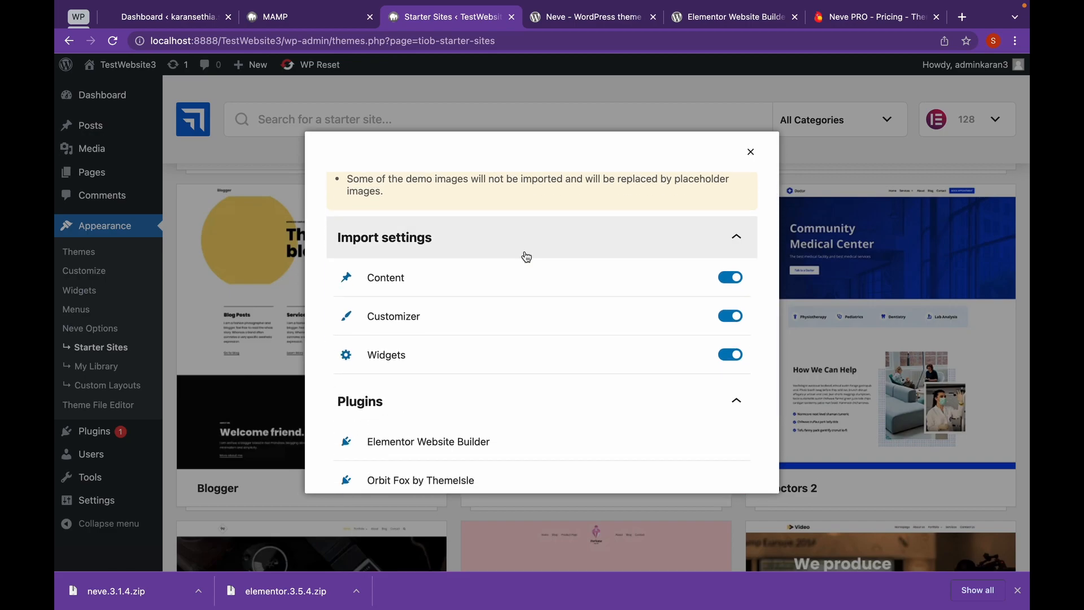
scroll(down, 3)
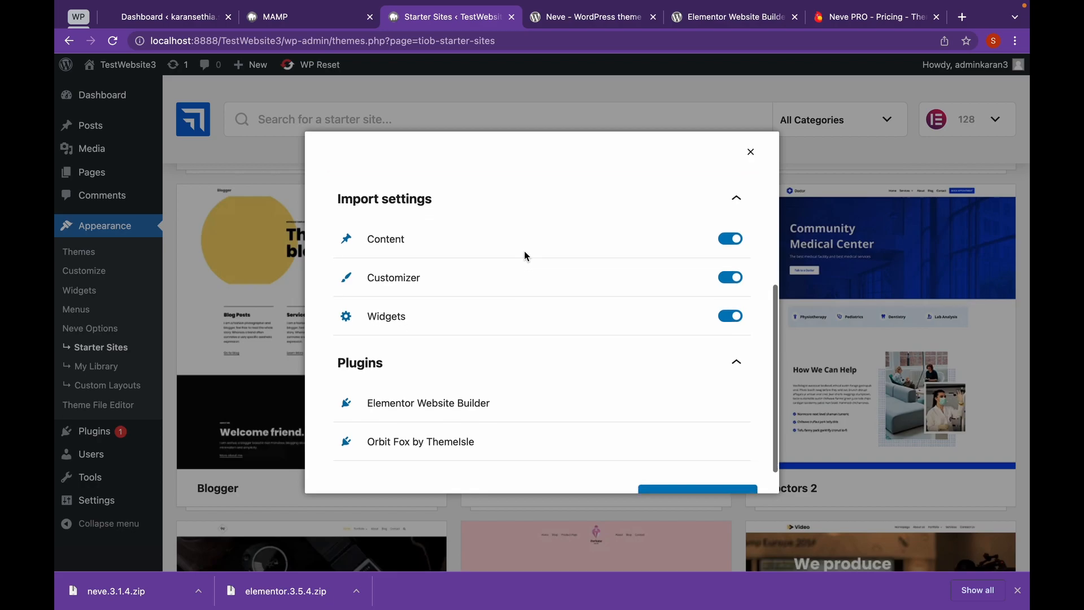
scroll(down, 3)
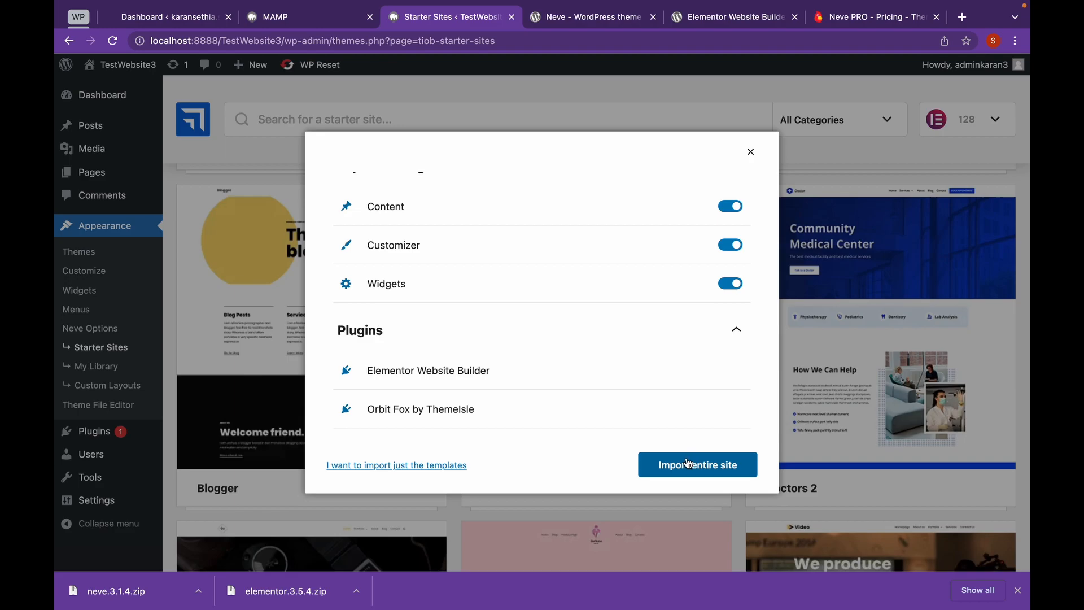
click(697, 465)
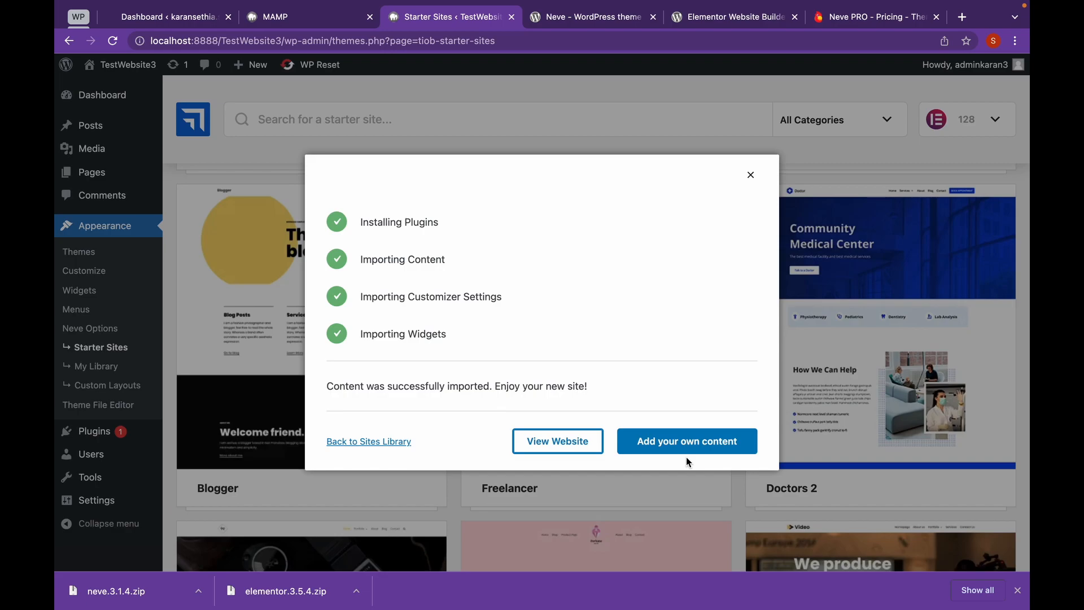
mouse_move(557, 441)
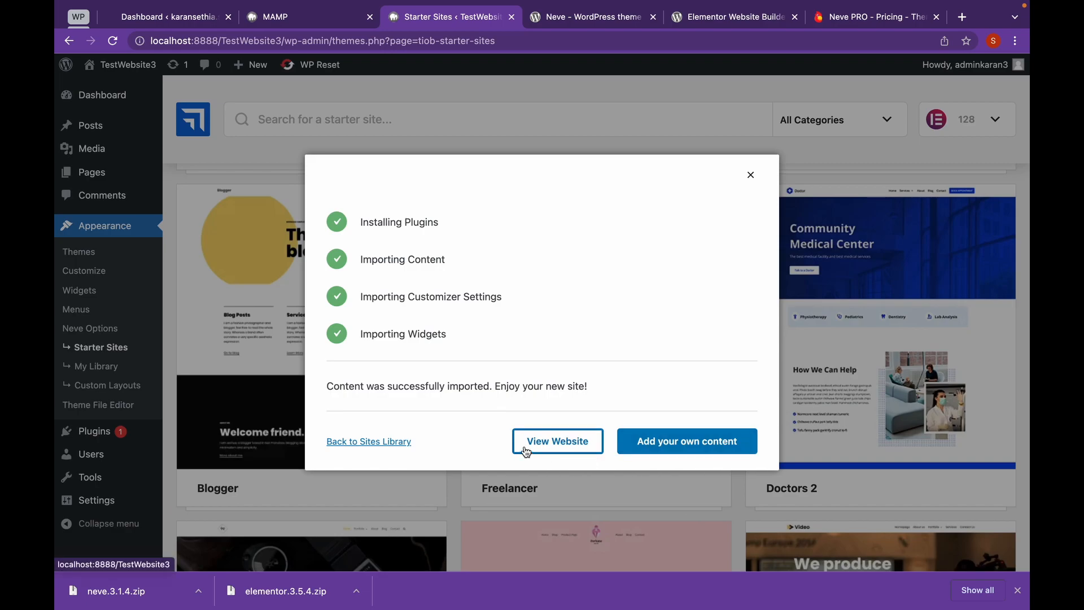
right_click(557, 441)
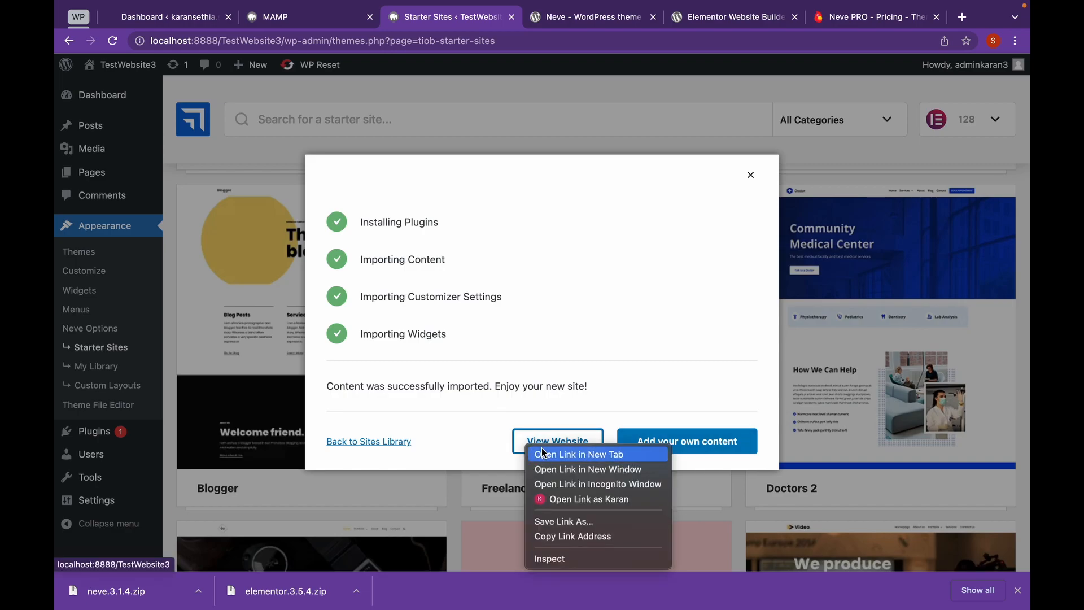
Step: Open the site in a new tab, visit About and Services, then edit Services in Elementor
click(579, 454)
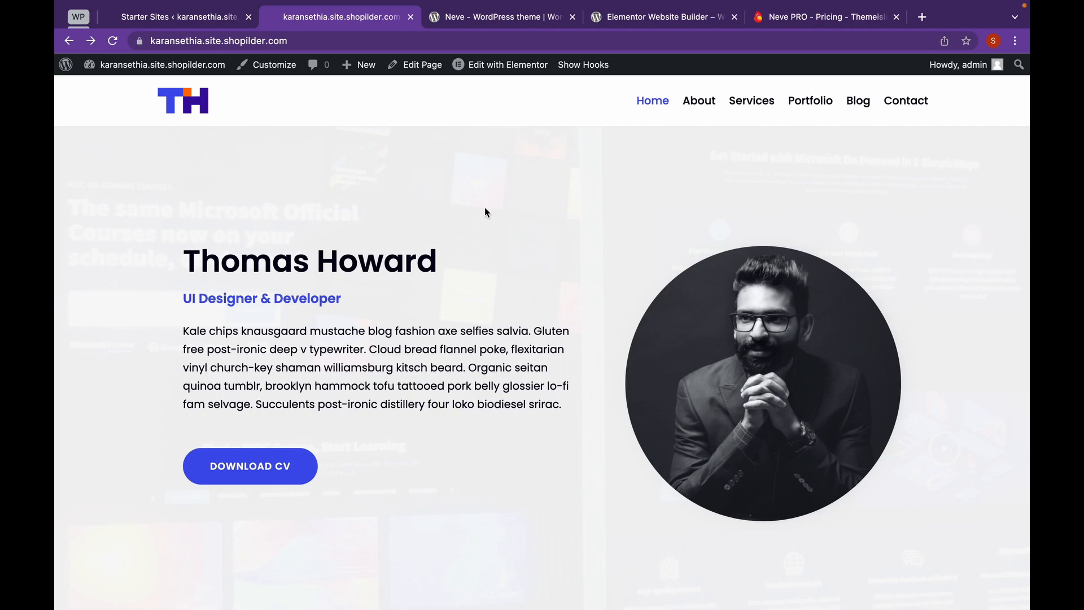
click(699, 100)
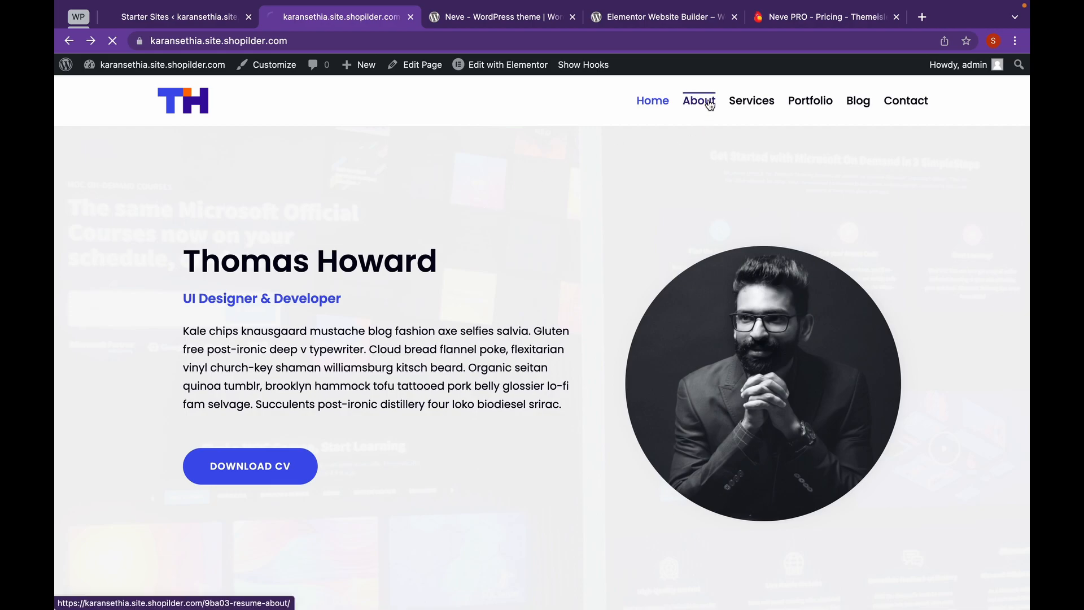
click(699, 100)
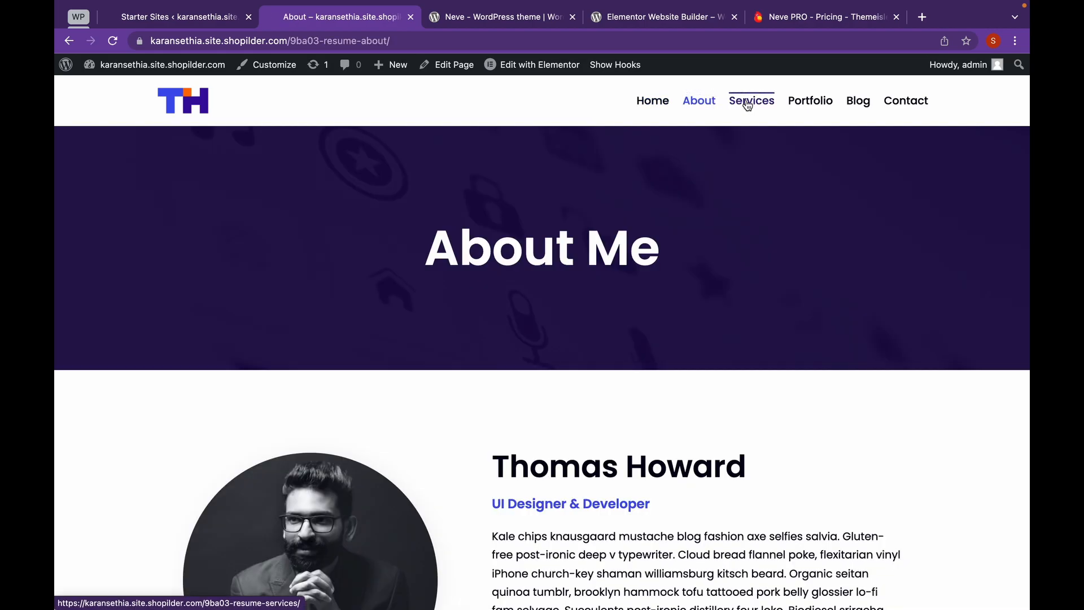
click(751, 101)
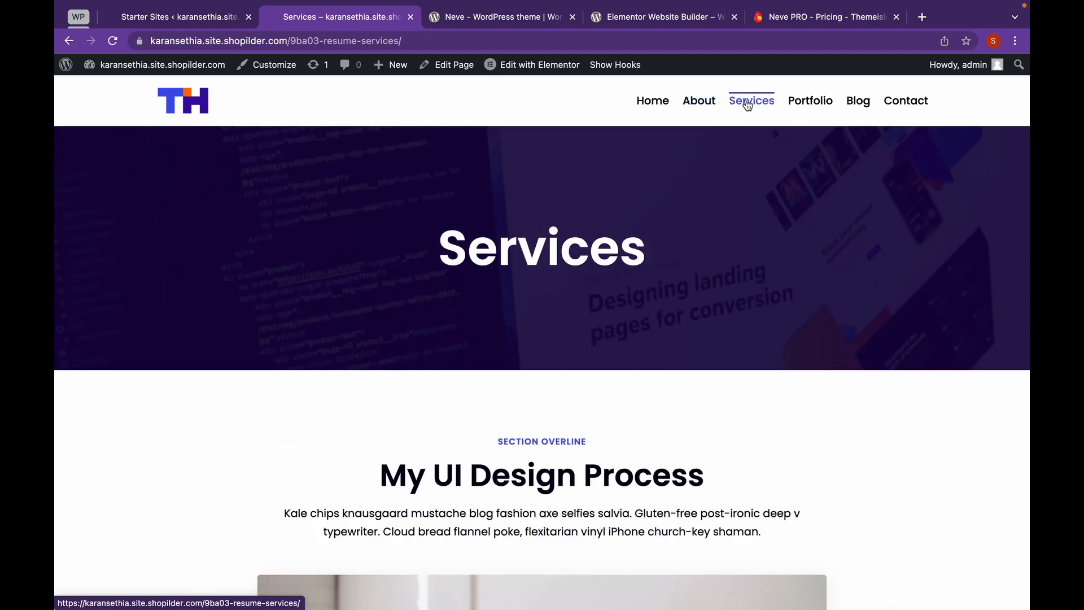
click(539, 64)
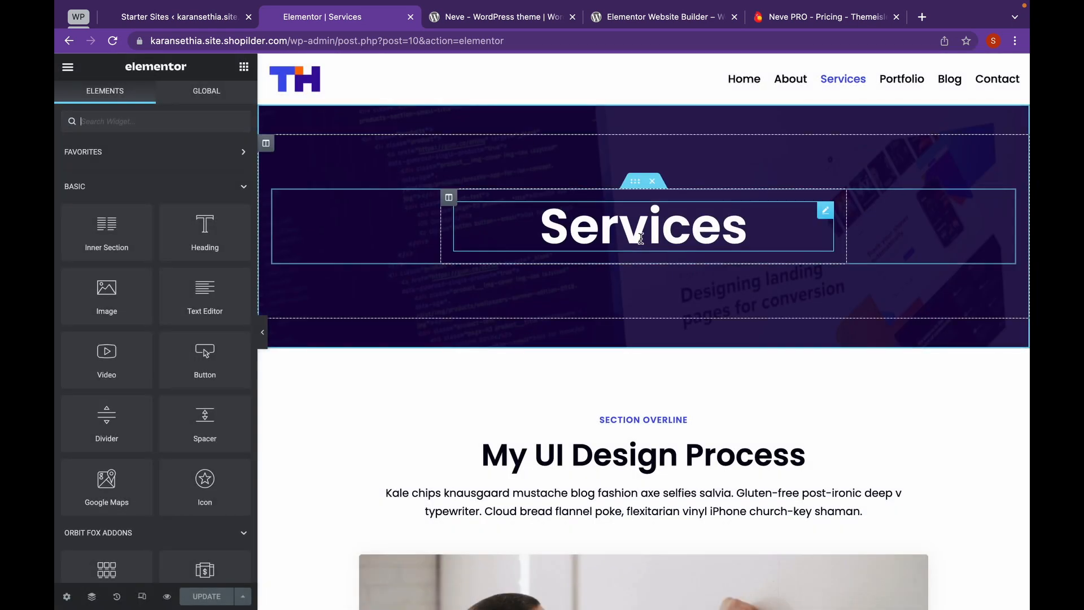
Step: Browse the Elementor widget panel down to the Neve Pro Addon Widgets
scroll(down, 3)
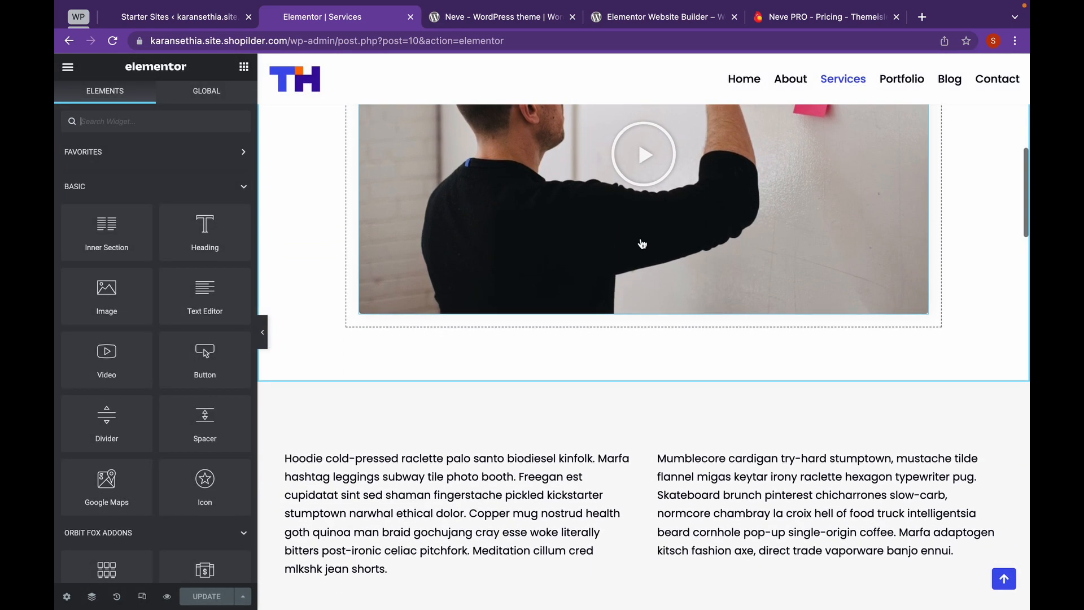
click(244, 66)
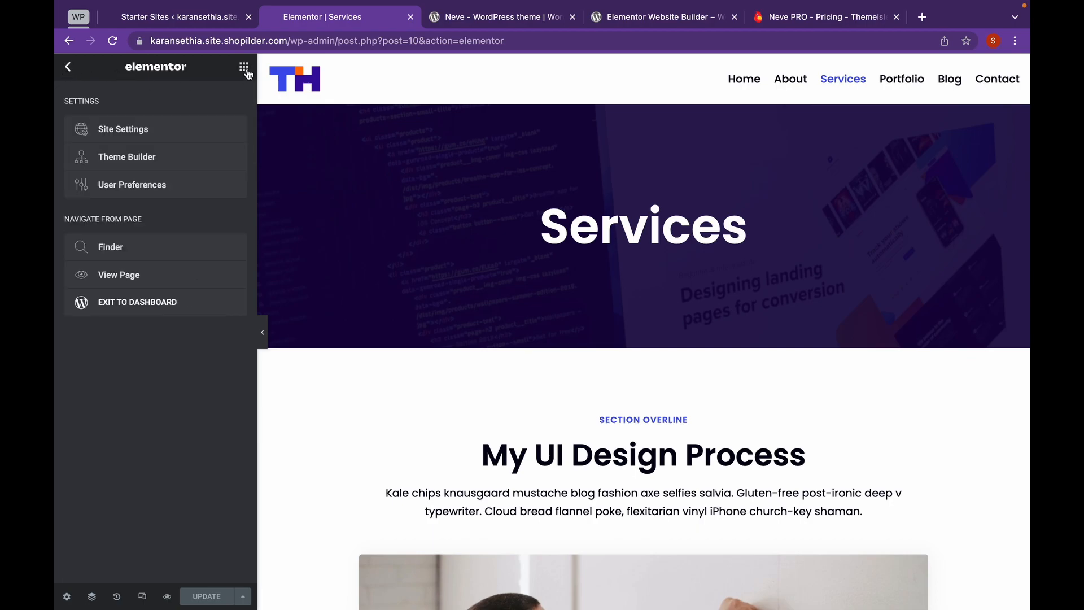
click(243, 67)
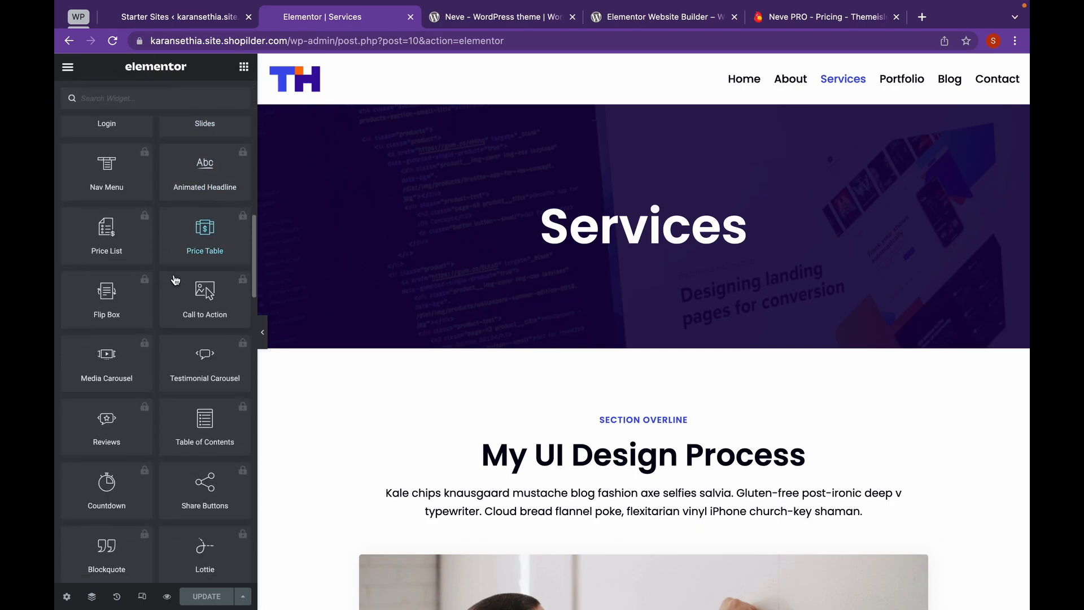
scroll(down, 3)
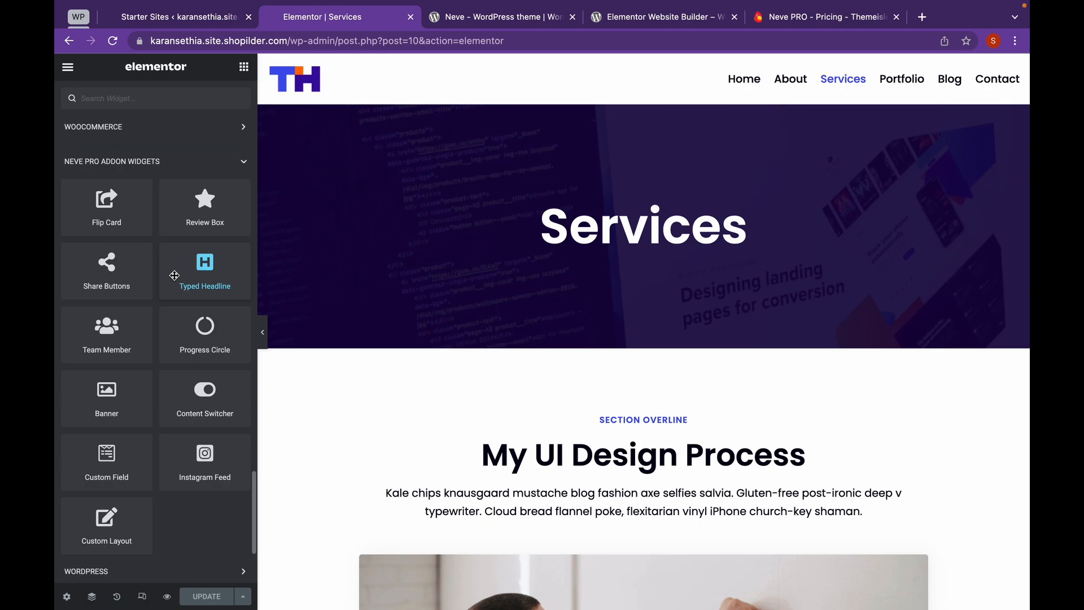
click(138, 98)
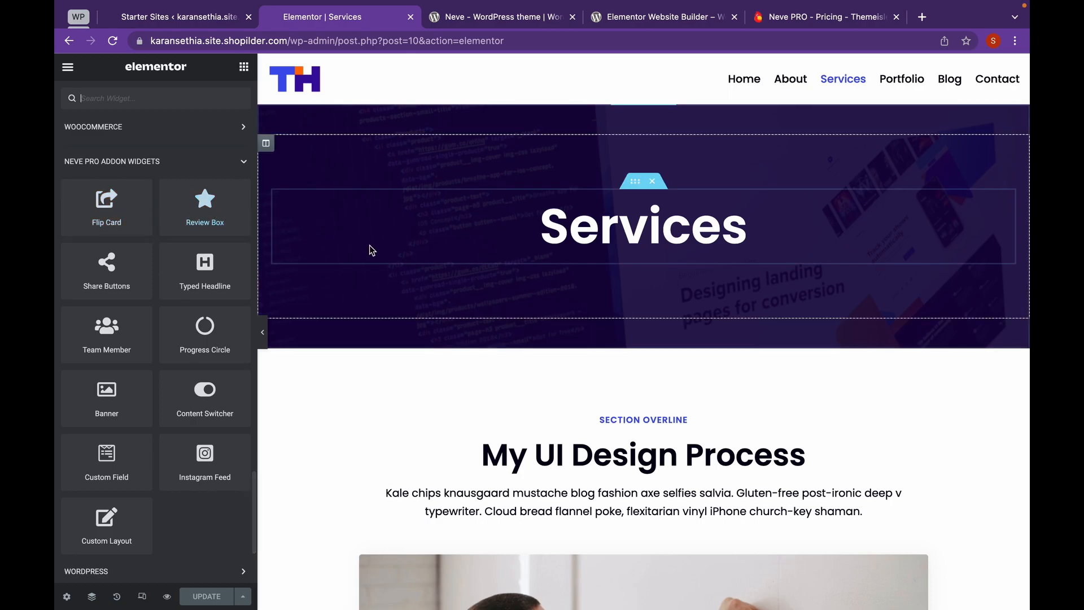
scroll(down, 3)
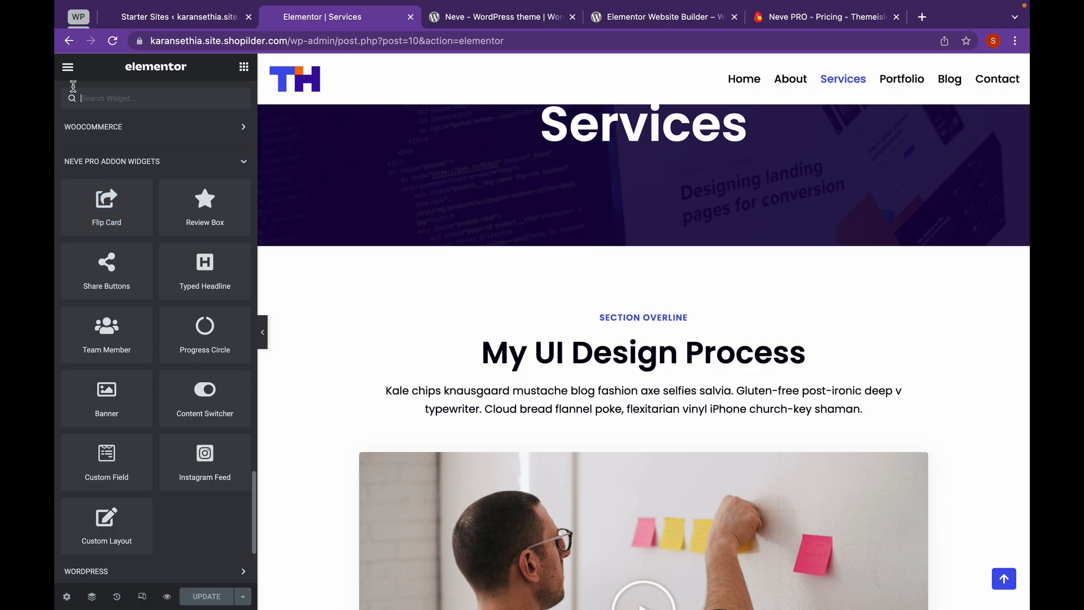
Step: Exit the Services page editor to the WordPress dashboard
click(68, 67)
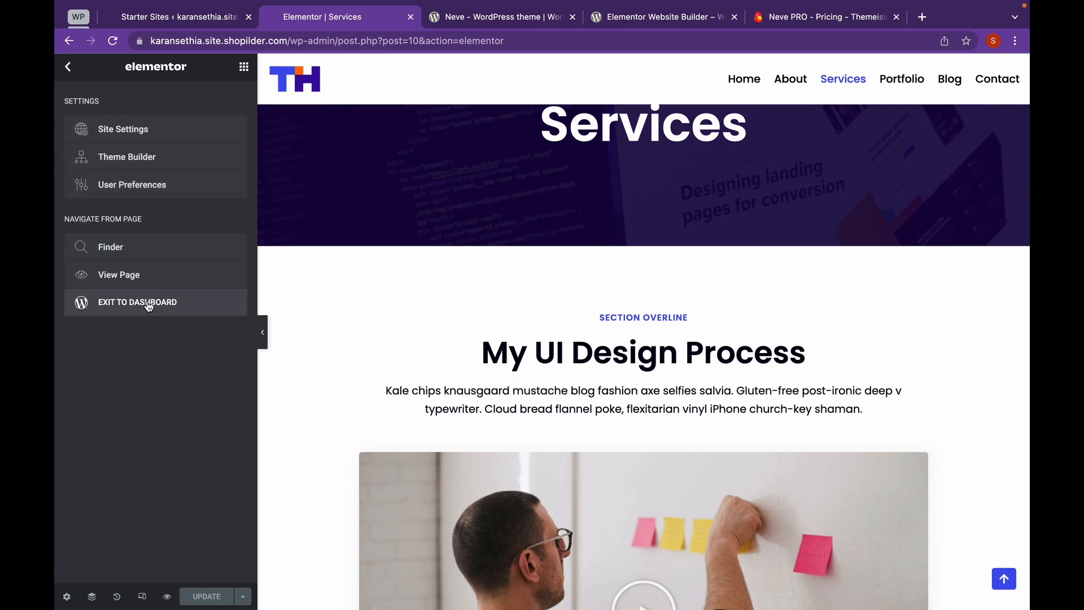
click(137, 302)
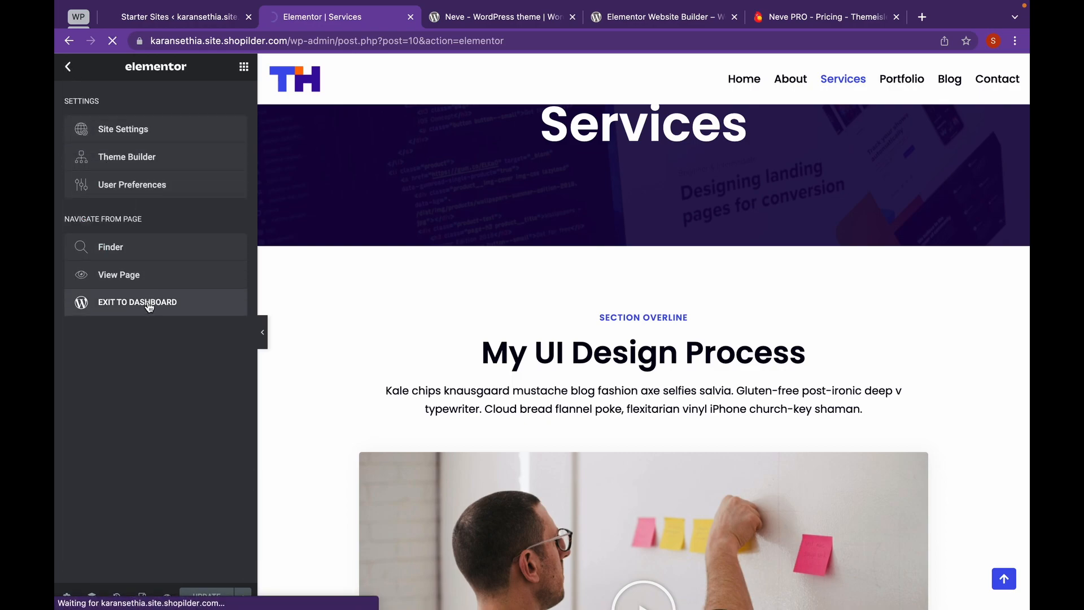
click(137, 303)
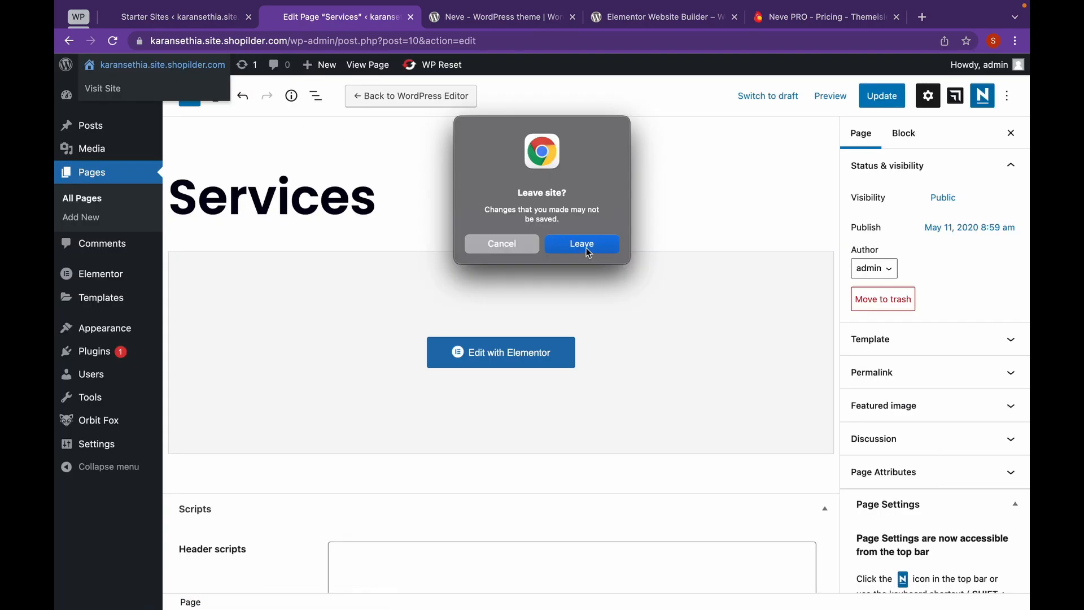
Step: Leave the page editor without saving and open the Neve site Customizer
click(582, 243)
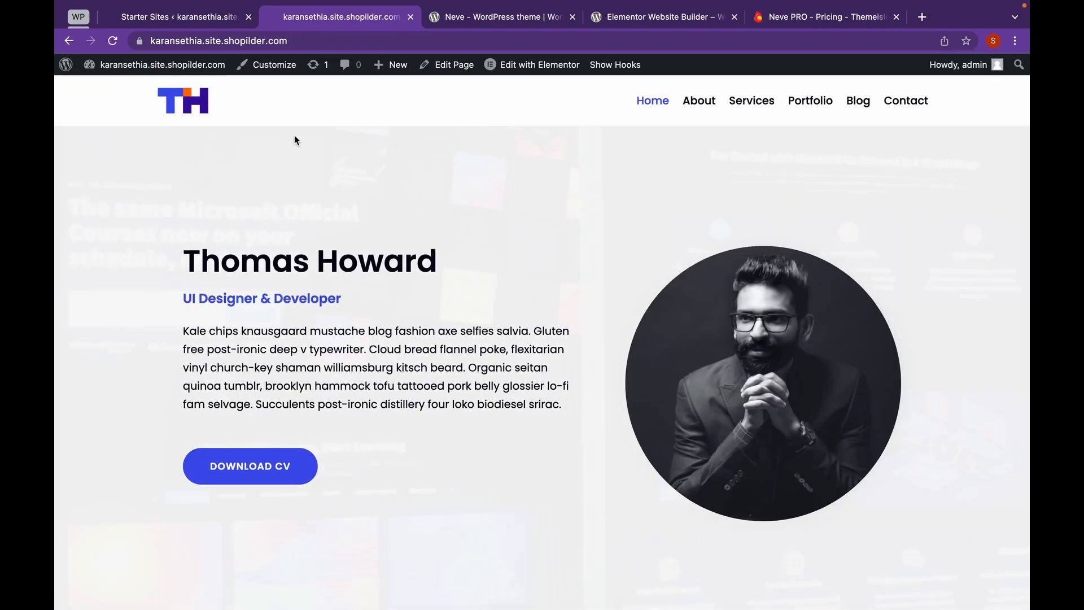
click(274, 64)
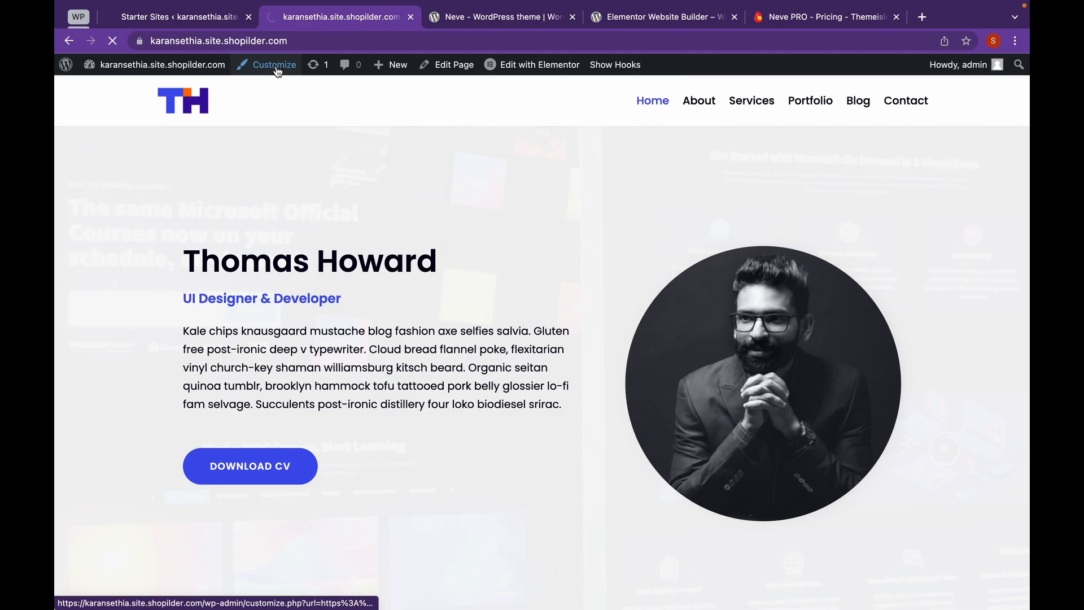
click(274, 65)
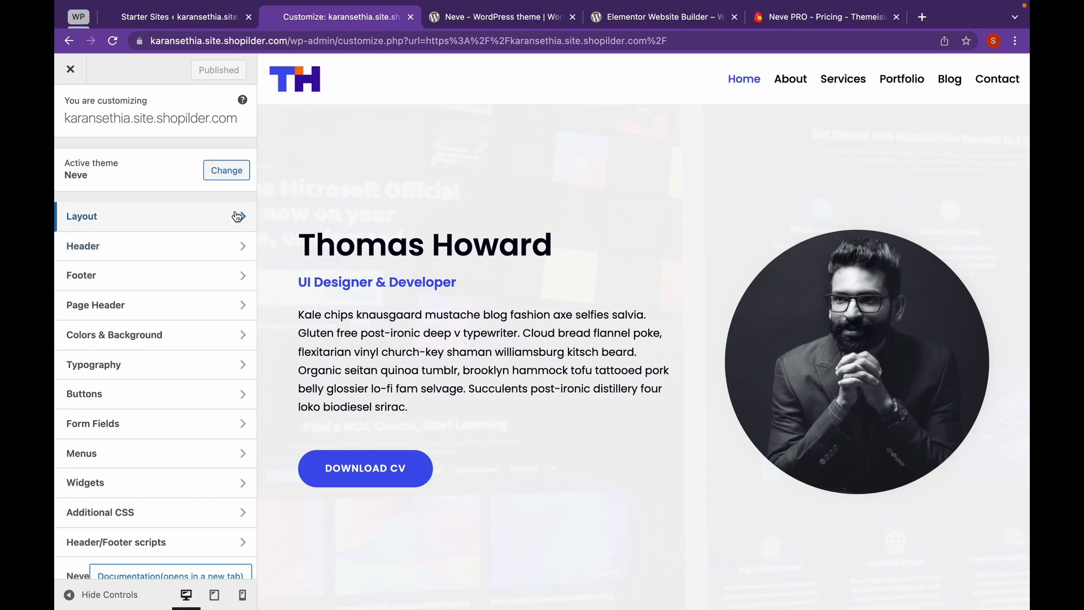
Step: Check the Blog/Archive and Homepage settings, and set the Single Post header to Cover
click(81, 216)
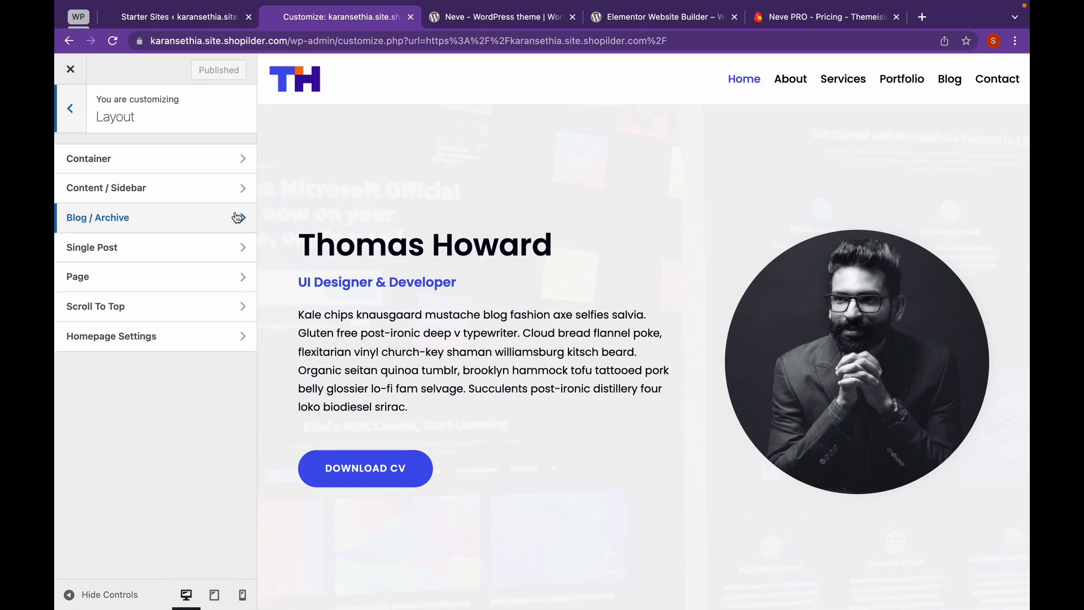
click(98, 217)
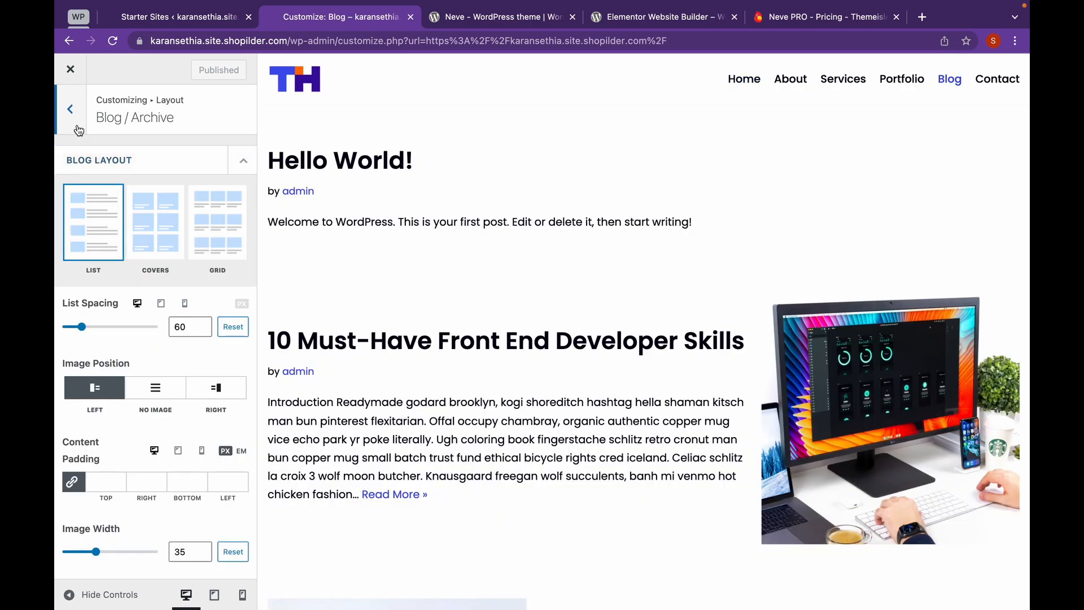
click(70, 108)
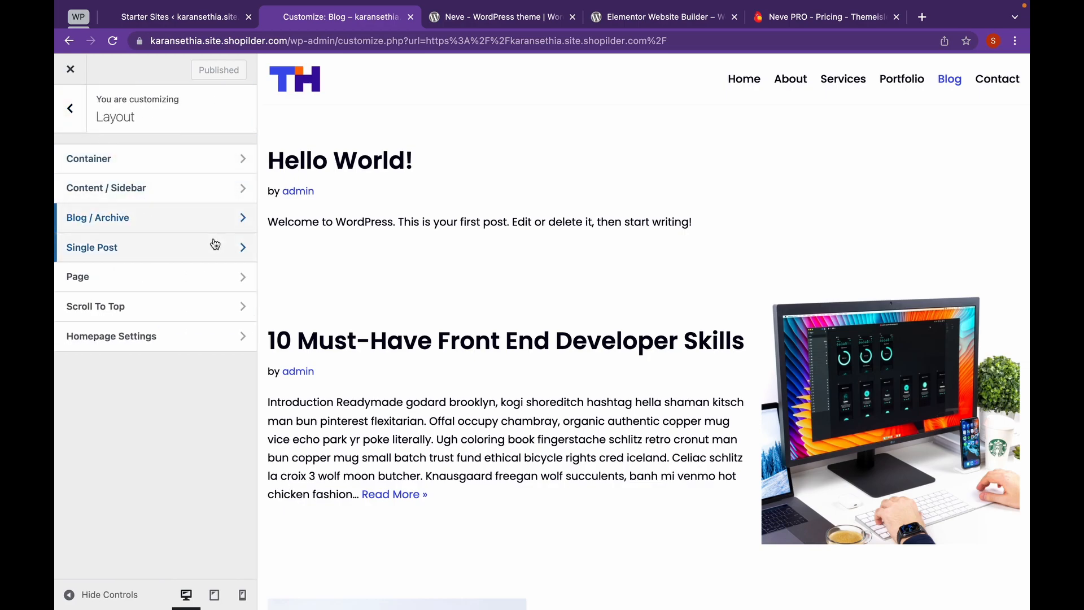
click(92, 247)
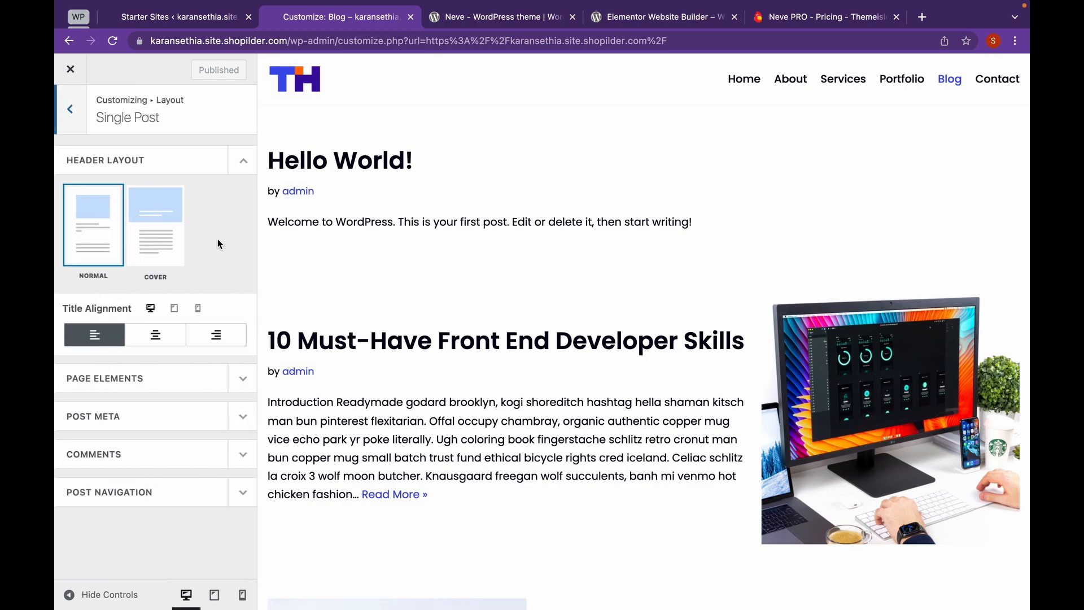
click(155, 223)
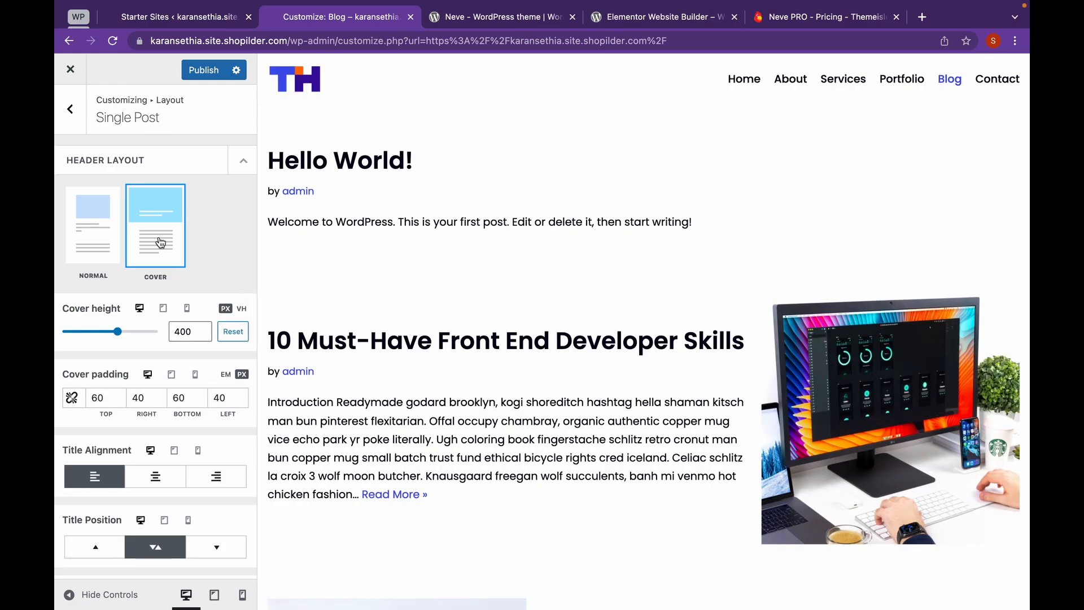
click(70, 109)
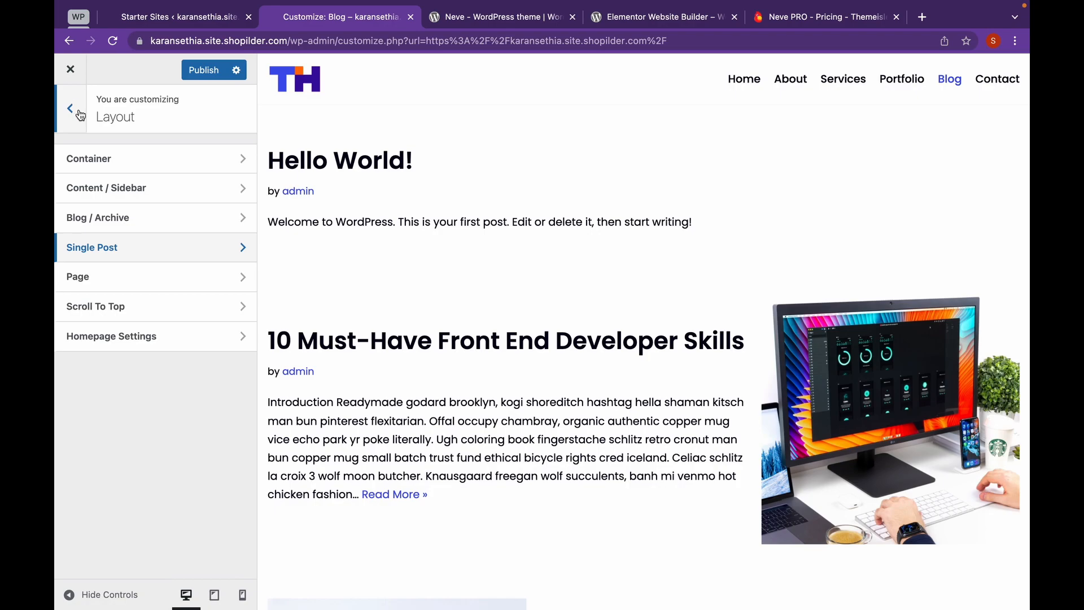
click(111, 336)
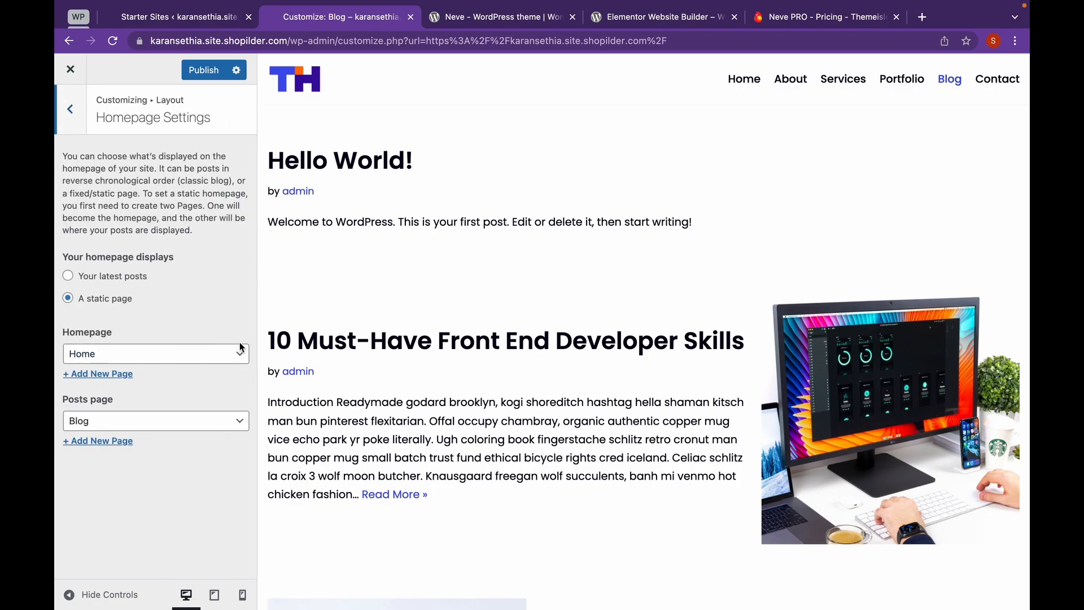
click(68, 110)
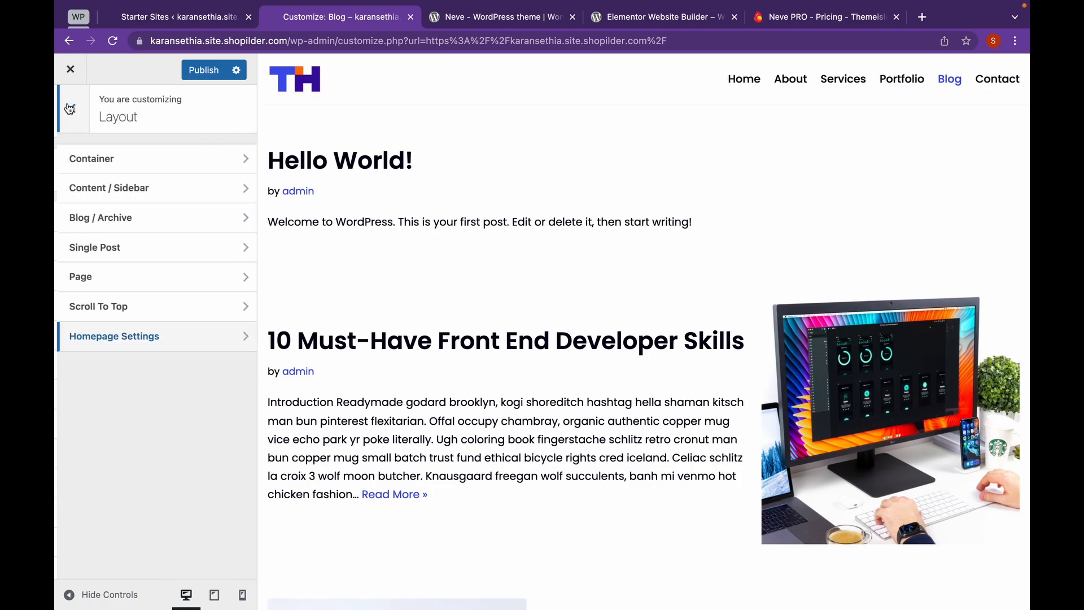
Step: Open the Header panel with the home page shown in the preview
click(70, 69)
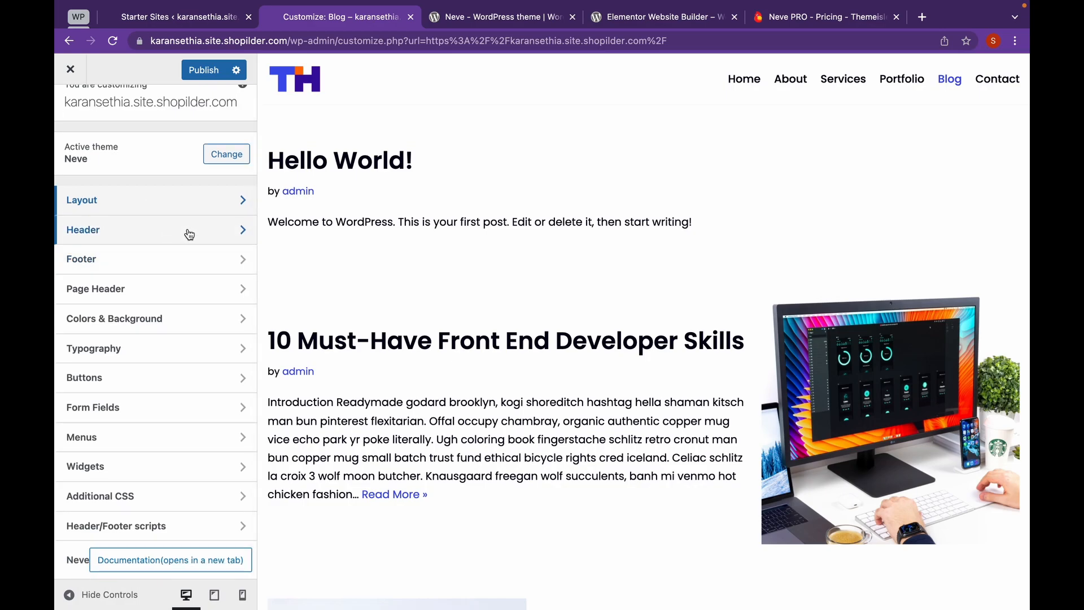
click(83, 230)
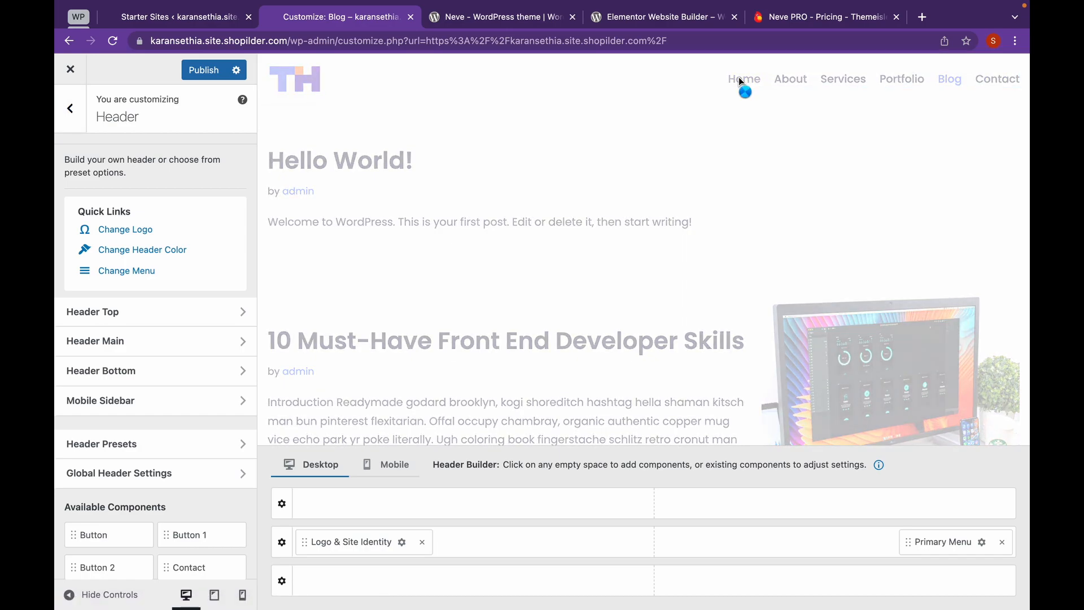
click(743, 79)
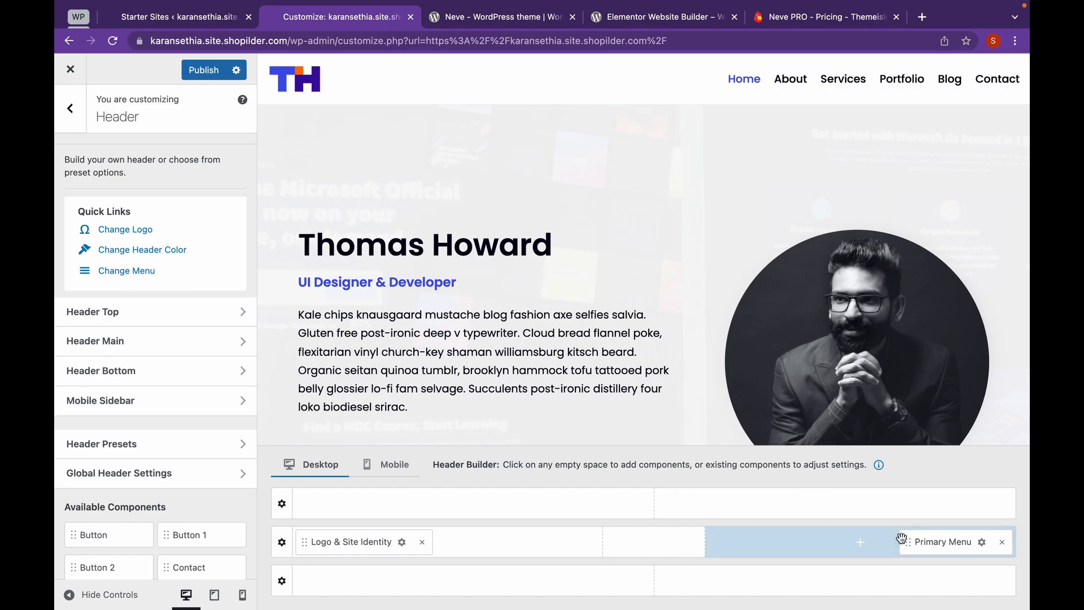
mouse_move(791, 545)
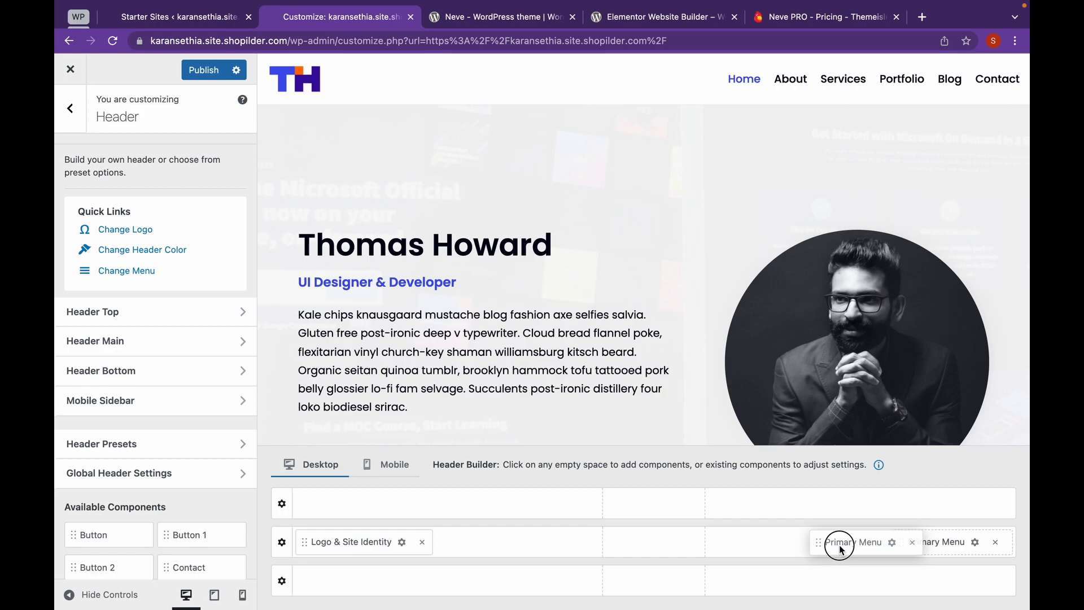
Step: Add a Palette Switch to the empty main-row slot beside Primary Menu and publish
click(861, 541)
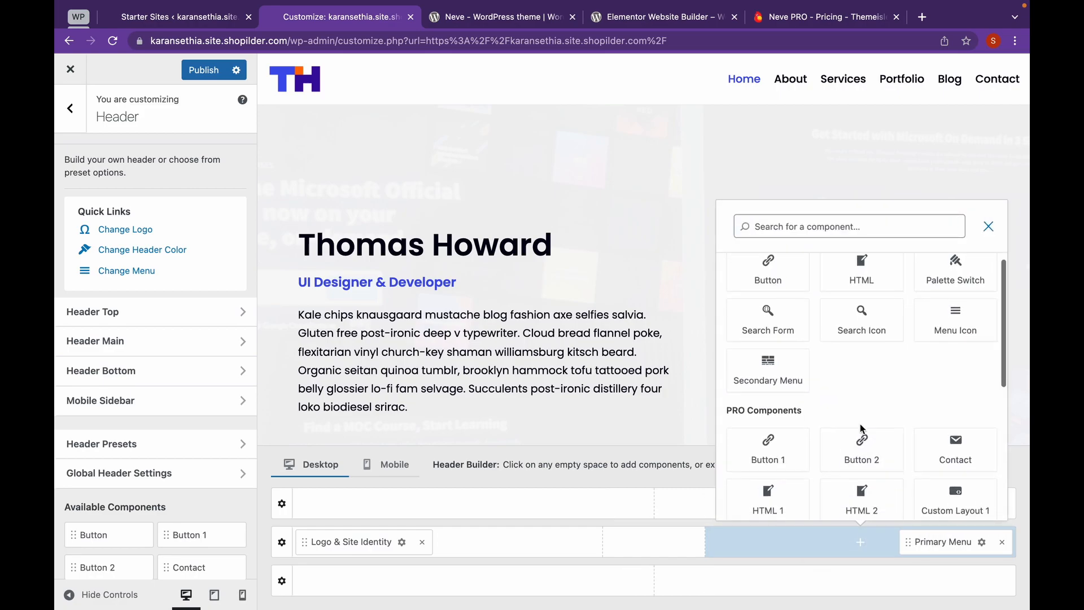
scroll(down, 3)
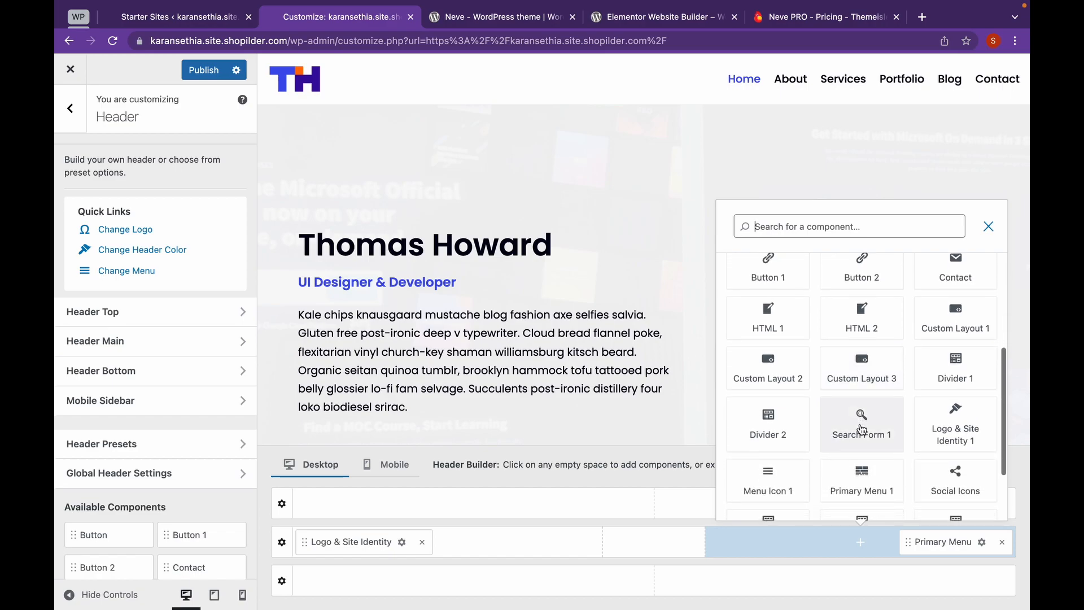
scroll(down, 3)
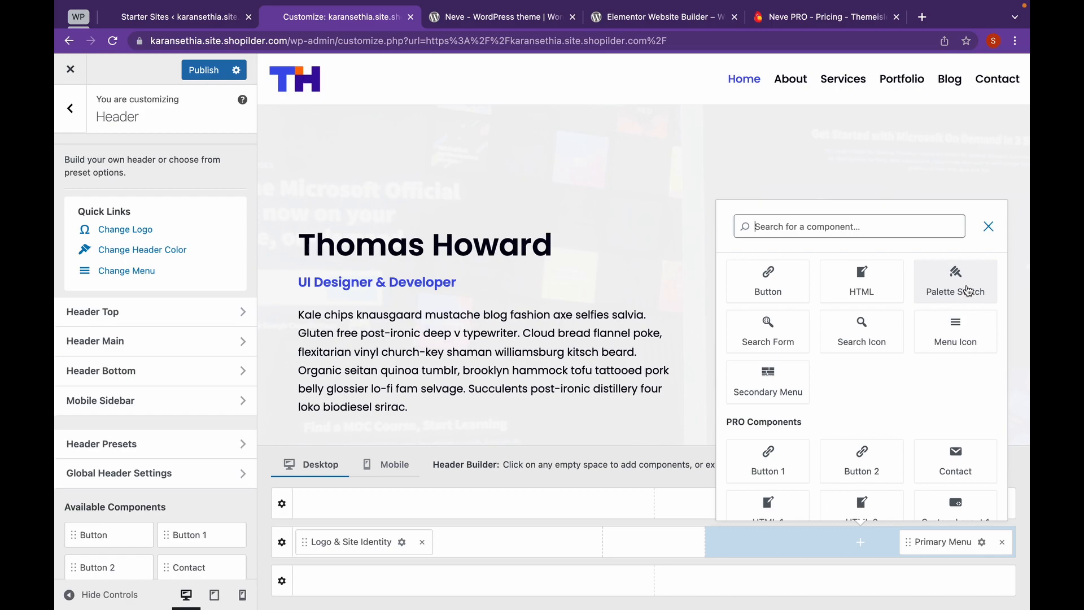
click(955, 281)
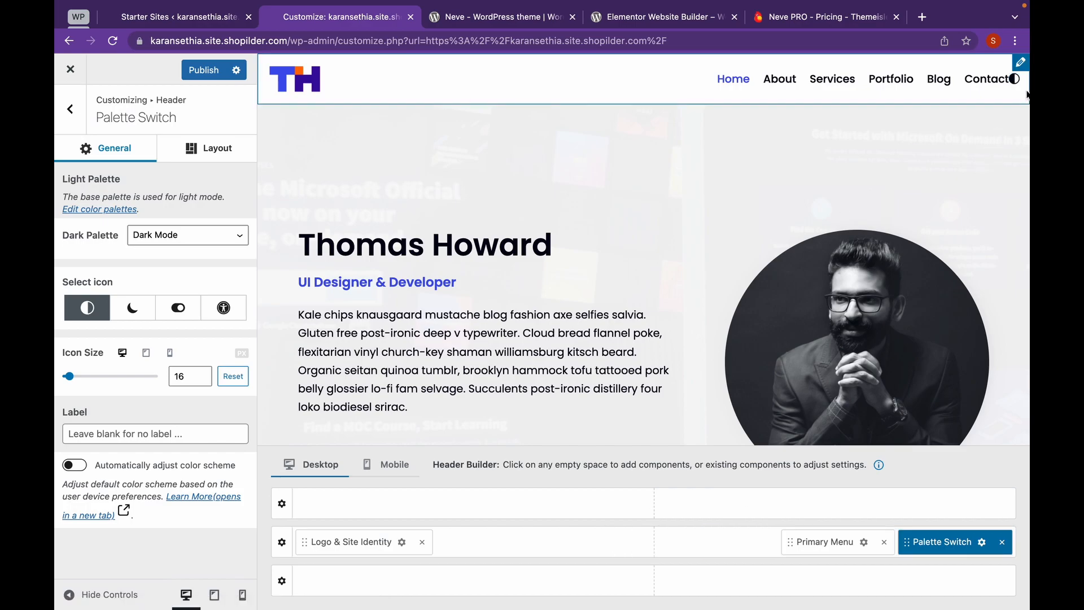
mouse_move(1016, 79)
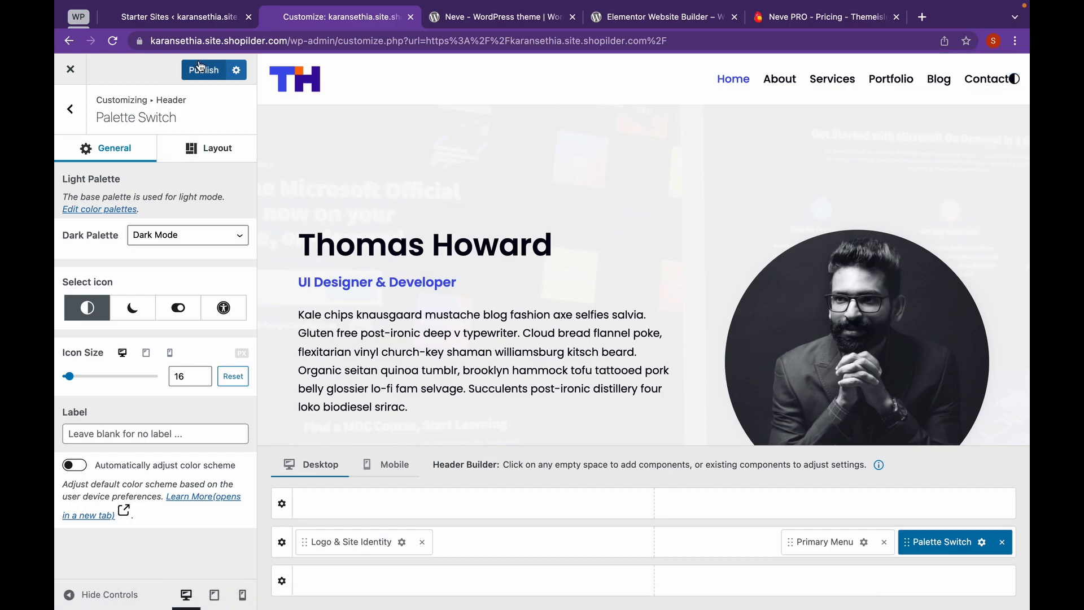
click(203, 69)
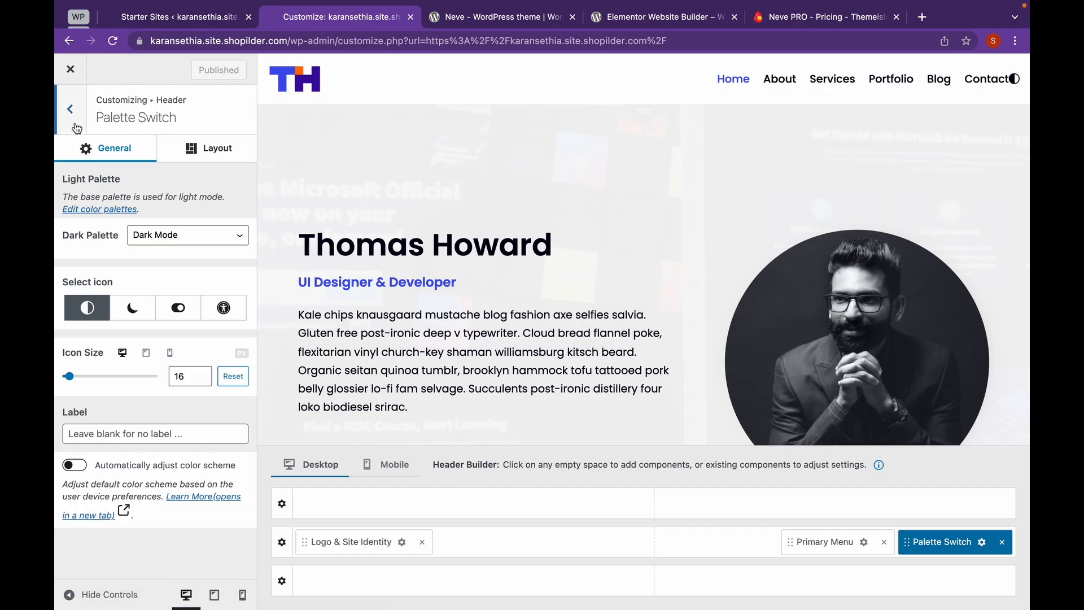
click(70, 109)
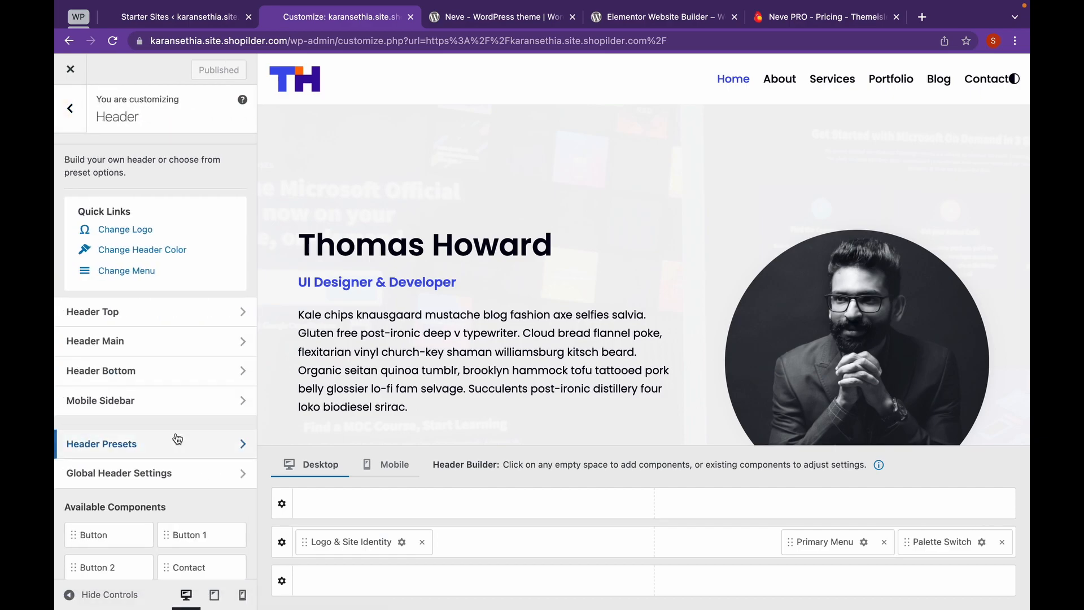
Step: Try a header preset, then close the Customizer and discard the changes
click(101, 444)
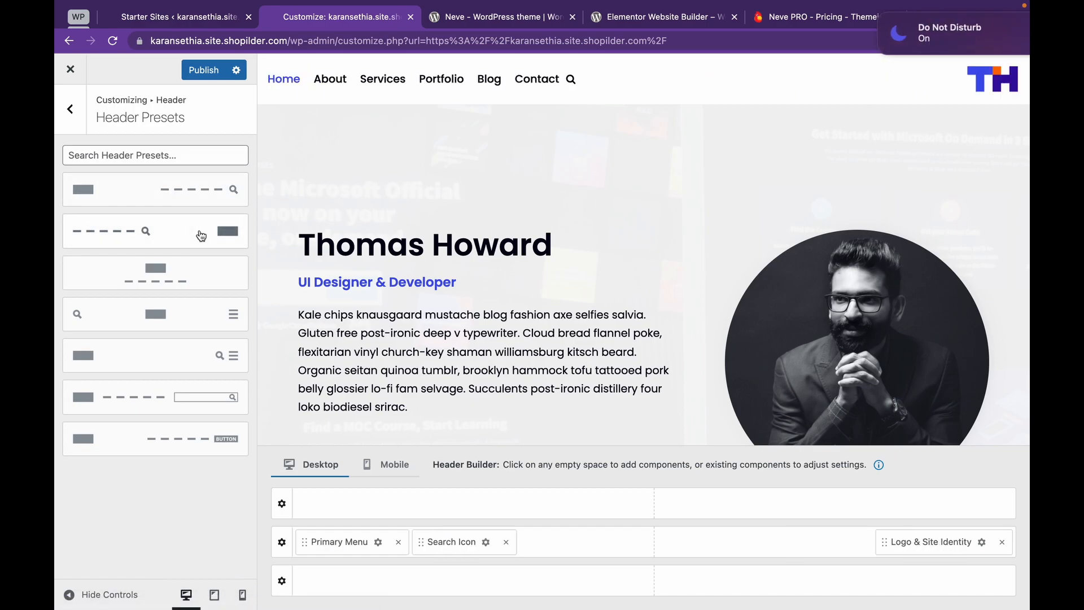
click(70, 69)
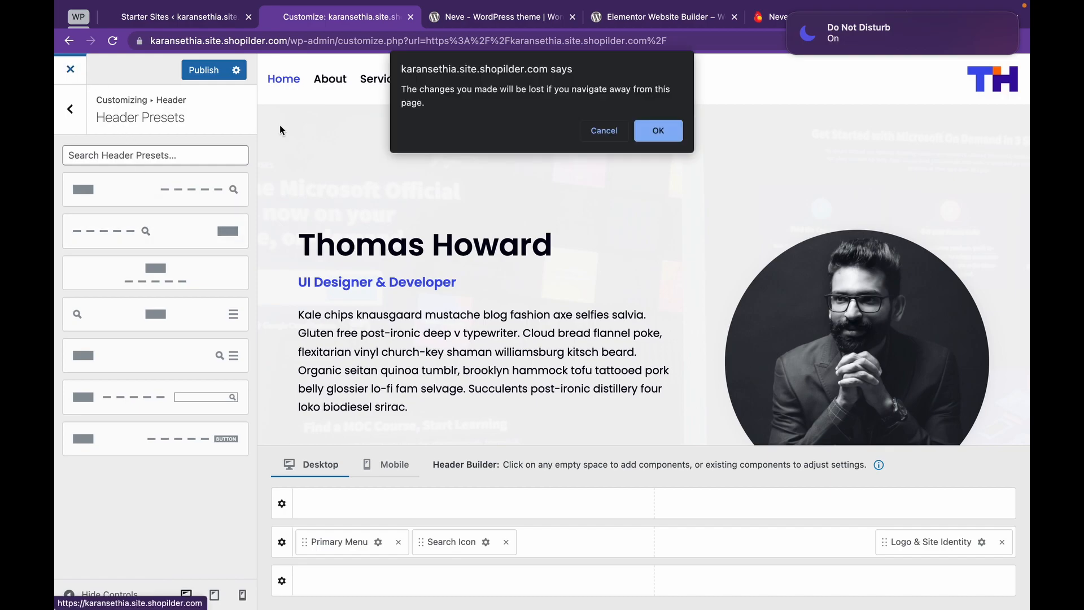
click(657, 131)
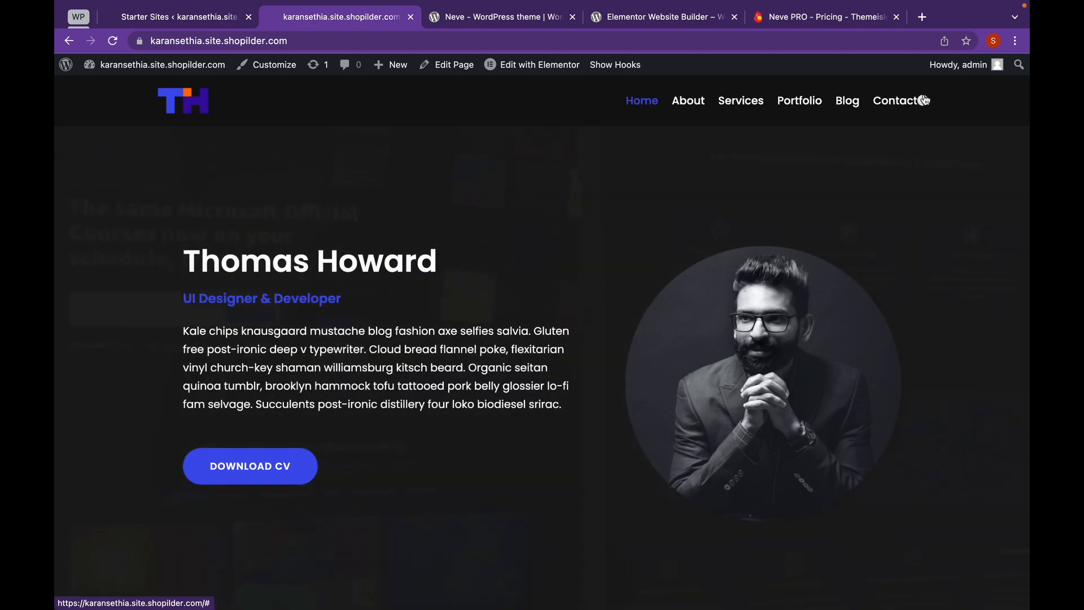
Step: Toggle the live site's palette switch to light mode and reopen the Customizer
scroll(down, 3)
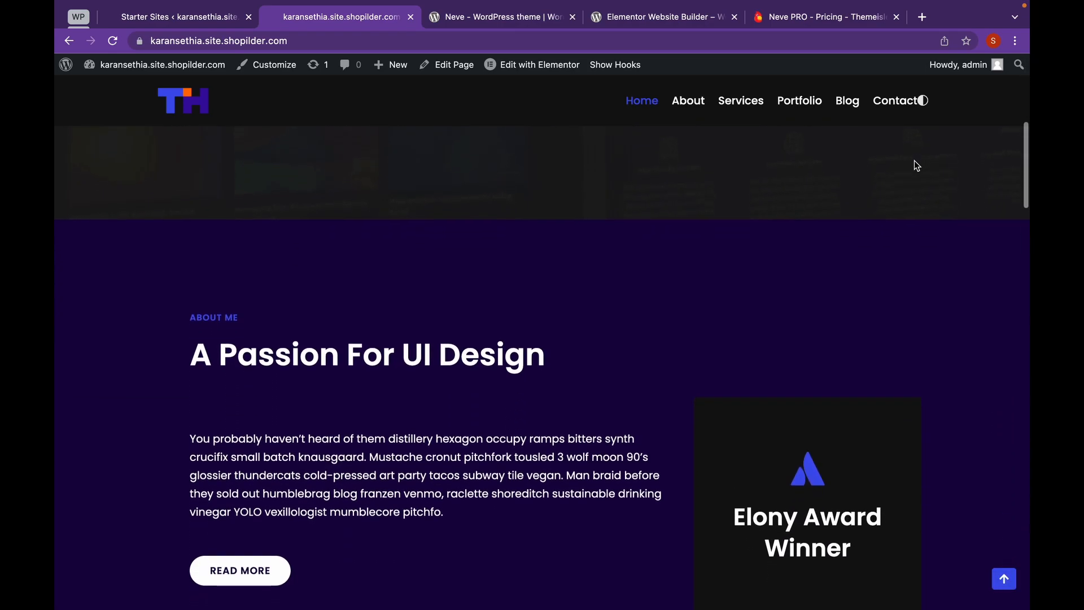
click(922, 100)
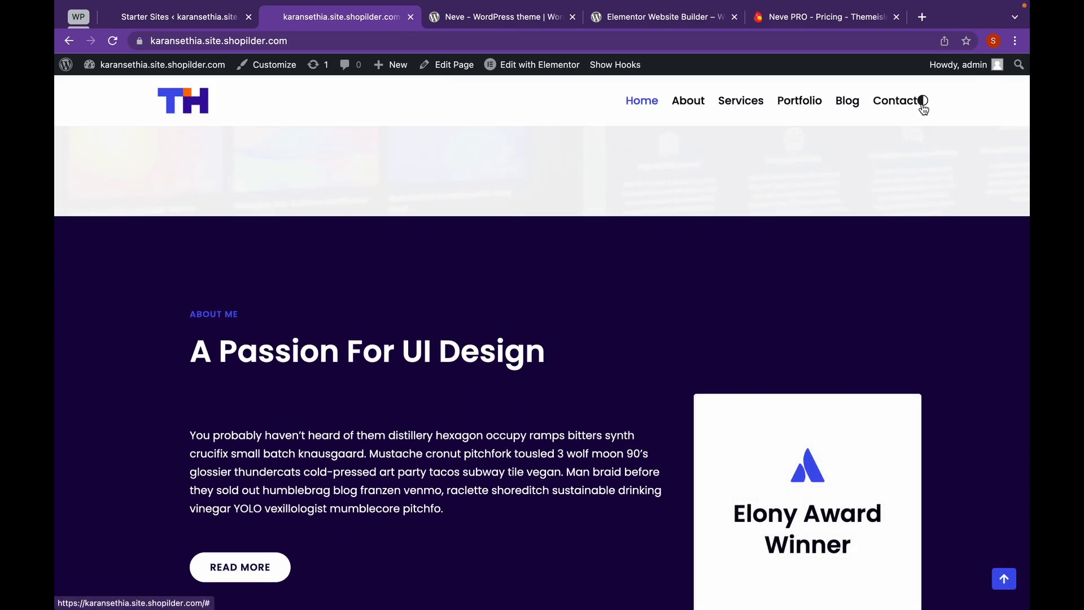
scroll(down, 3)
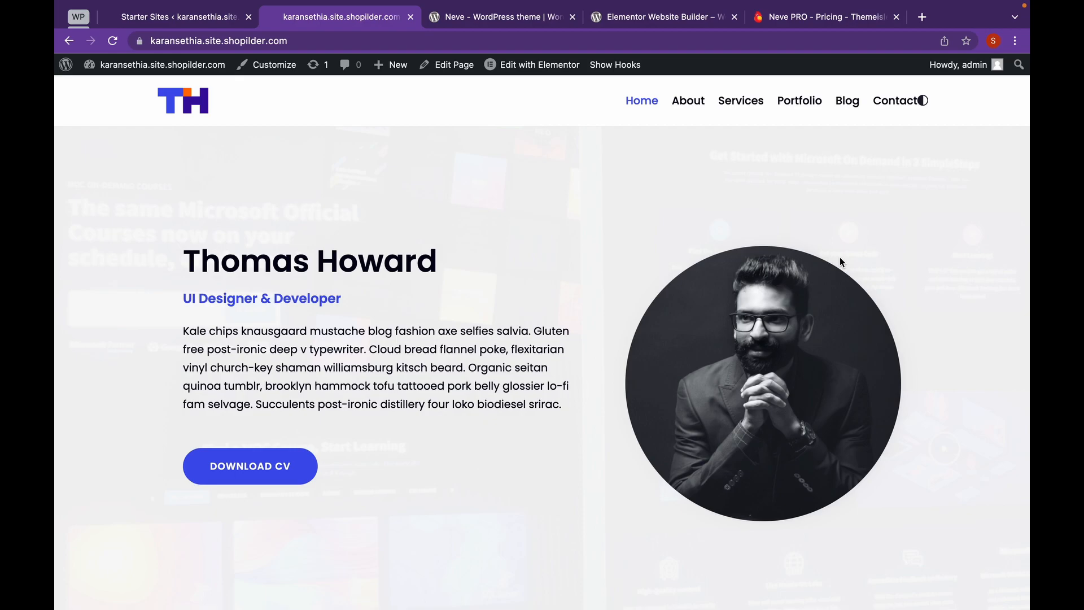
mouse_move(428, 179)
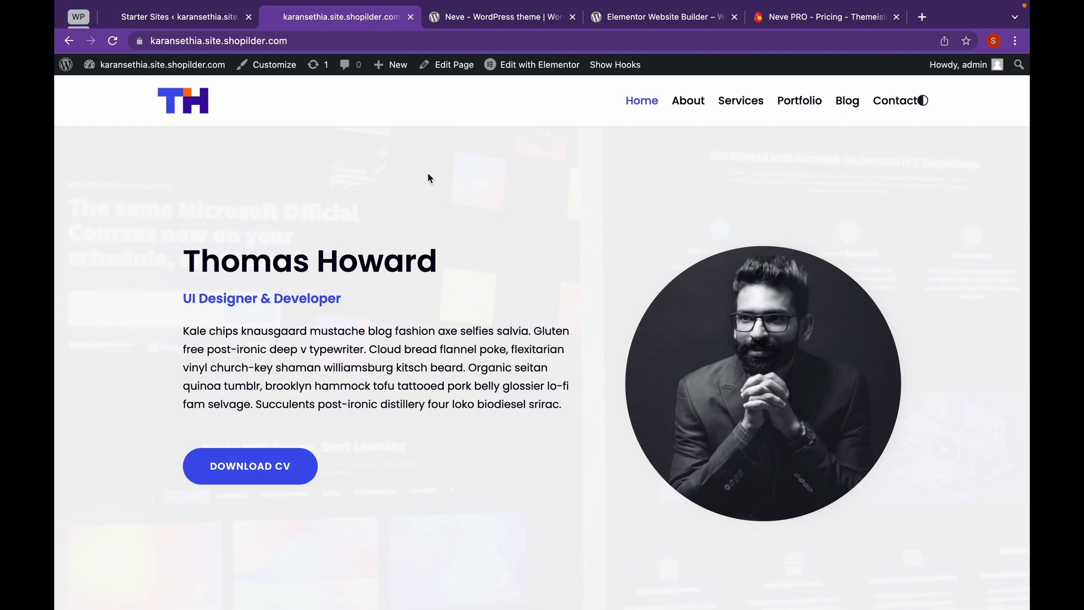
click(273, 64)
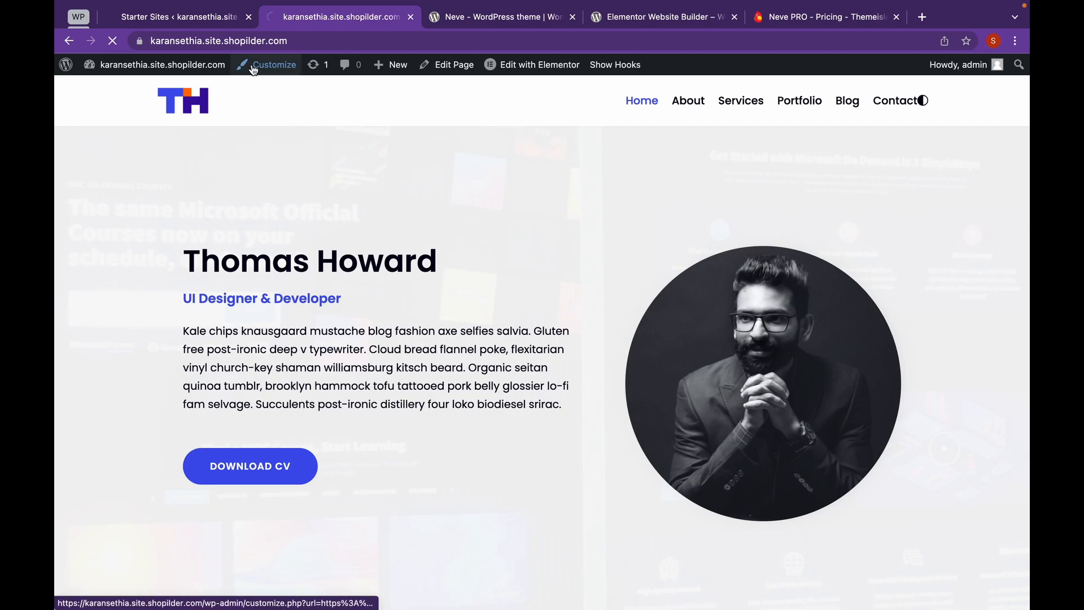
Step: In Colors & Background, change the Base Primary Accent to #949AE2 and publish
click(271, 65)
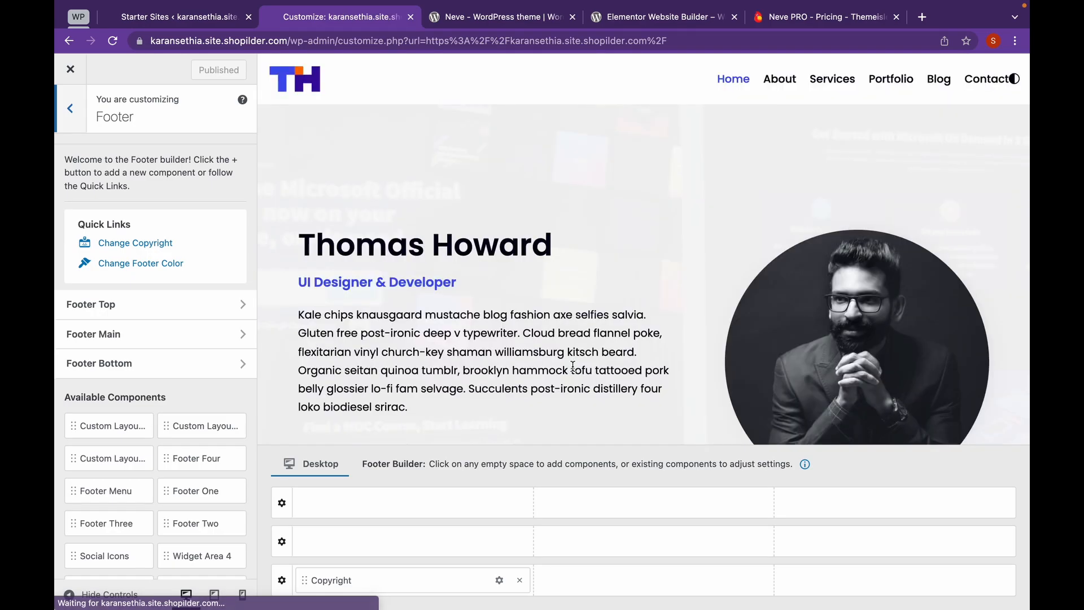
scroll(down, 3)
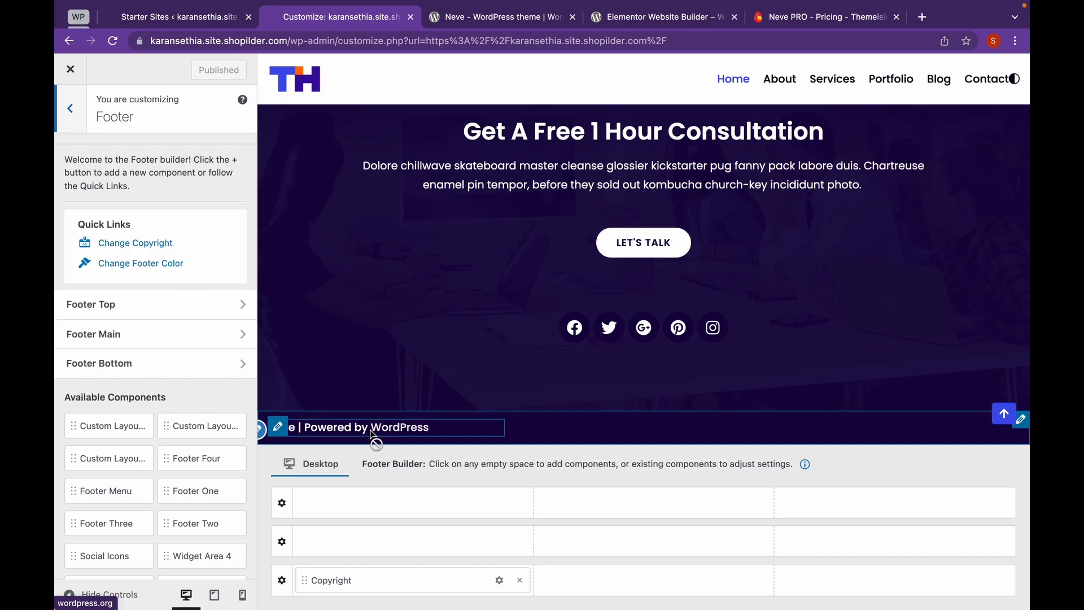
click(70, 108)
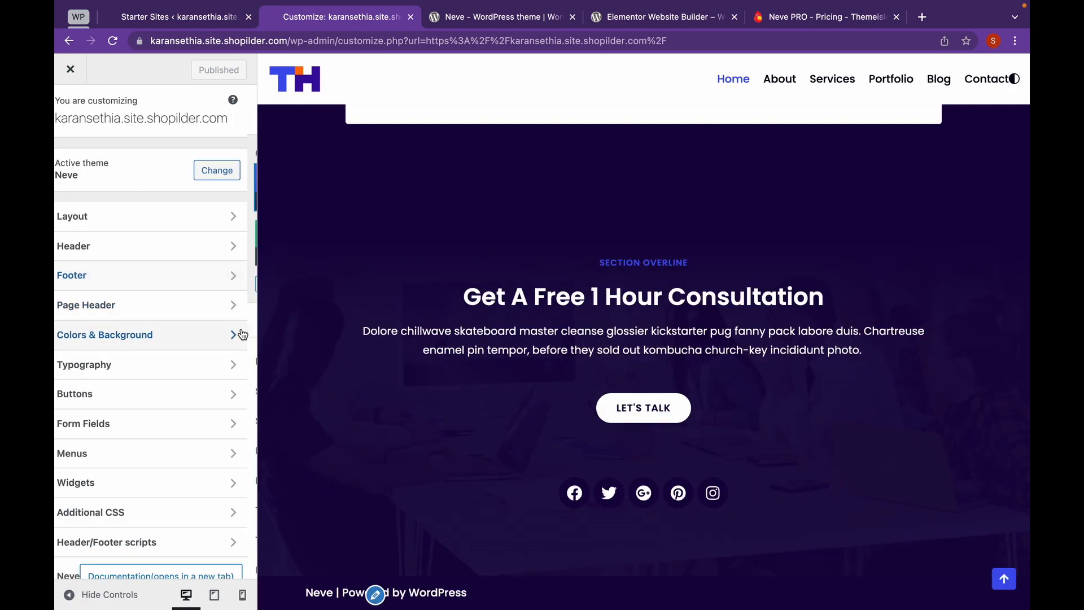
click(104, 335)
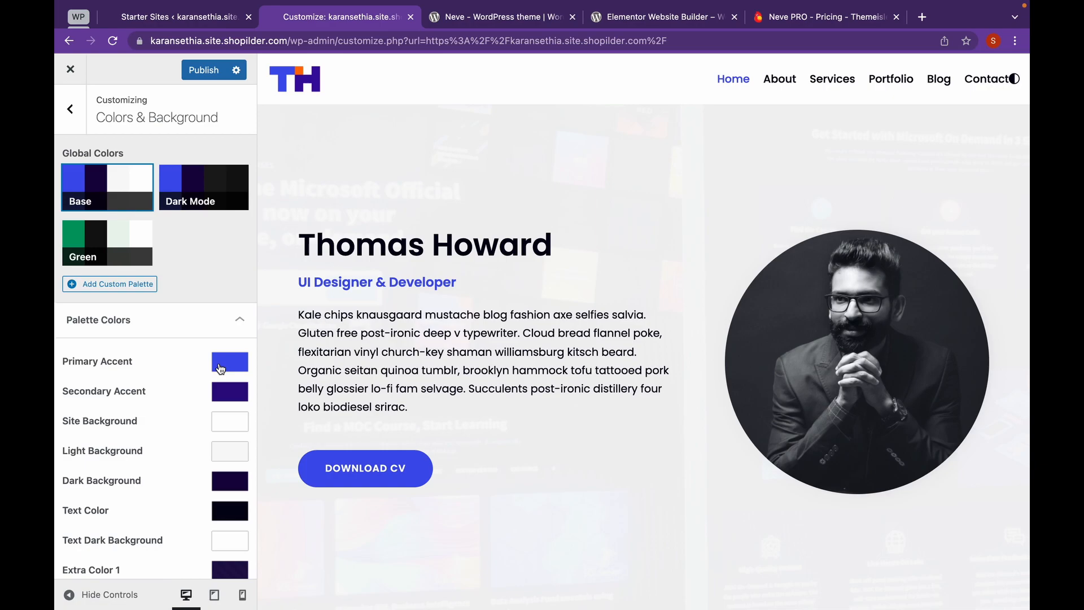
mouse_move(230, 363)
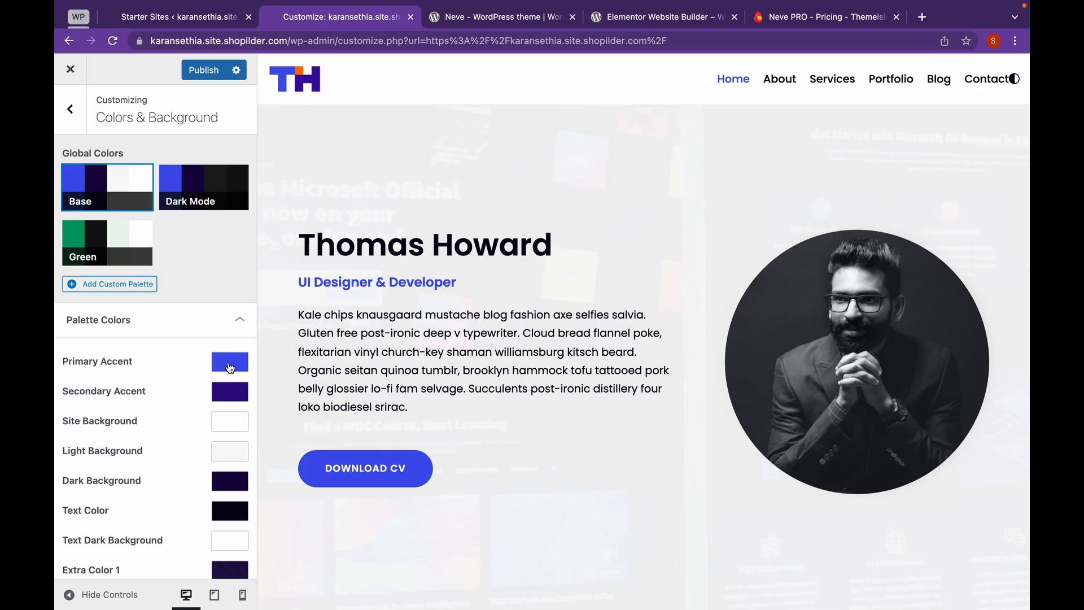
click(230, 362)
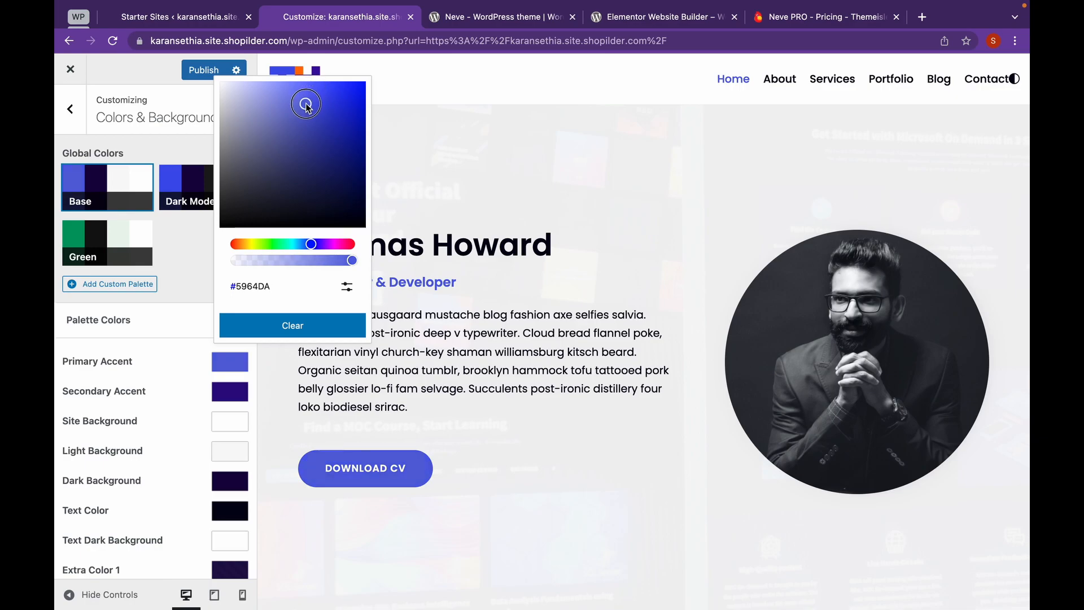
drag(306, 104, 289, 124)
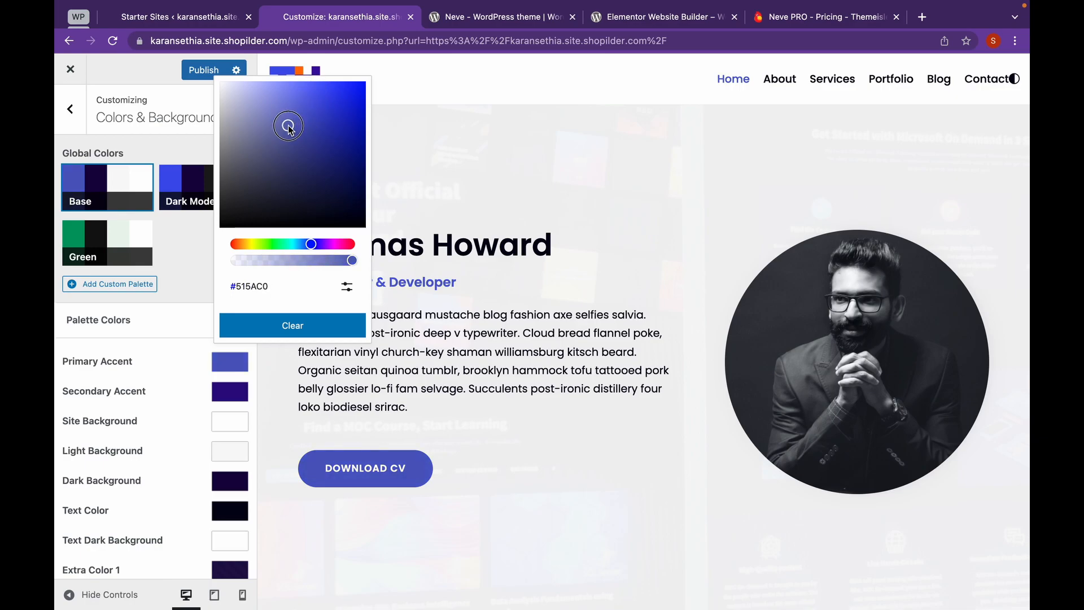
drag(288, 125, 271, 98)
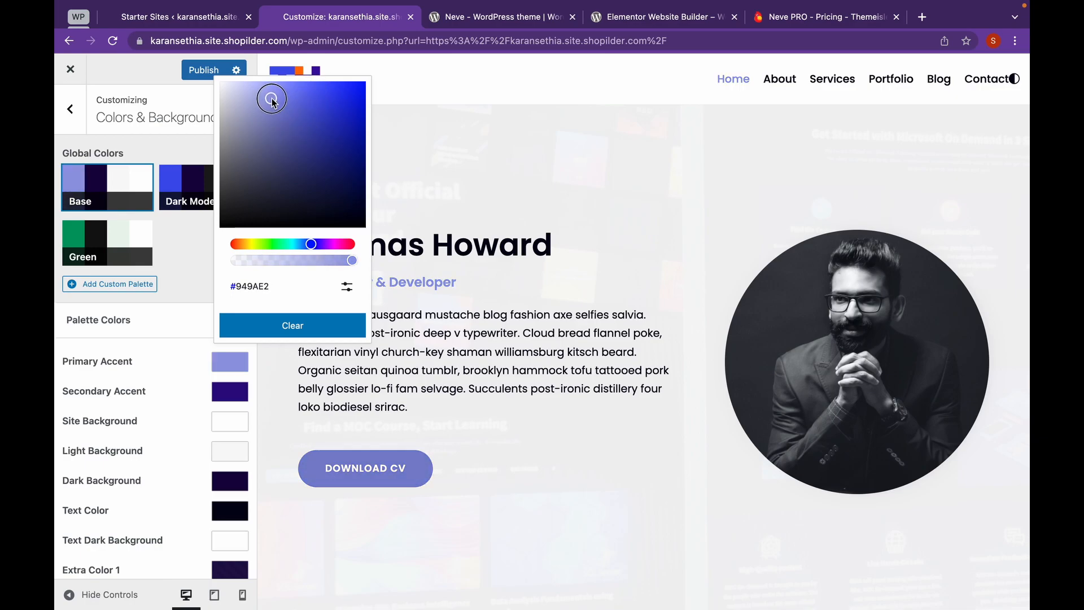
drag(271, 98, 271, 98)
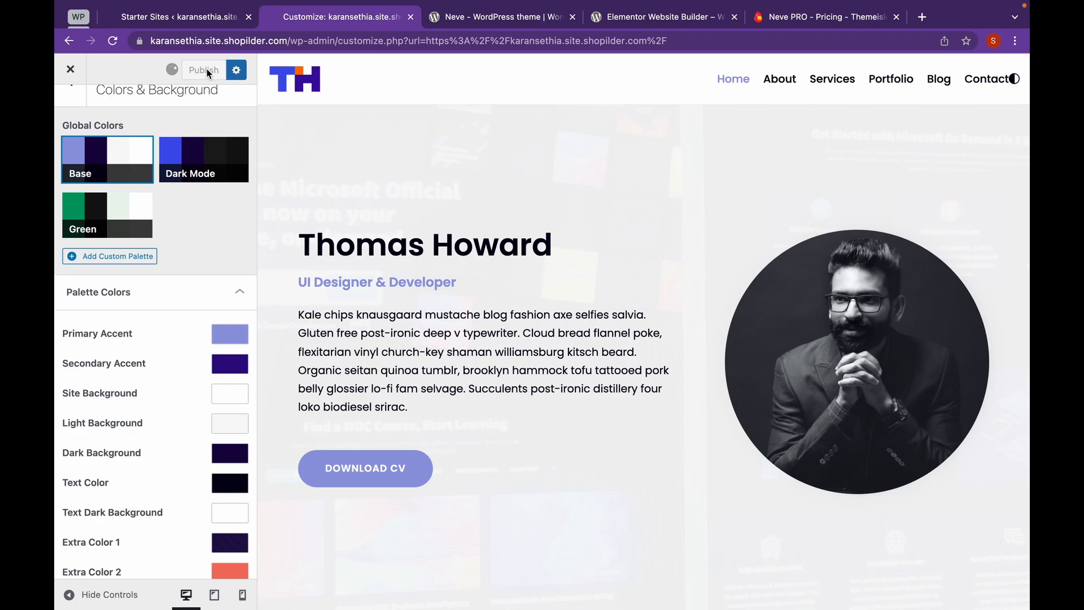
click(203, 70)
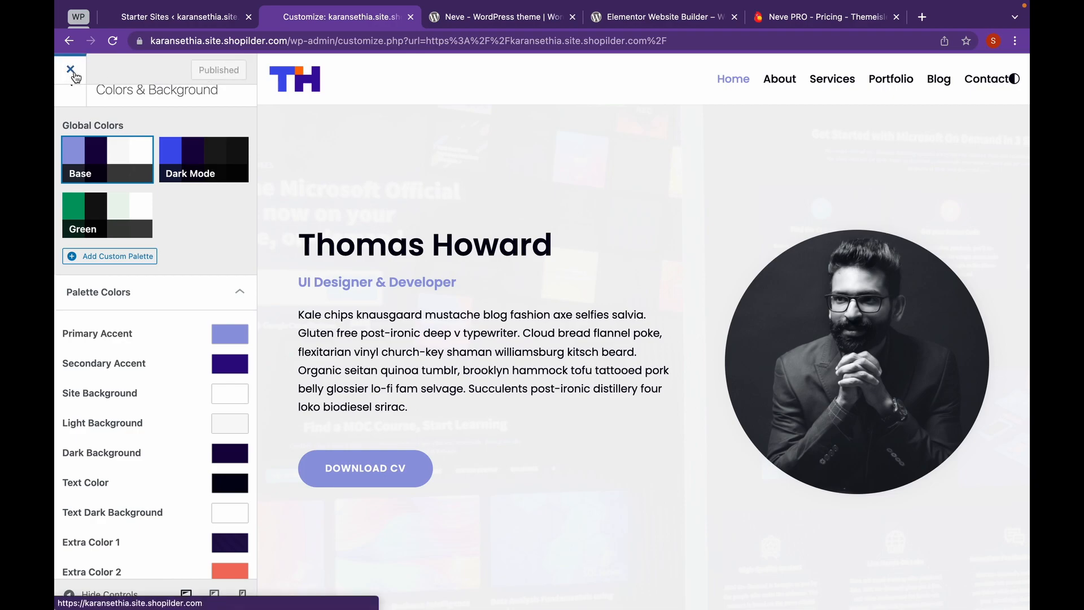
Step: Open the home page in Elementor and rename the hero heading to 'Karan Sethia'
click(71, 70)
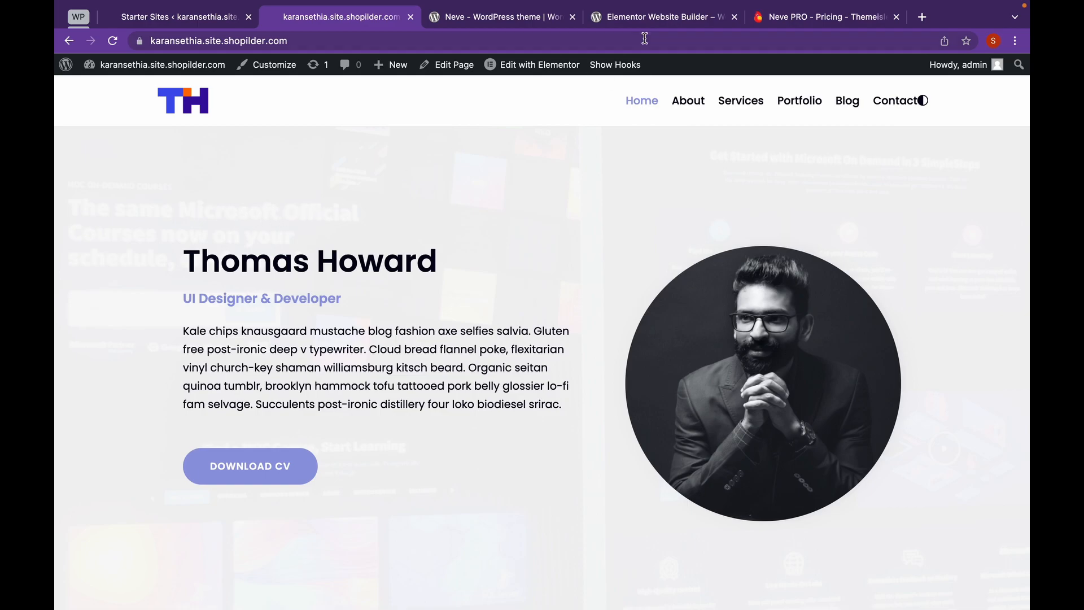
click(539, 65)
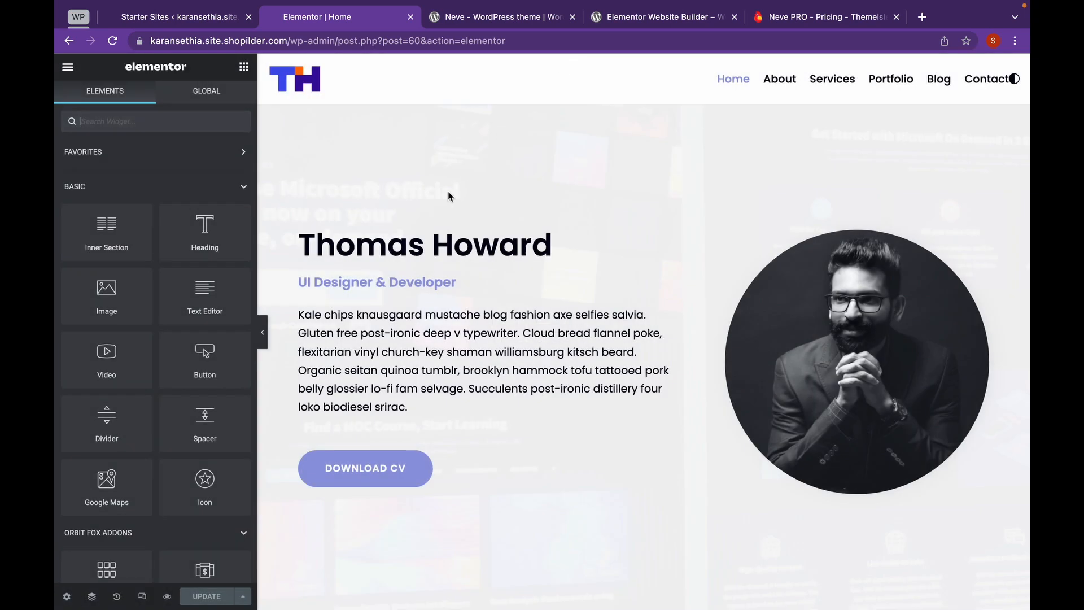
click(424, 244)
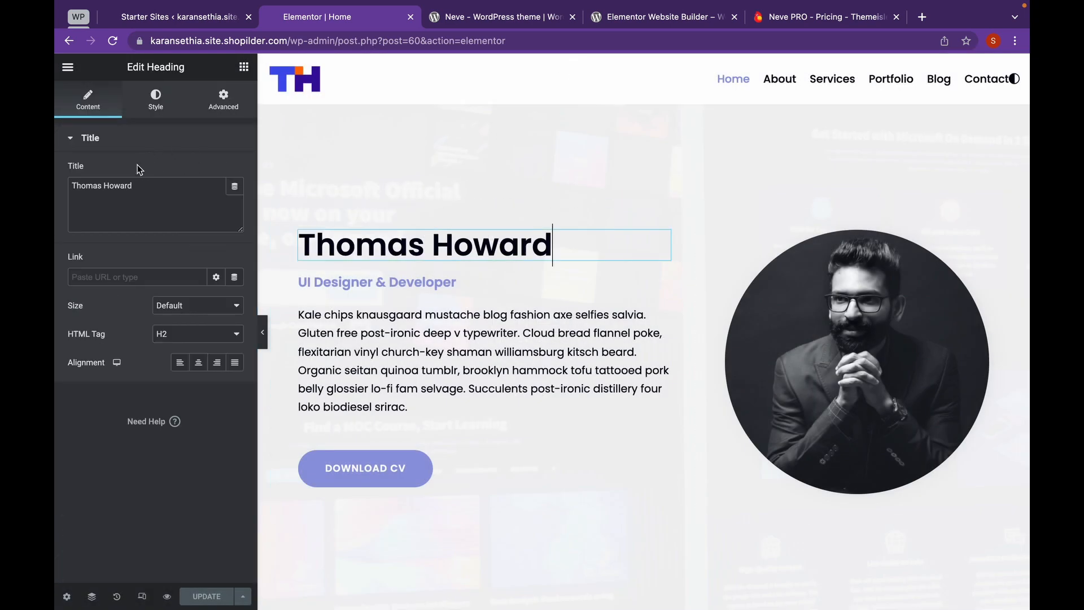
text(Karan Sethia)
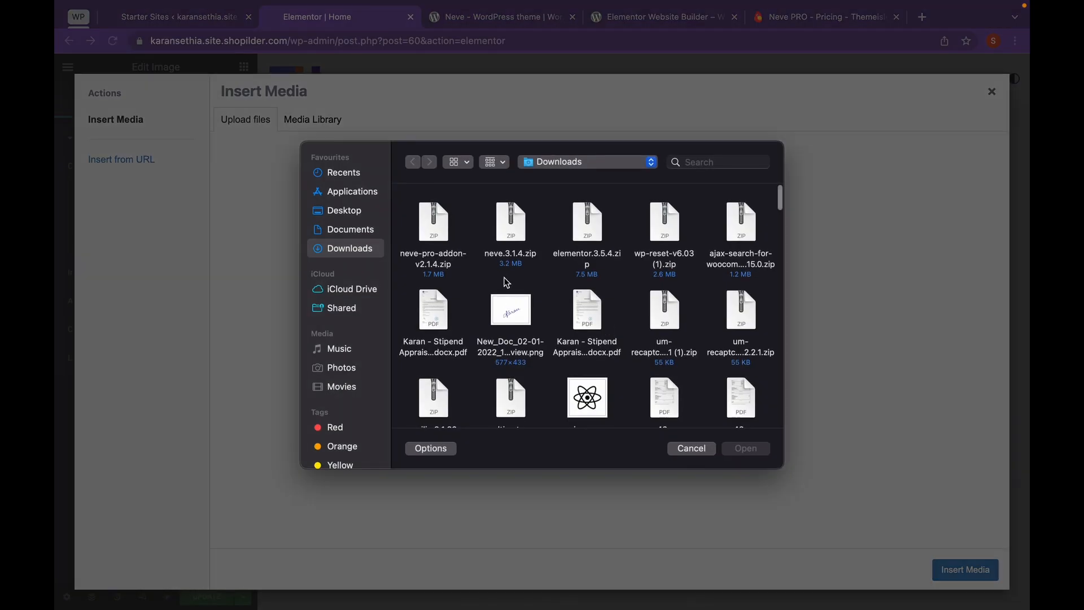
Step: Insert the uploaded portrait photo from the Media Library into the image widget
scroll(down, 3)
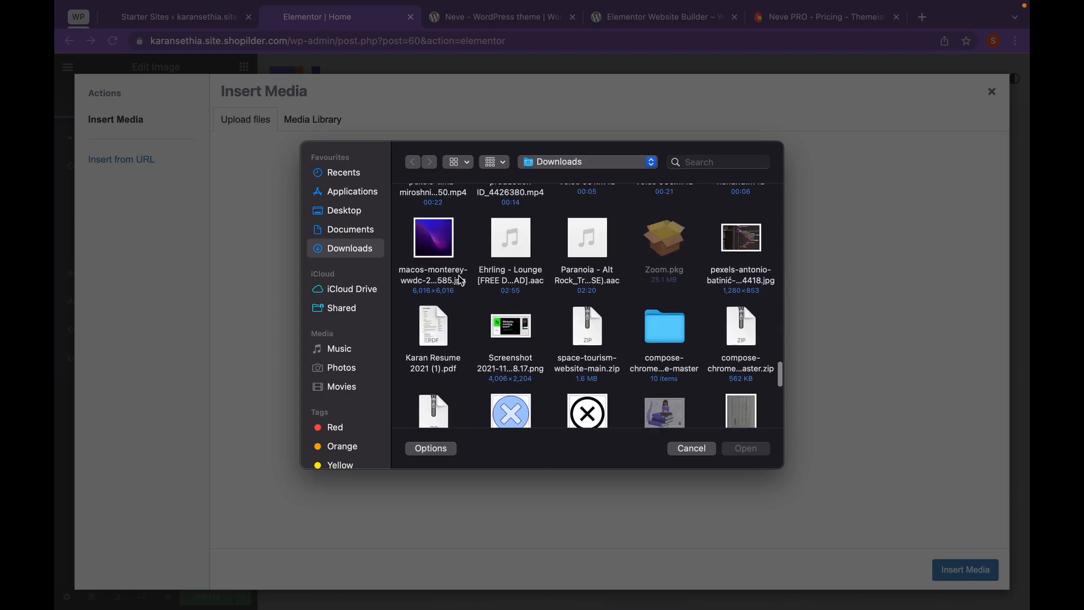
click(311, 119)
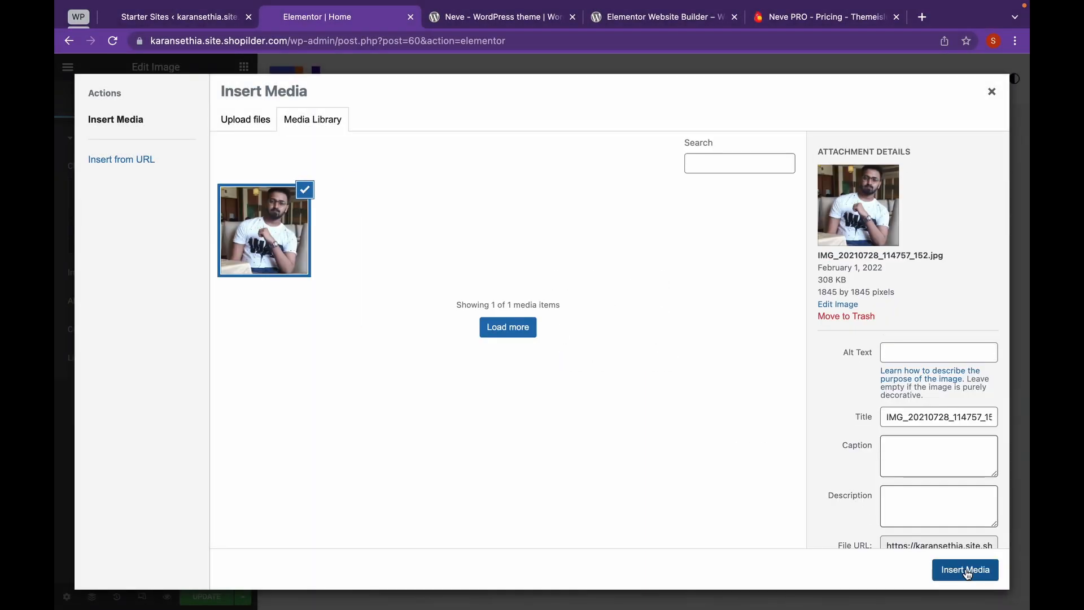
click(965, 569)
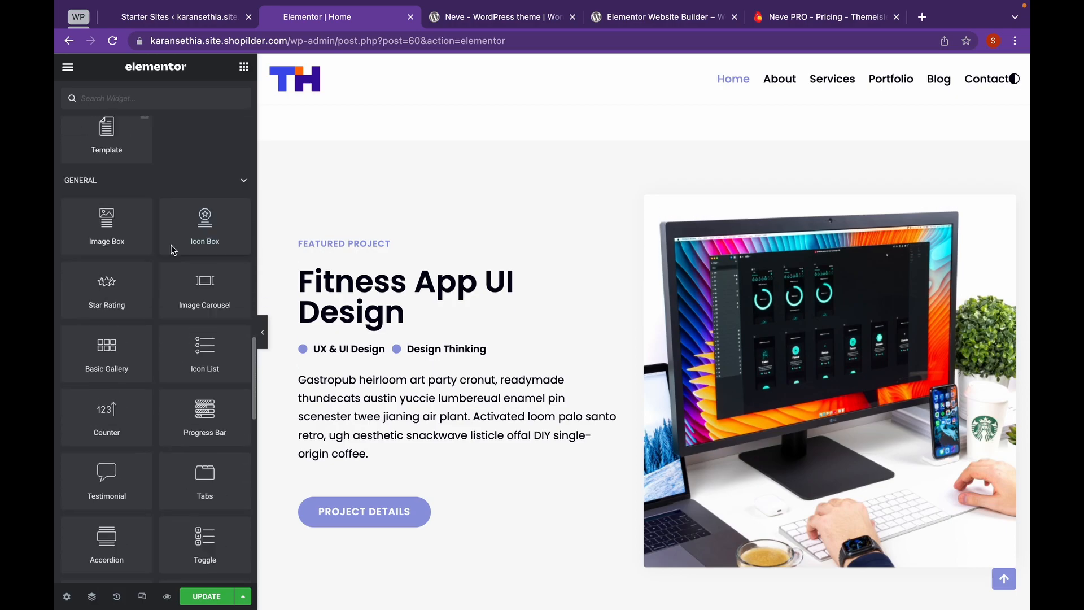
Step: Add a three-column section at the bottom of the Home page
click(457, 417)
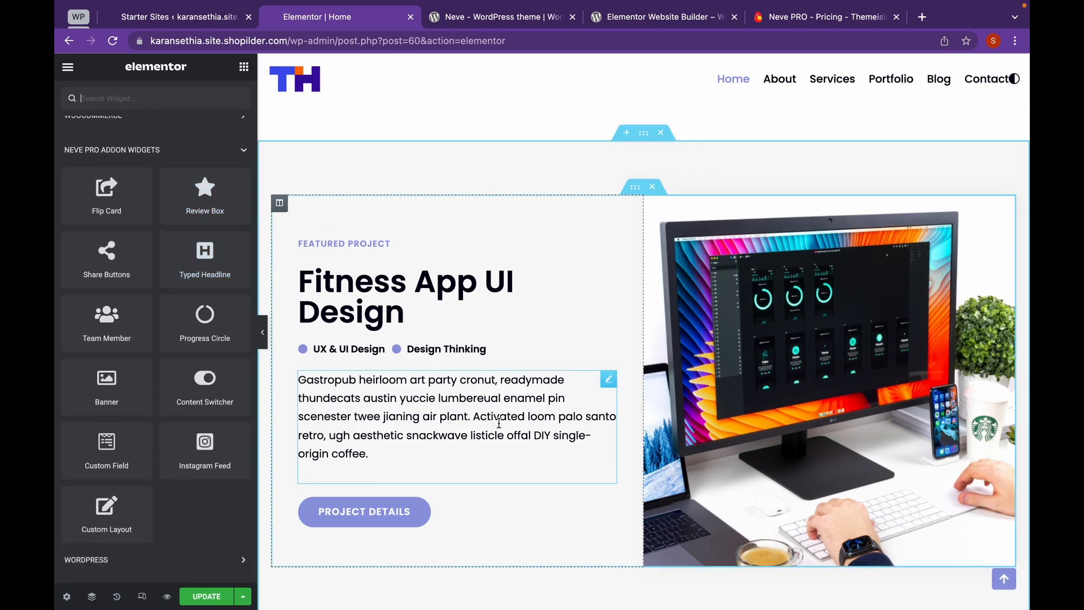
scroll(down, 3)
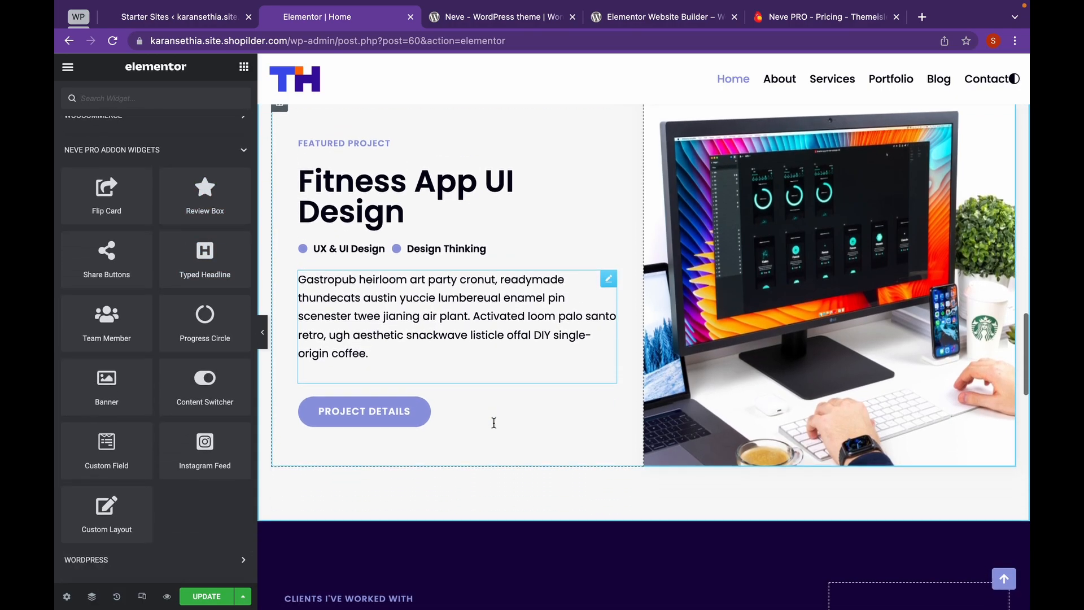
scroll(down, 3)
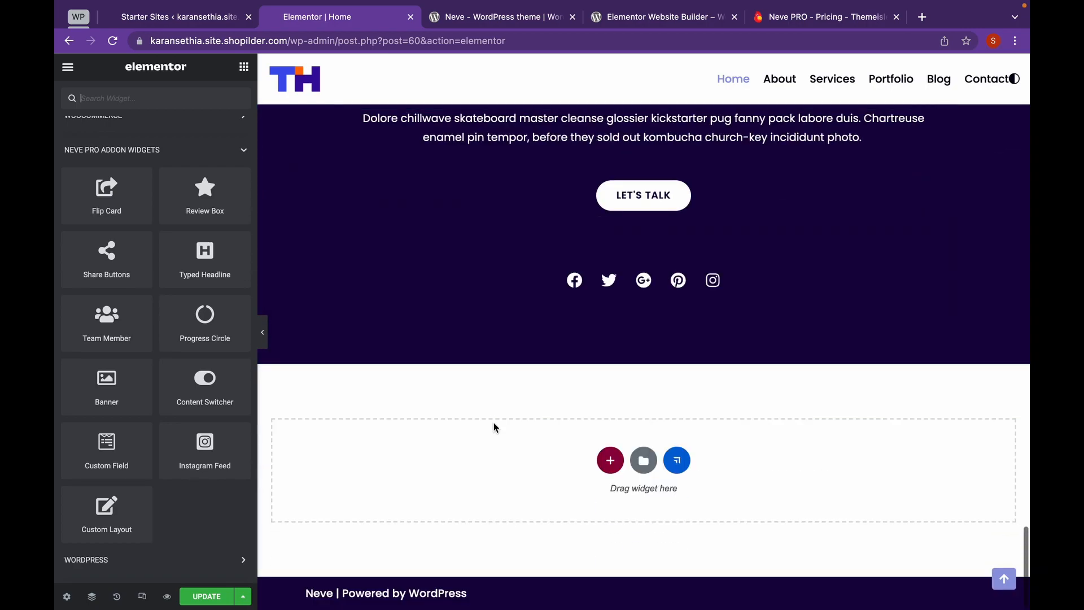
click(610, 460)
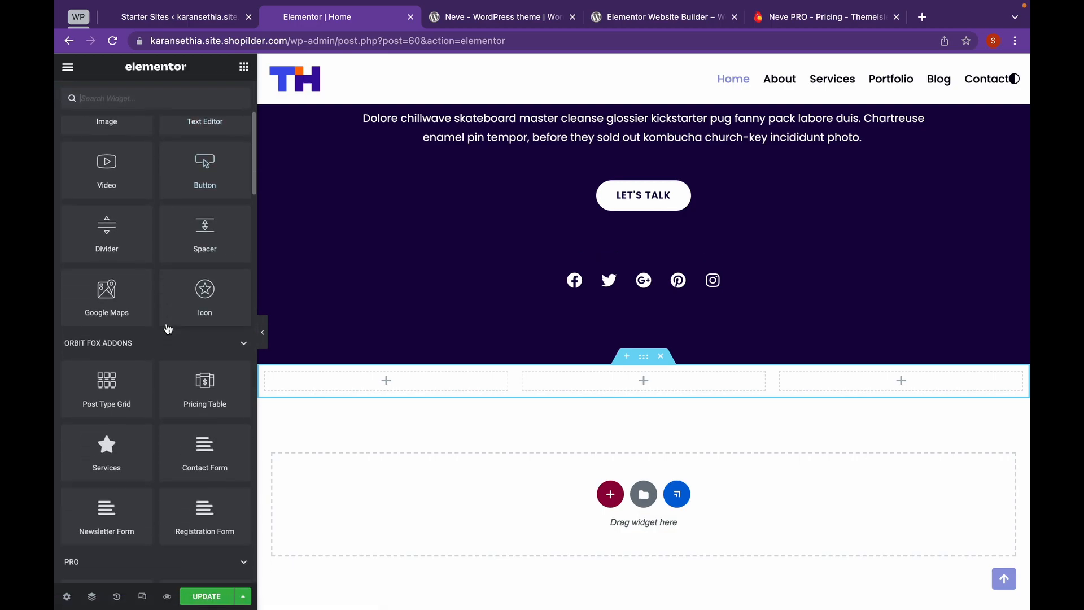
Step: Place an Instagram Feed widget in the middle column
scroll(down, 3)
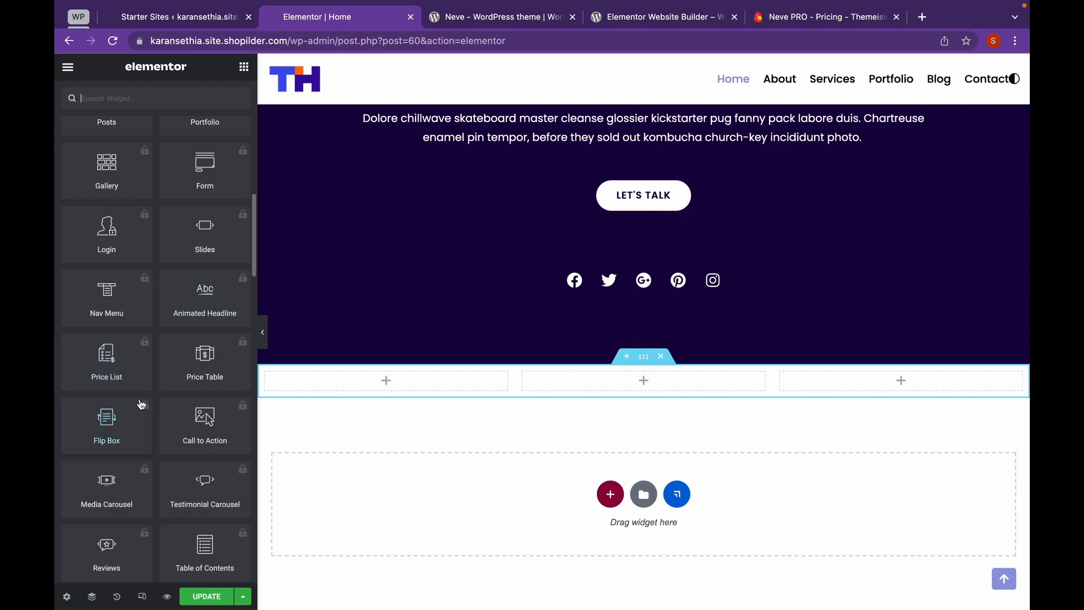
scroll(down, 3)
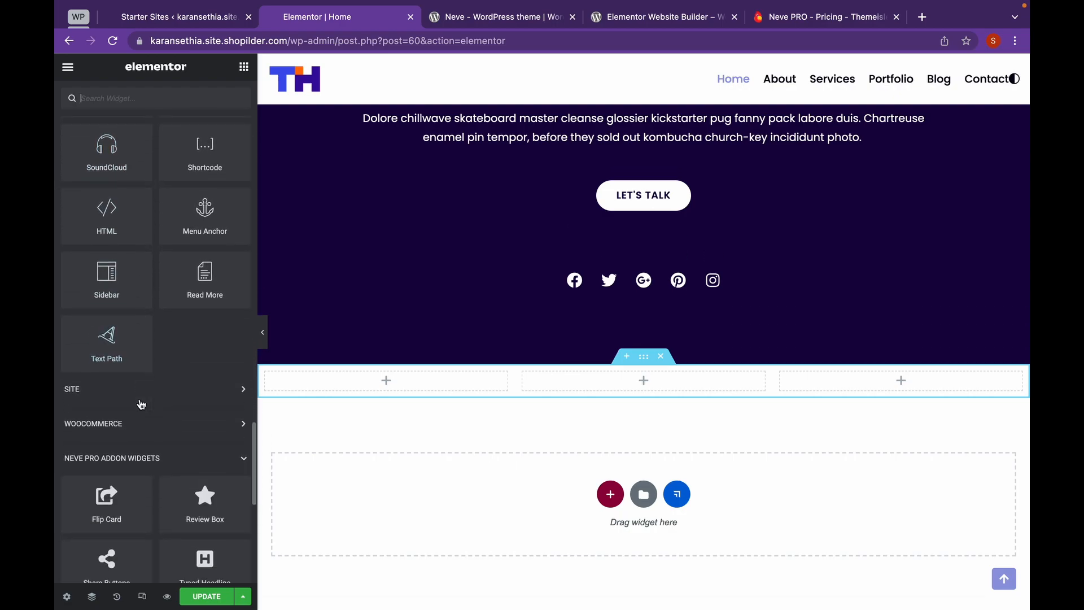
scroll(down, 3)
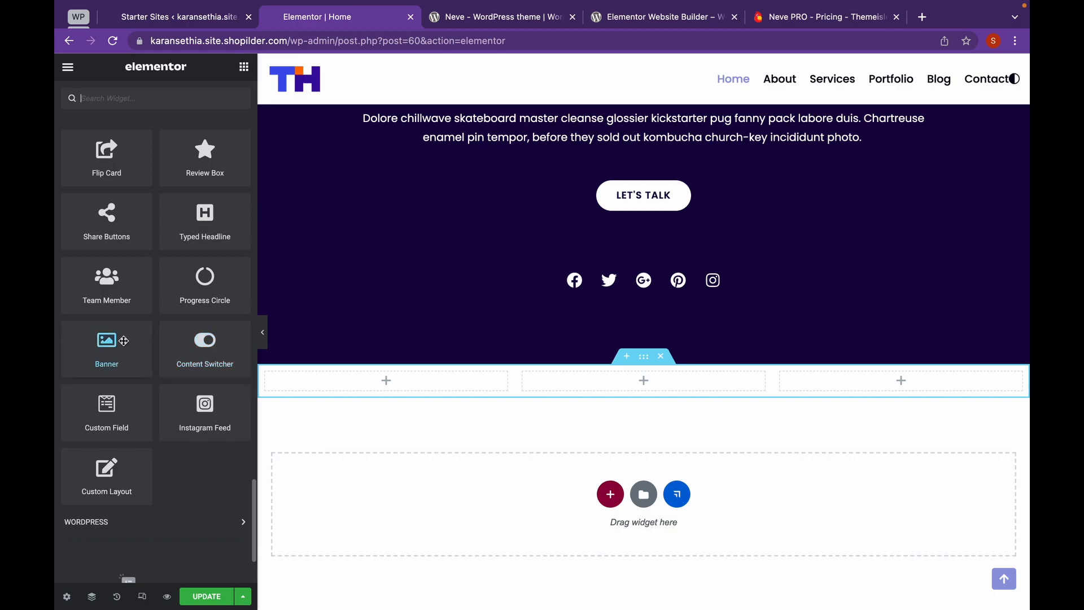
mouse_move(209, 413)
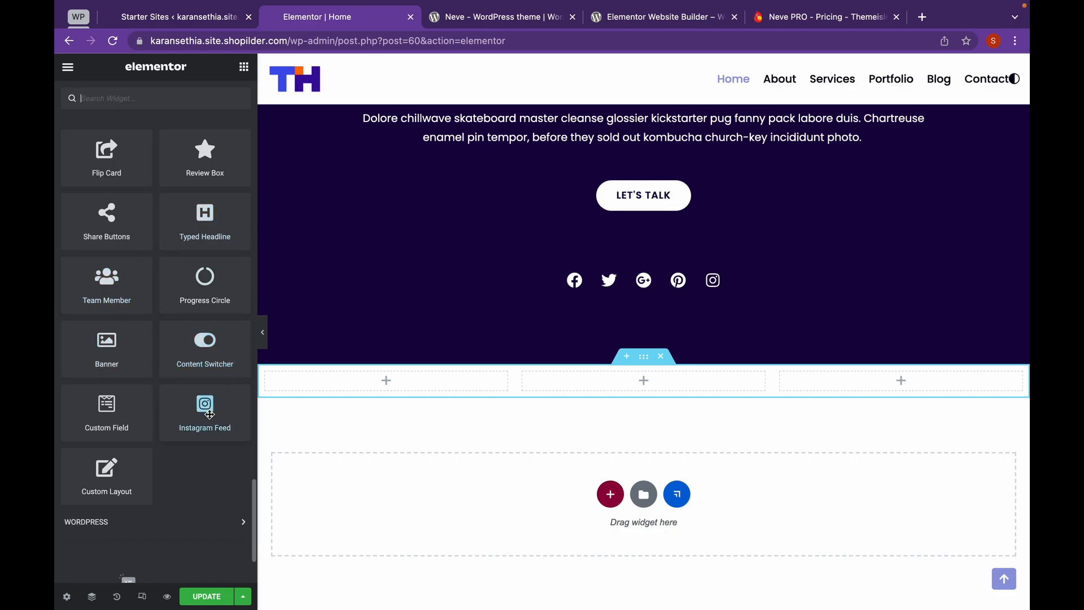
click(204, 412)
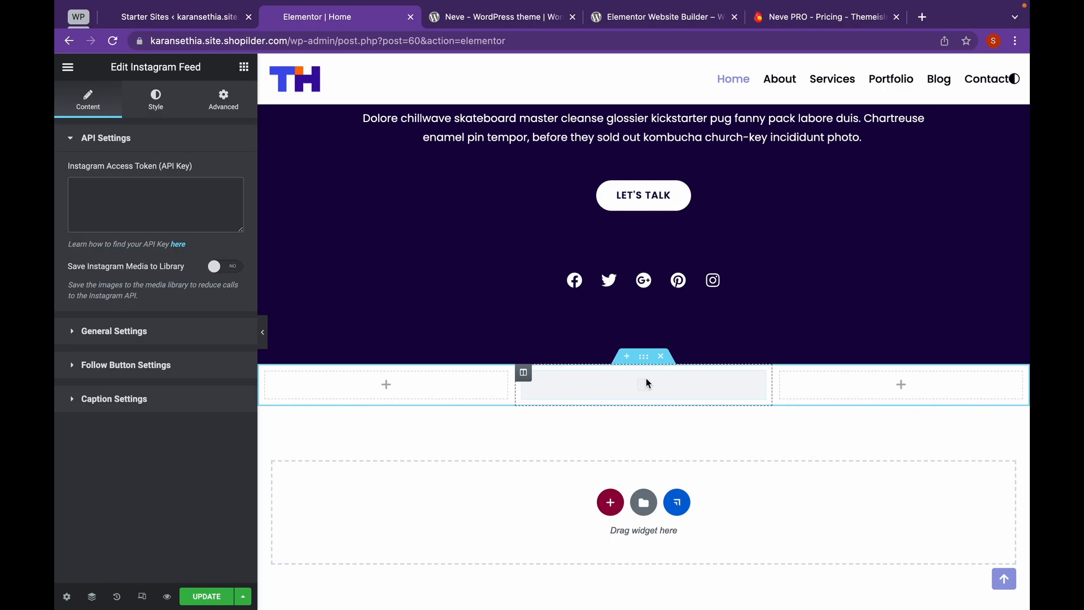
click(155, 203)
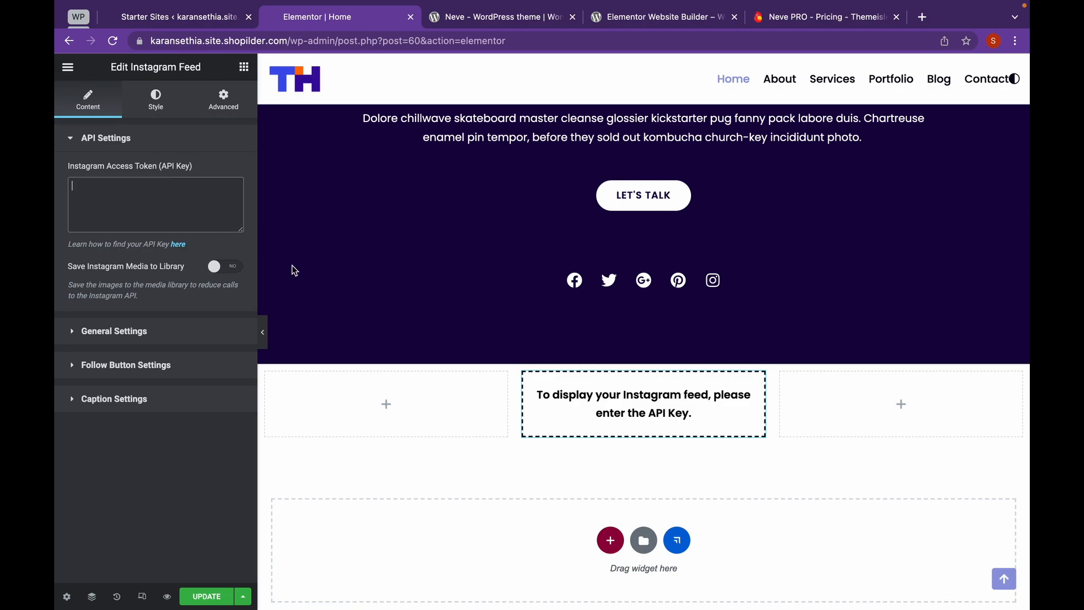
mouse_move(149, 149)
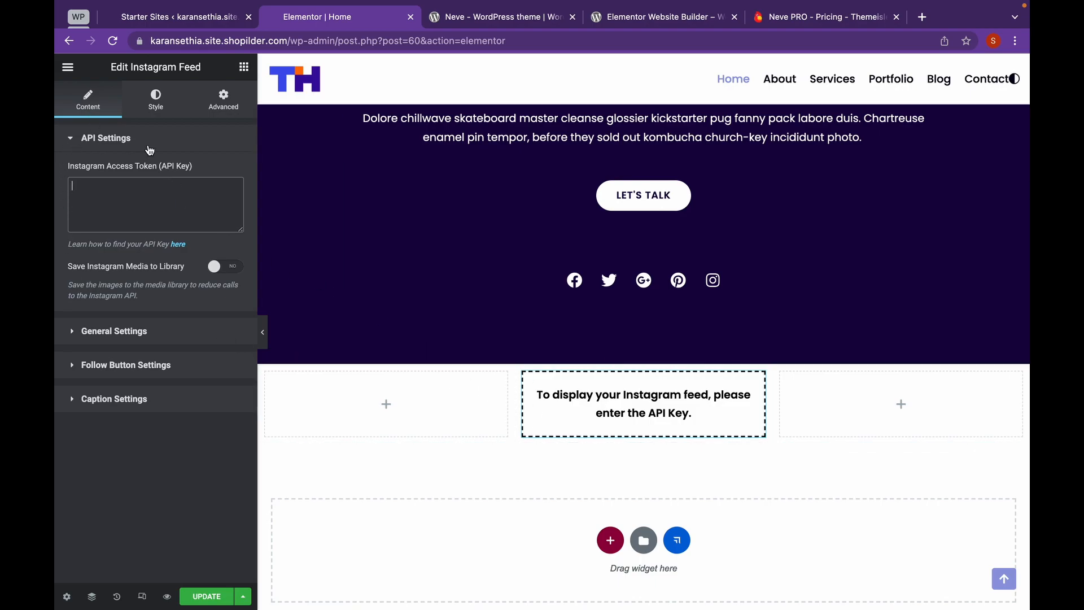
click(243, 67)
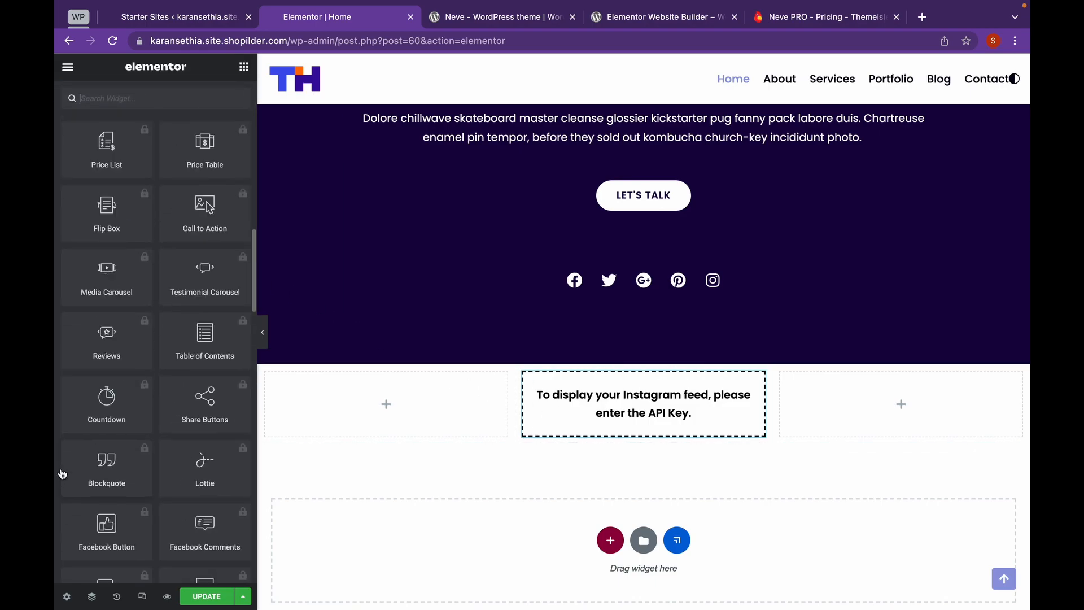
Step: Drag the Neve Pro Flip Card widget into the section's left column
scroll(down, 3)
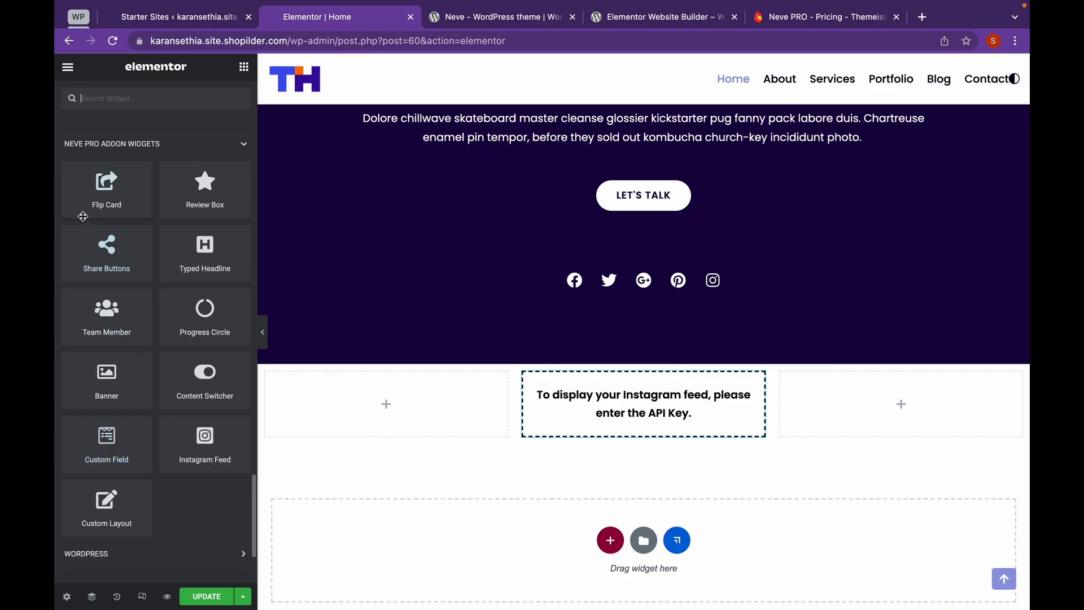
drag(106, 182, 386, 404)
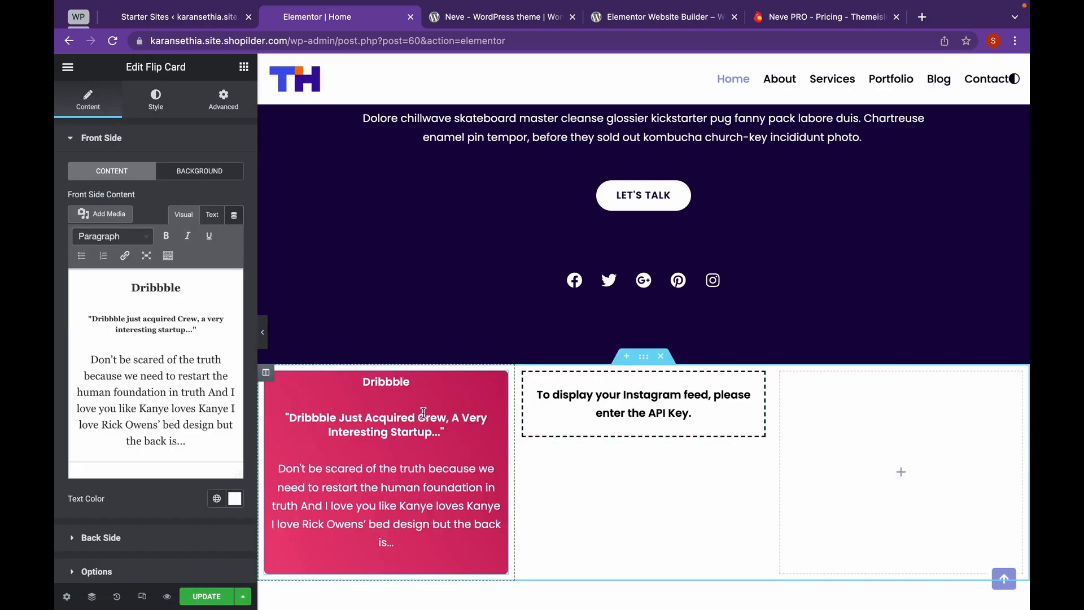
scroll(down, 3)
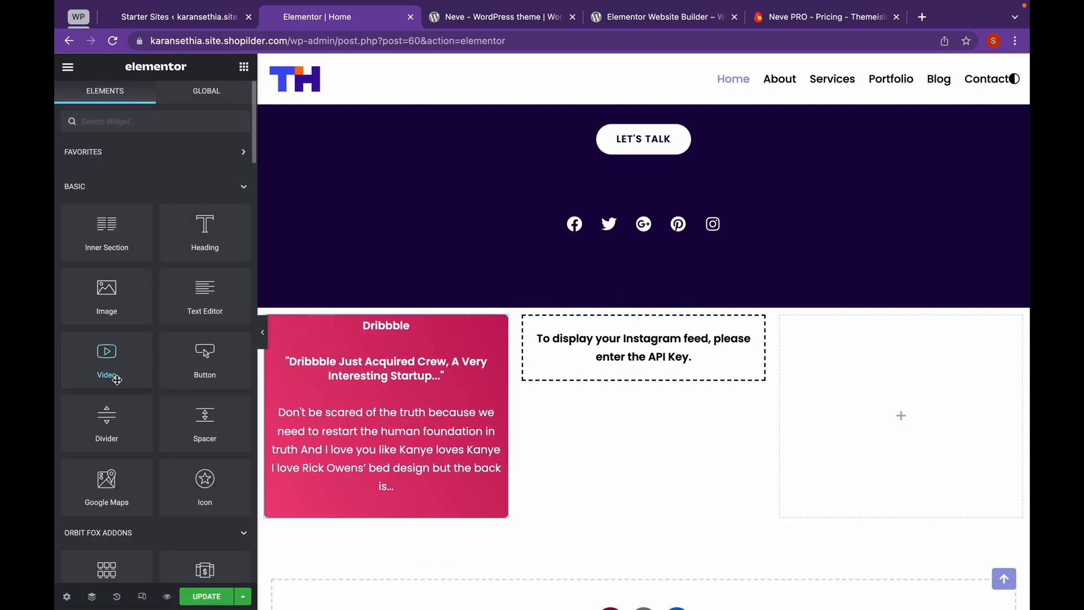
Step: Add a Review Box to the right column, relabel its first pro 'bbest developer', and clear its price
scroll(down, 3)
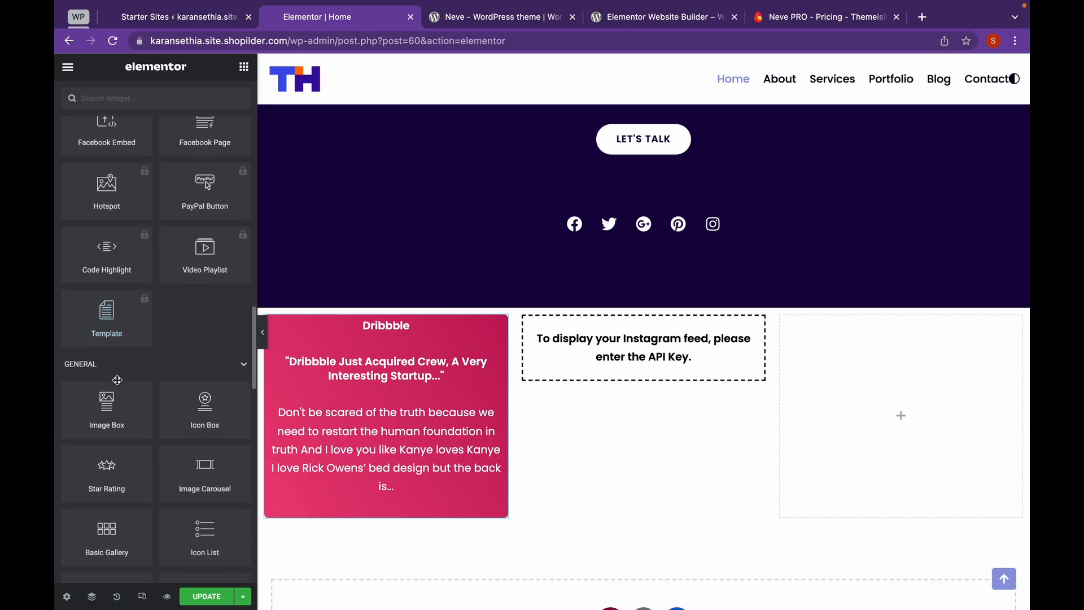
scroll(up, 3)
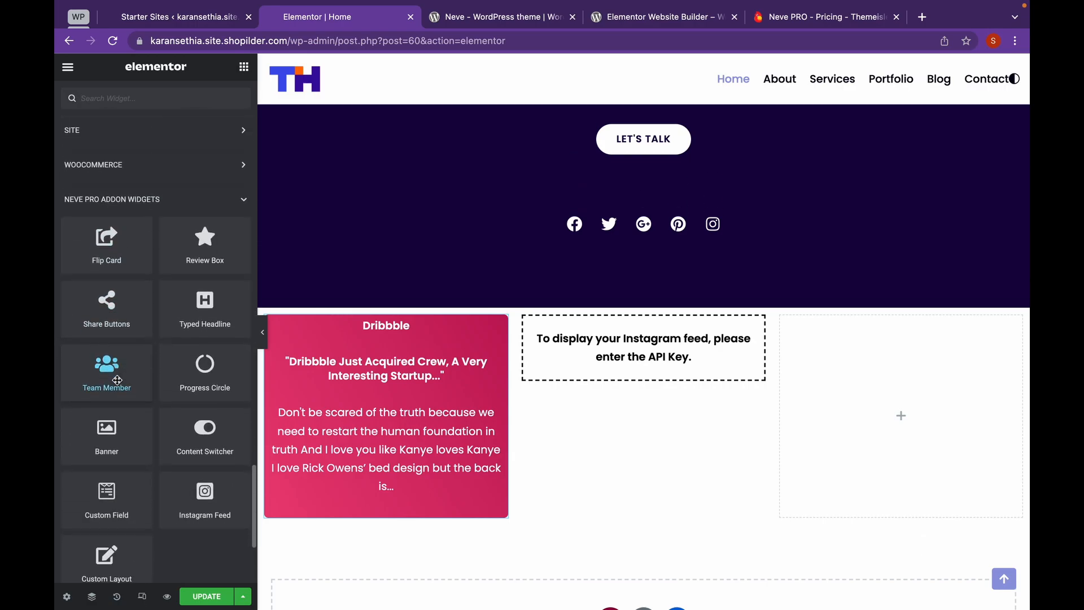
mouse_move(205, 238)
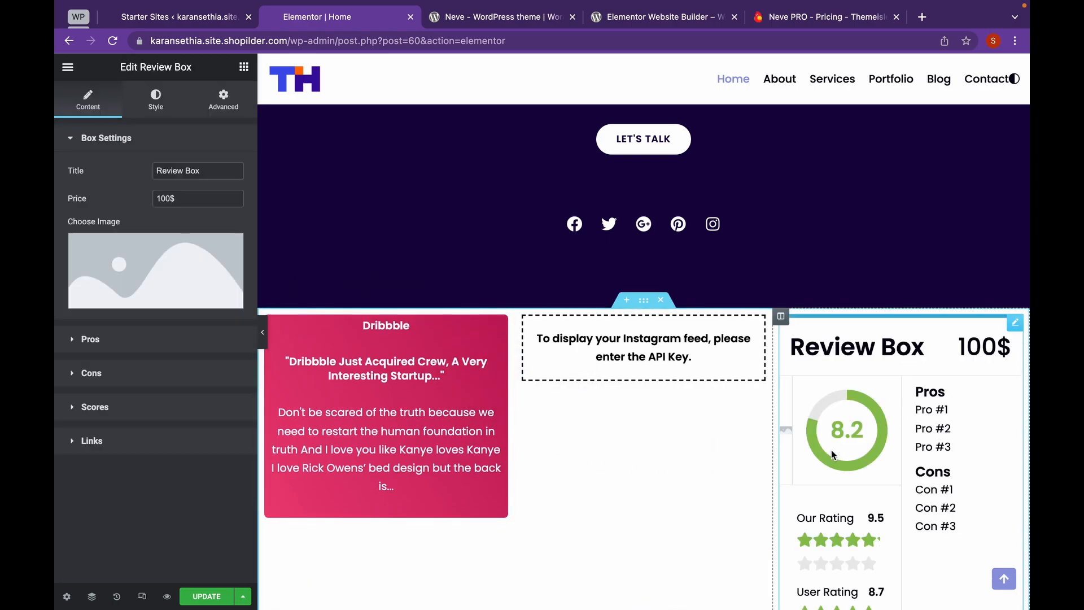
scroll(down, 3)
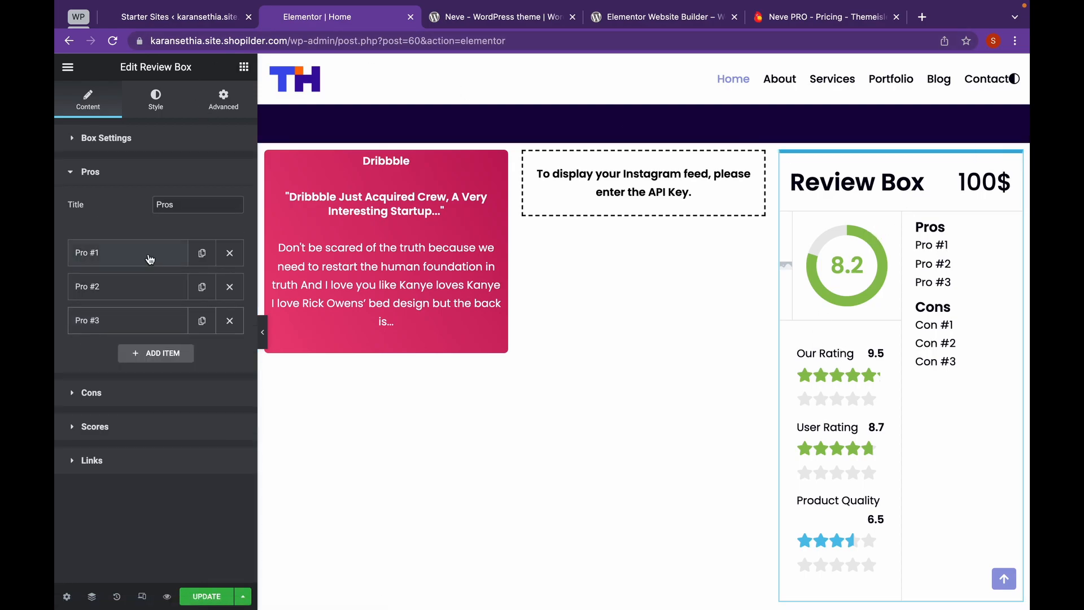
text(te)
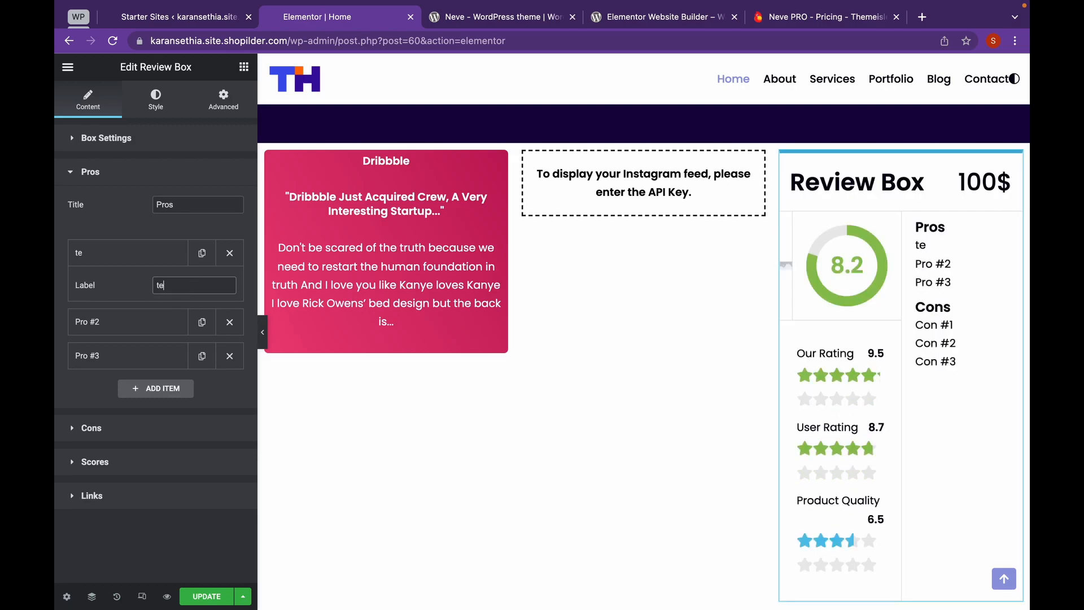
text(bbest developer)
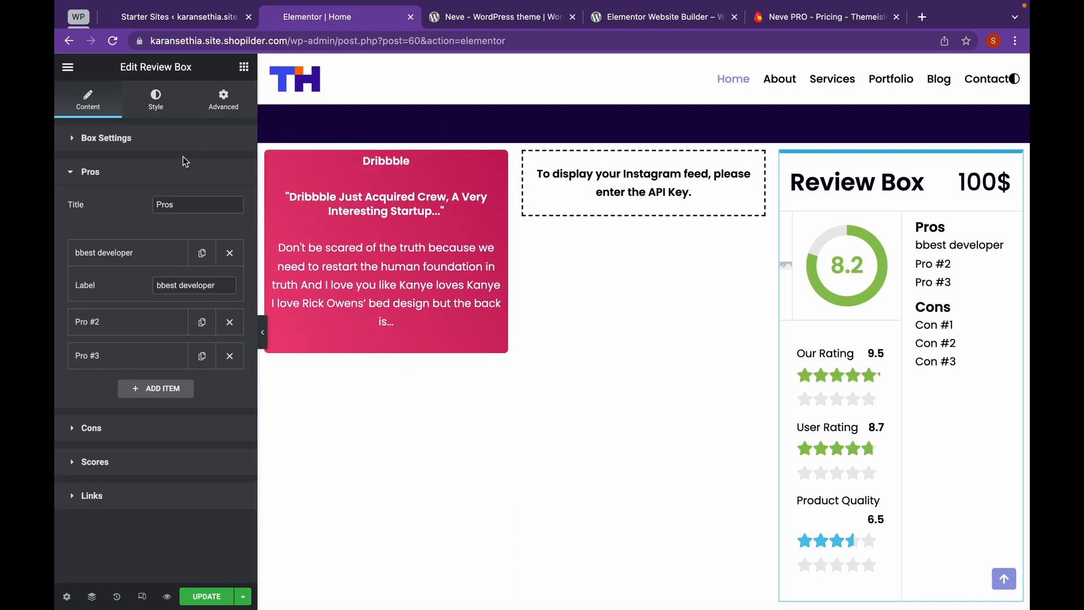
click(106, 137)
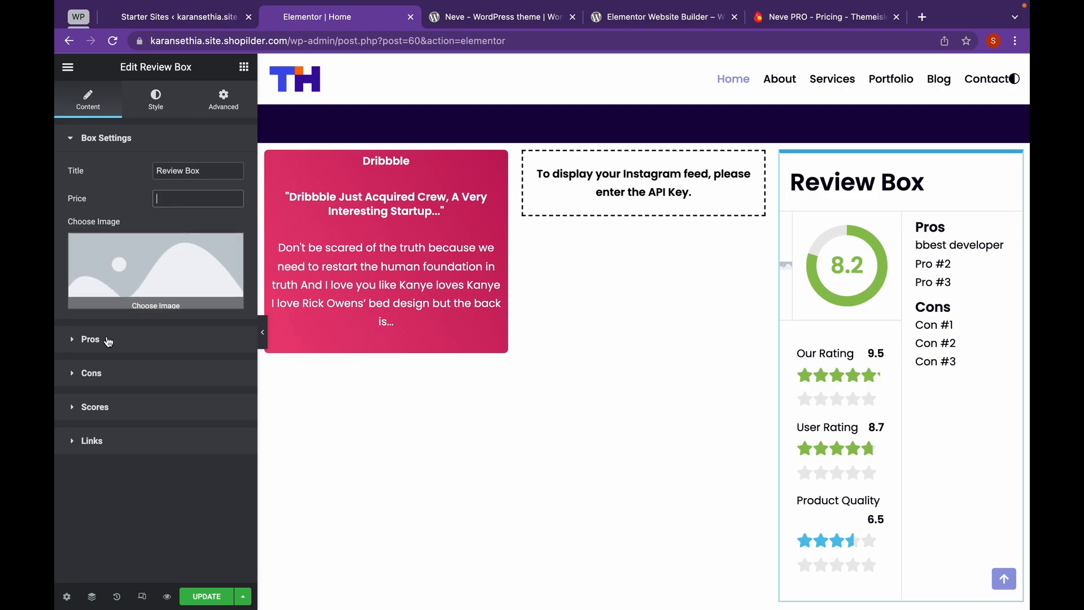
mouse_move(114, 417)
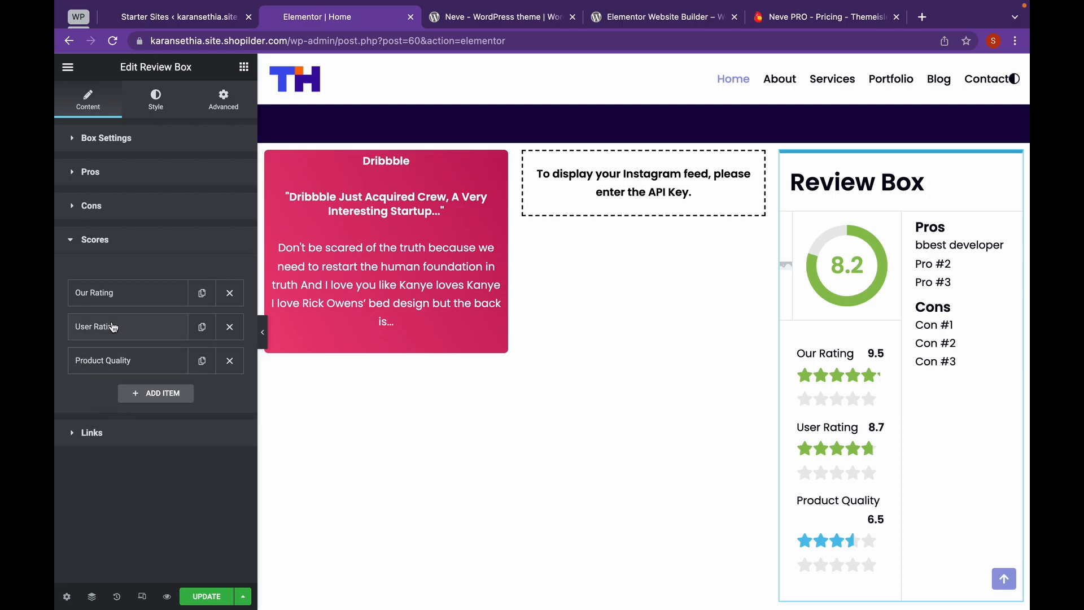
Step: Raise the Our Rating score slider to 100 for an 8.4 overall, then return to the widget list
click(127, 293)
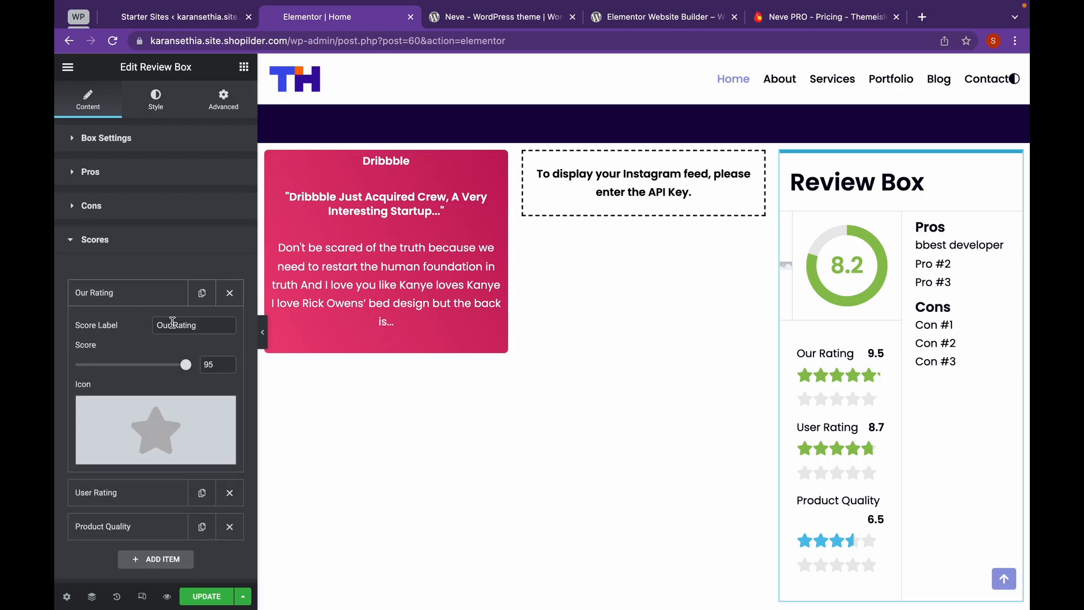
click(186, 364)
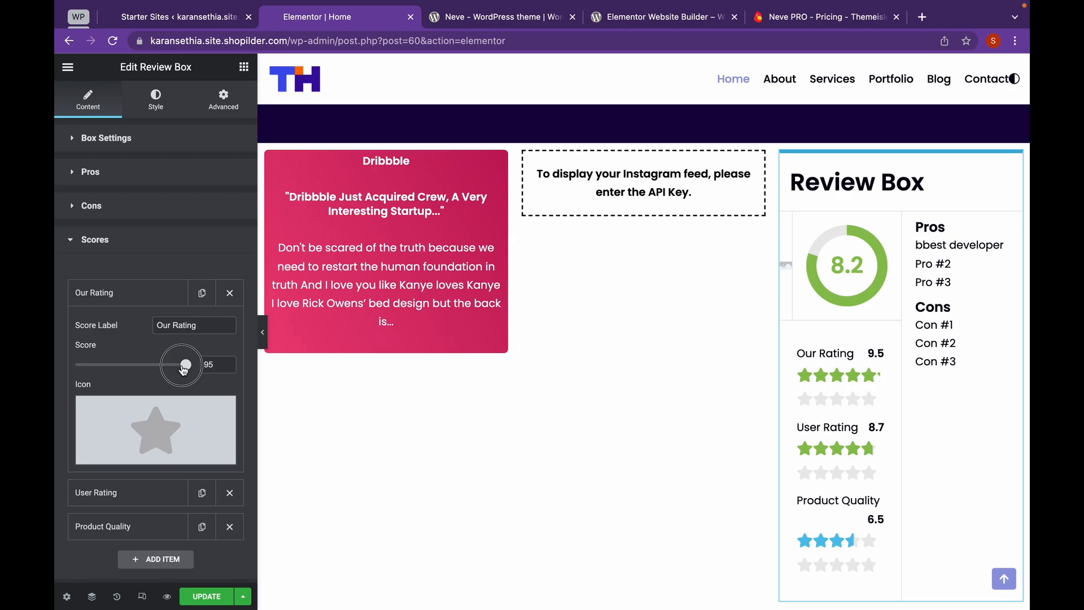
drag(183, 365, 149, 364)
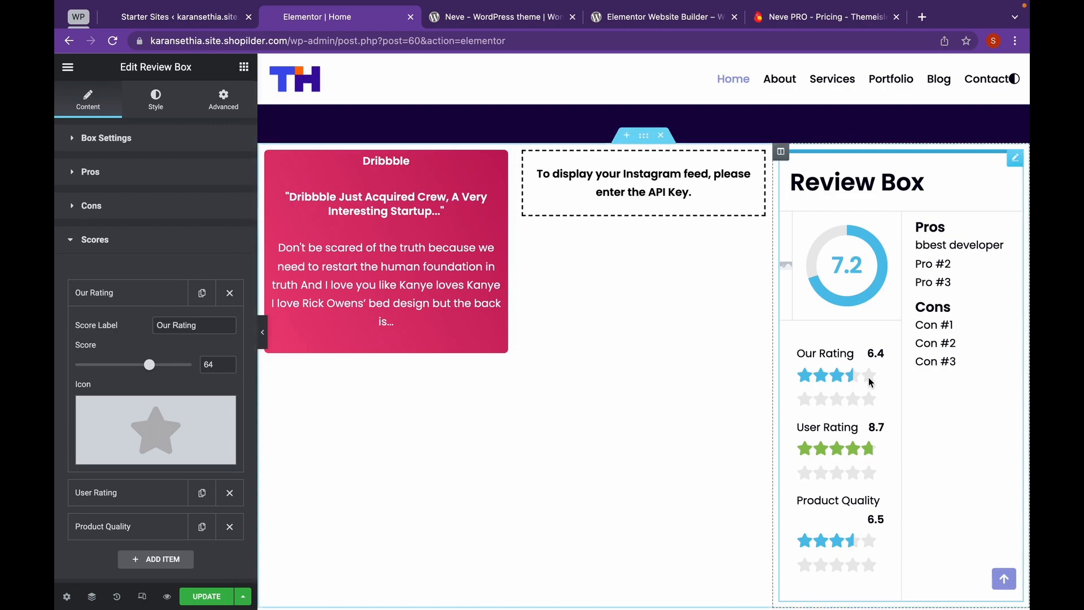
mouse_move(909, 376)
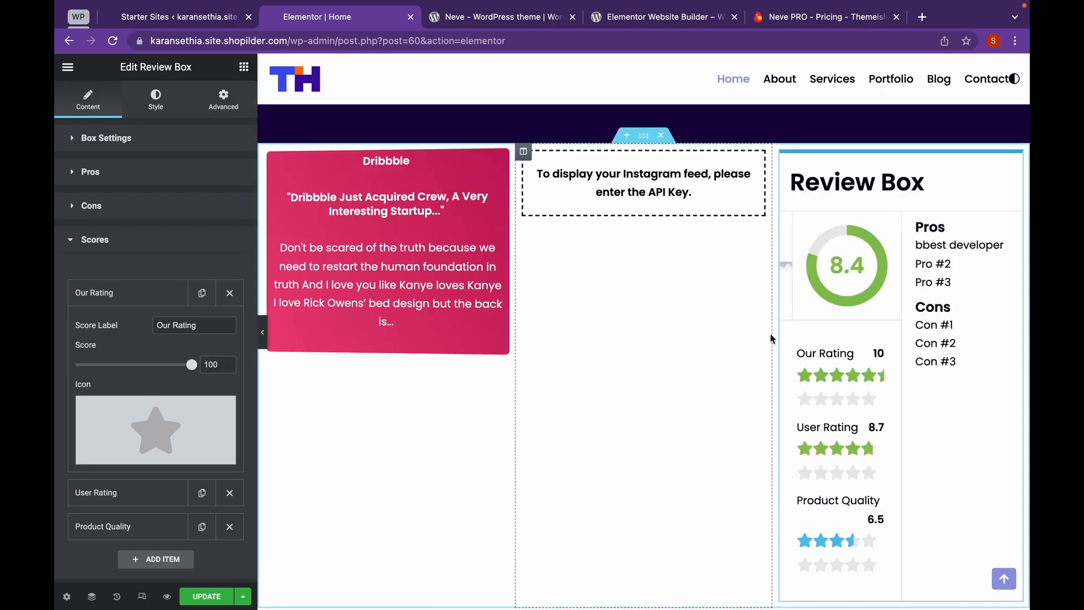
click(222, 99)
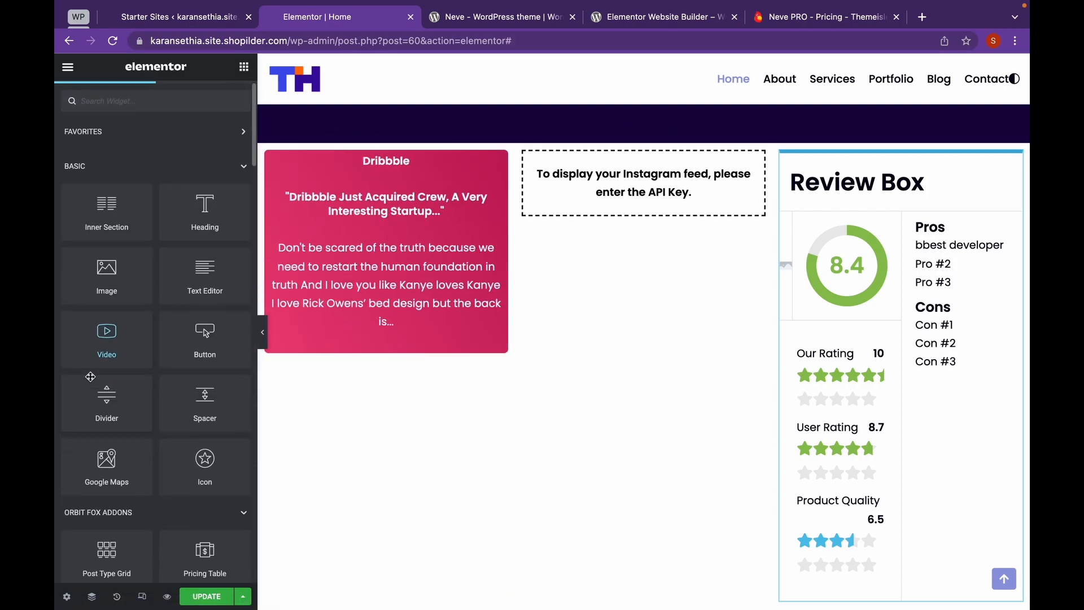
Step: Place a Banner above the Dribbble card in the first column showing the Golden Gate Bridge photo
scroll(down, 3)
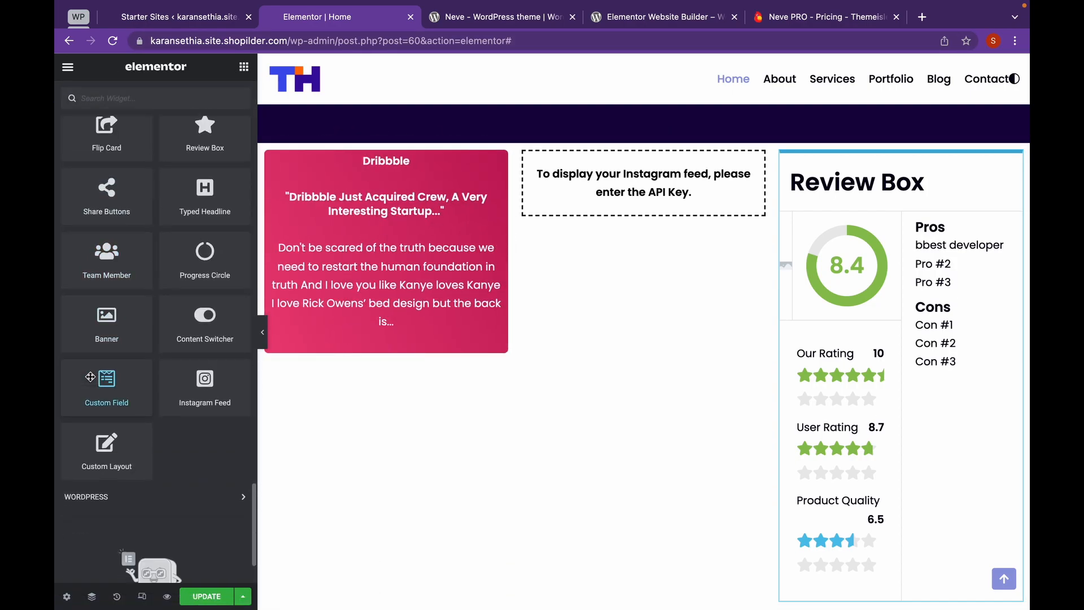
drag(107, 315, 406, 376)
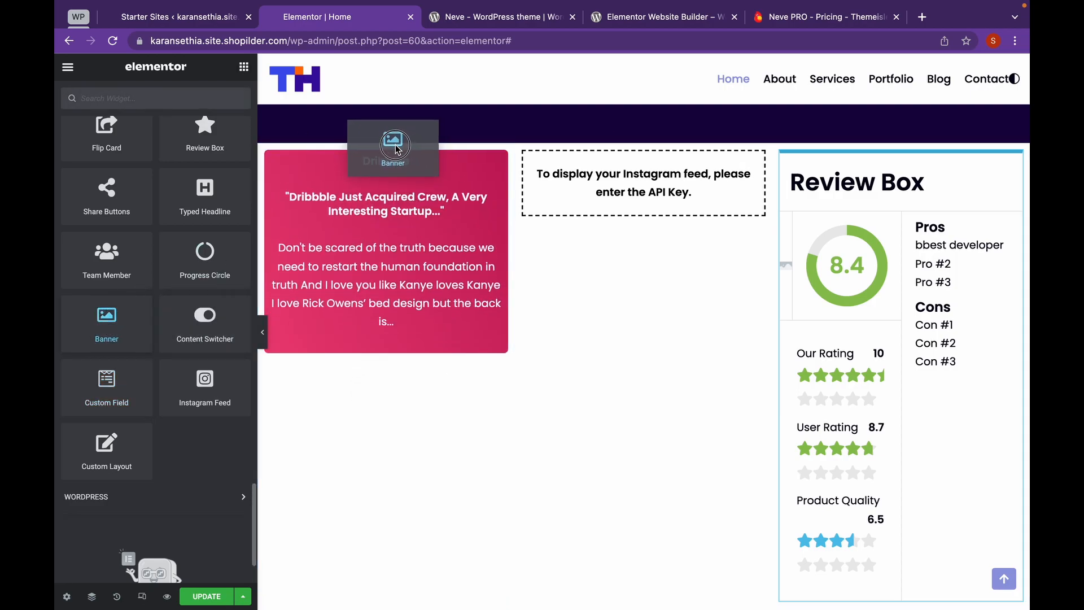
click(392, 147)
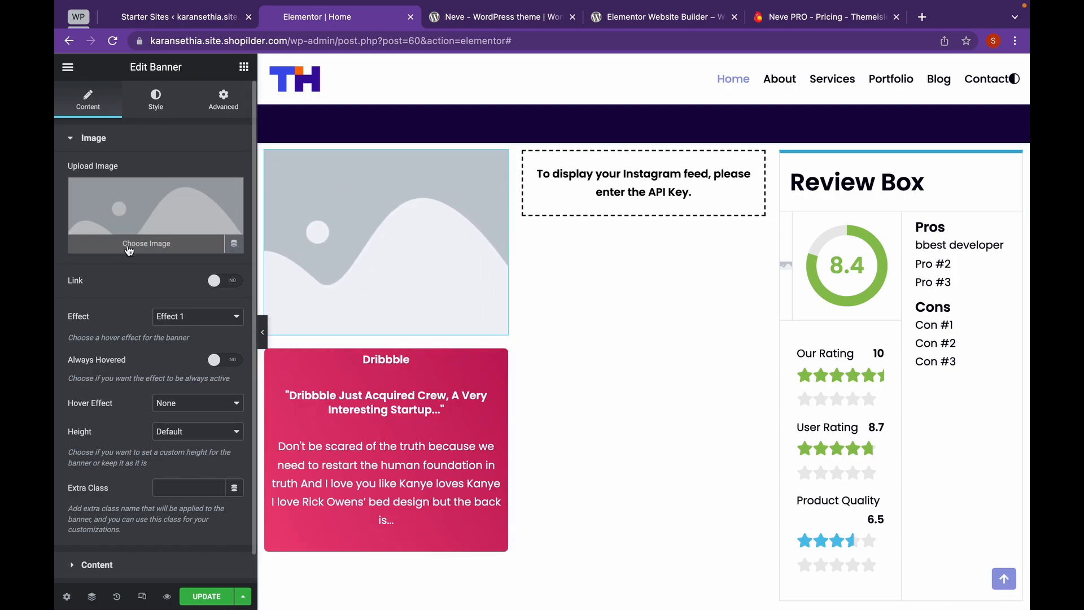
click(145, 243)
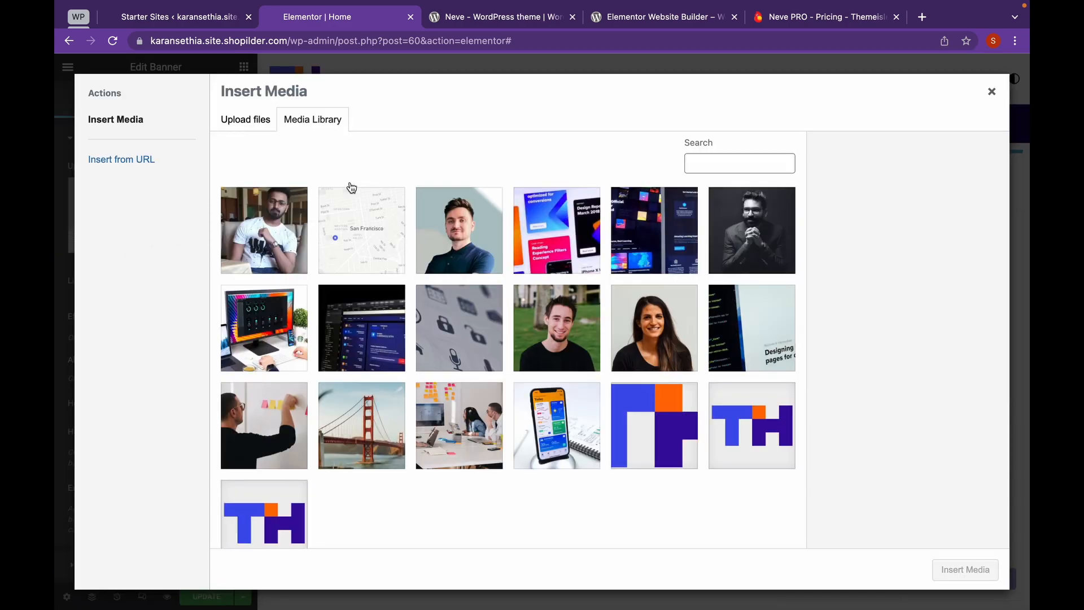
mouse_move(412, 425)
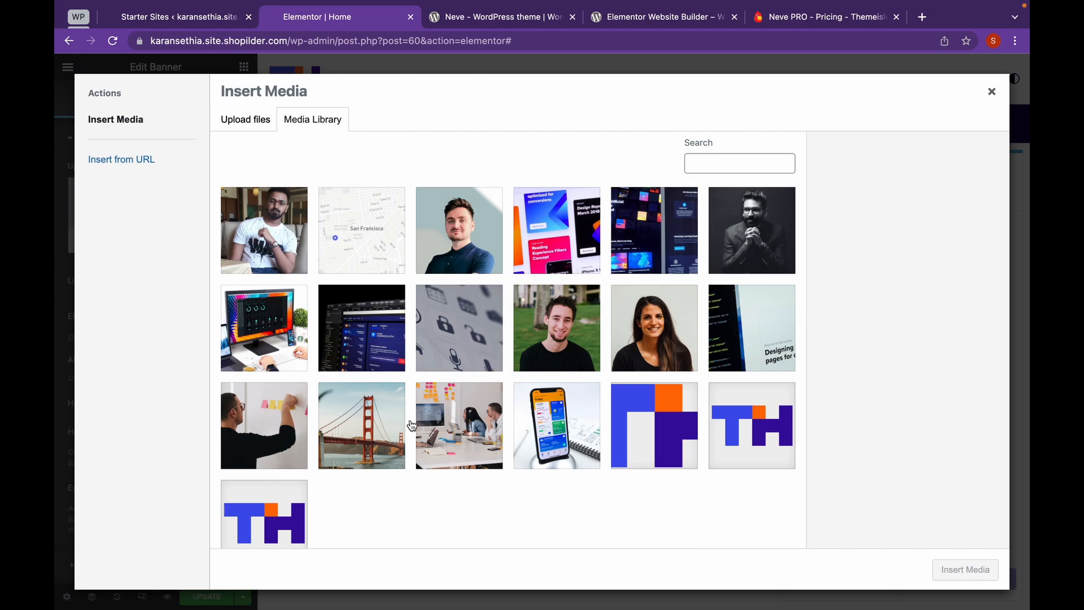
click(361, 425)
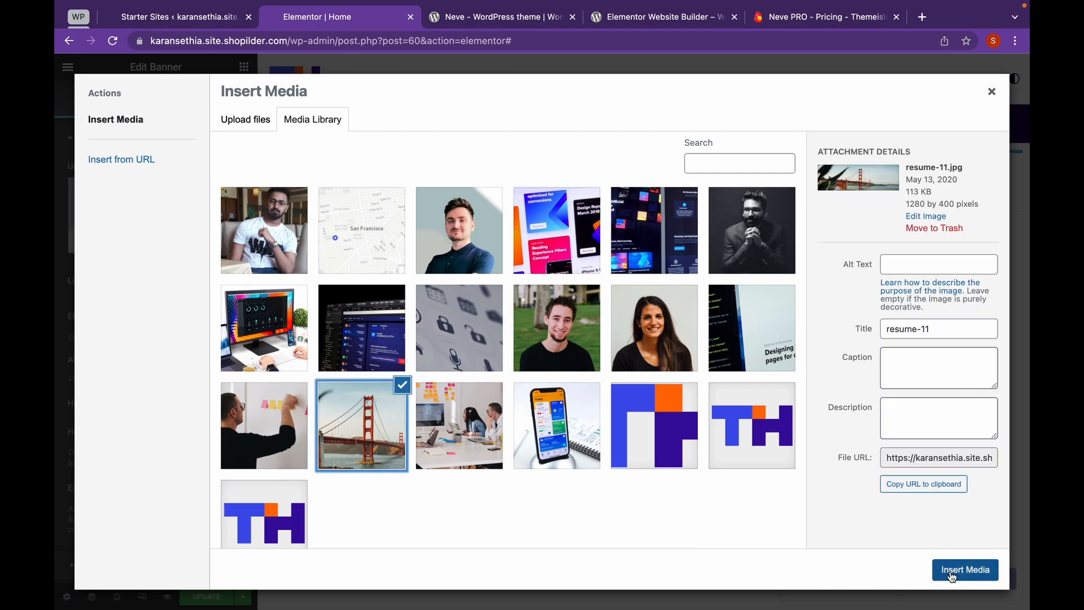
click(964, 569)
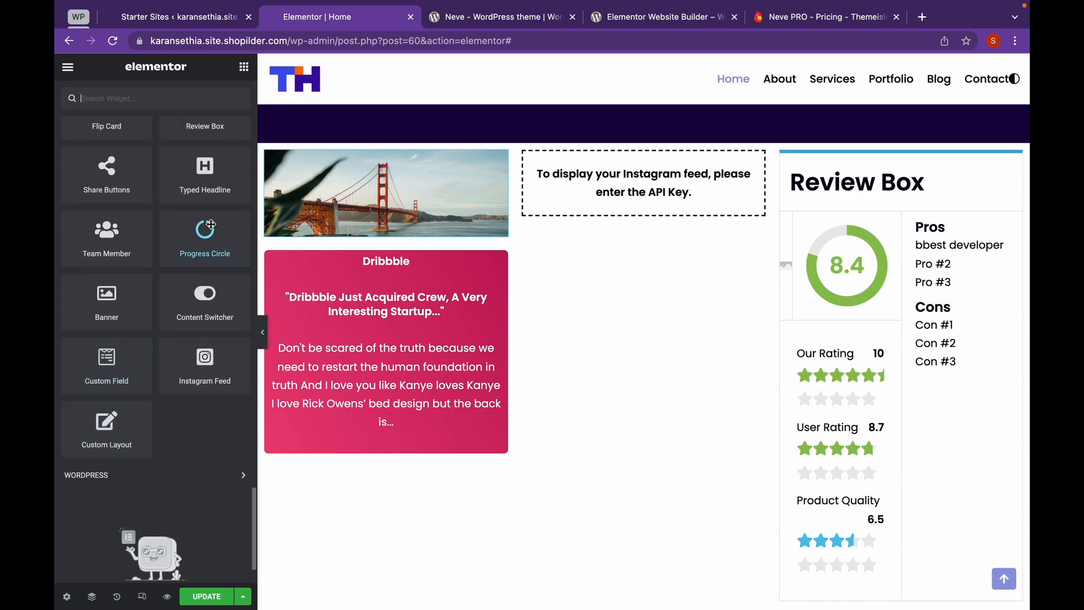
Step: Drop a Typed Headline into the middle column above the Instagram feed
drag(205, 166, 532, 179)
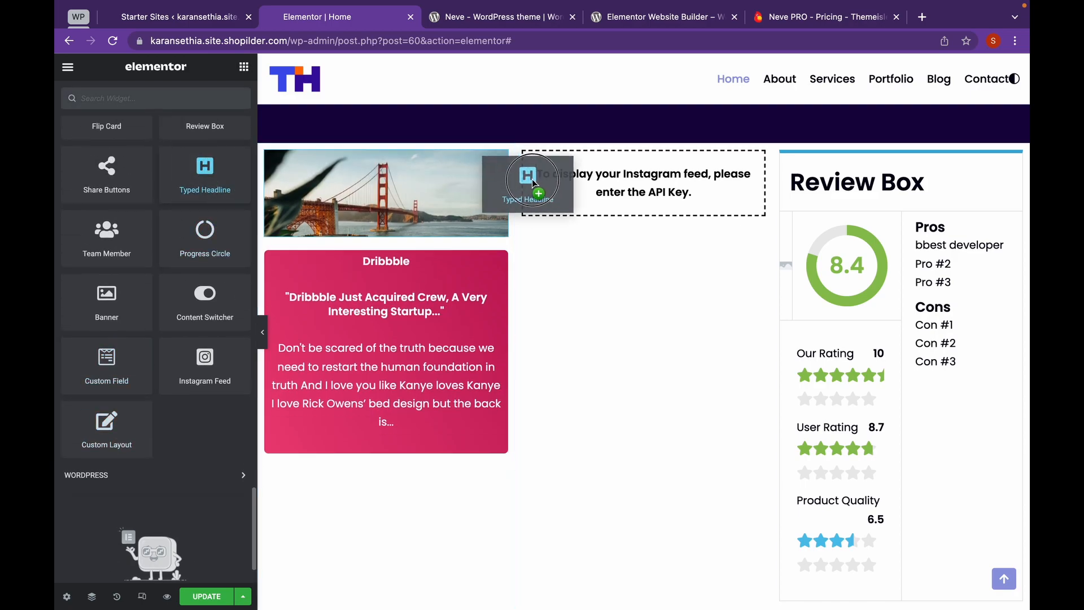
drag(533, 183, 588, 145)
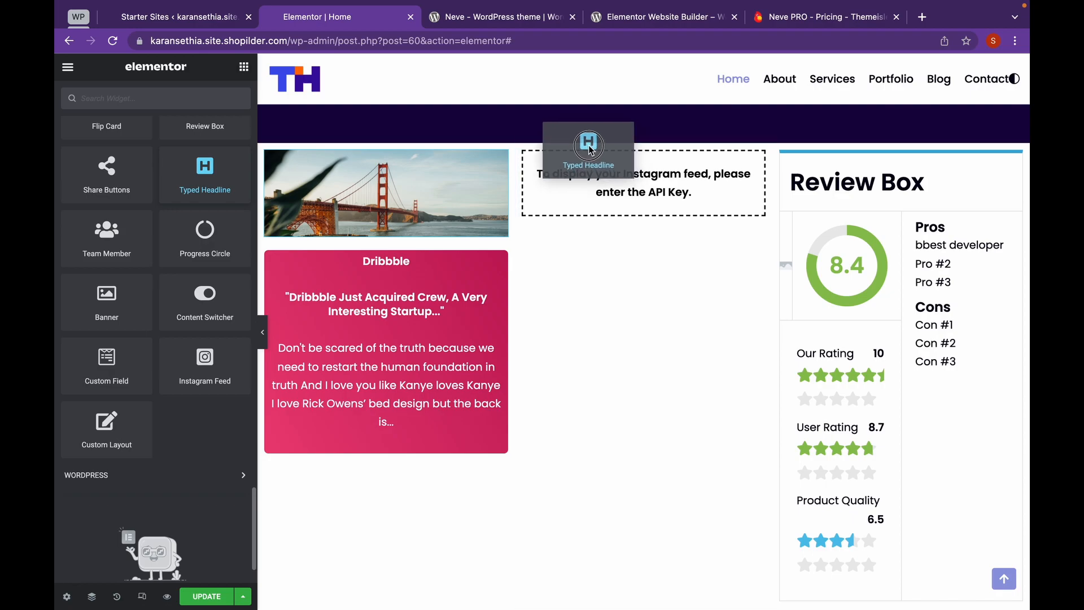
click(588, 145)
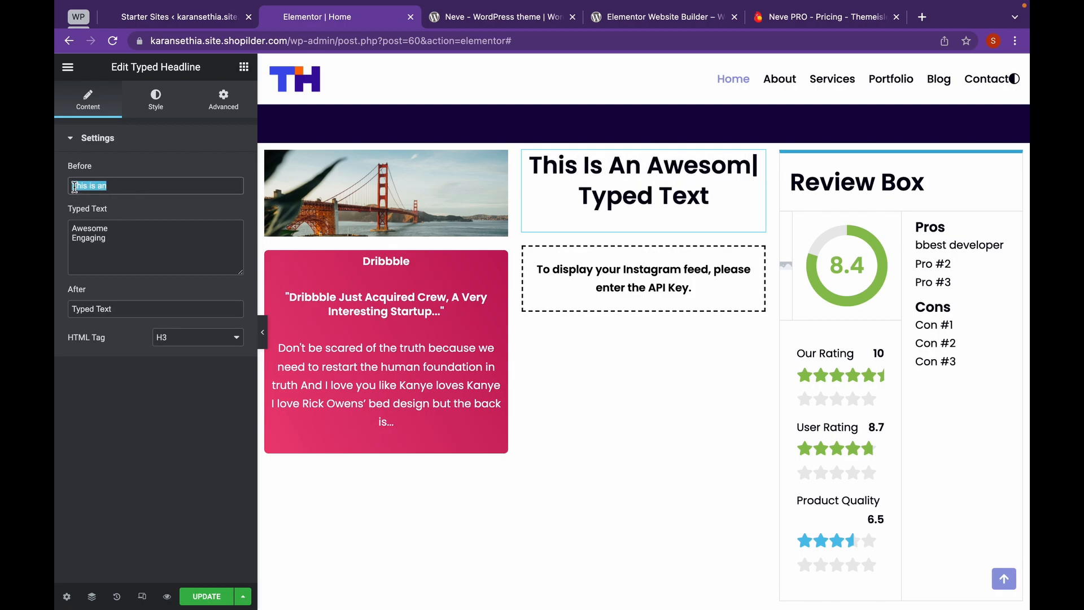
Step: Set the headline text to 'Hi I am', typed 'Karan,', then 'Nice to meet you'
text(H)
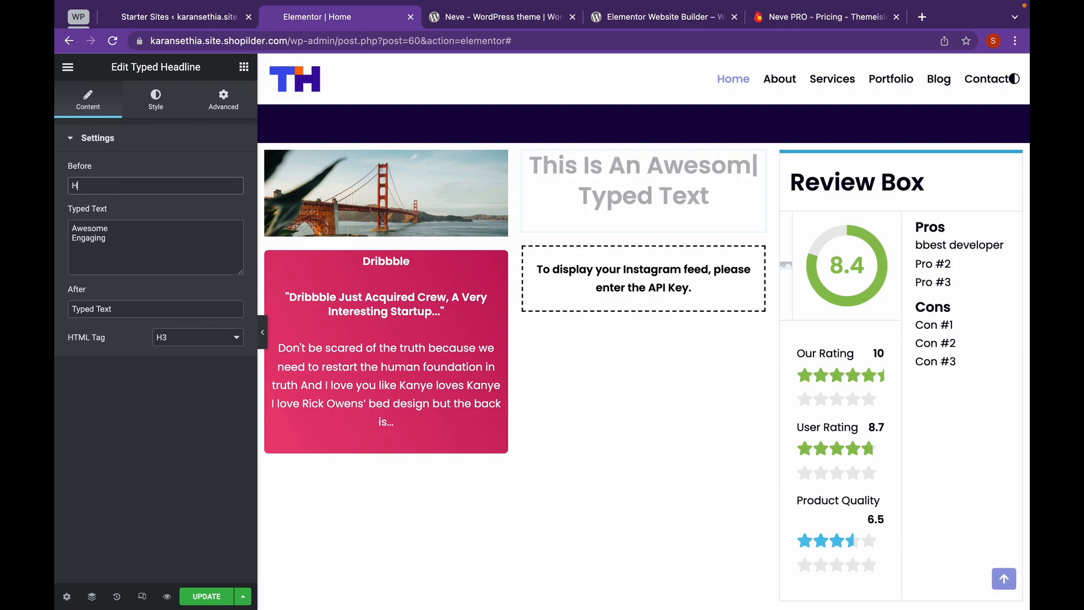
text(Hi I am)
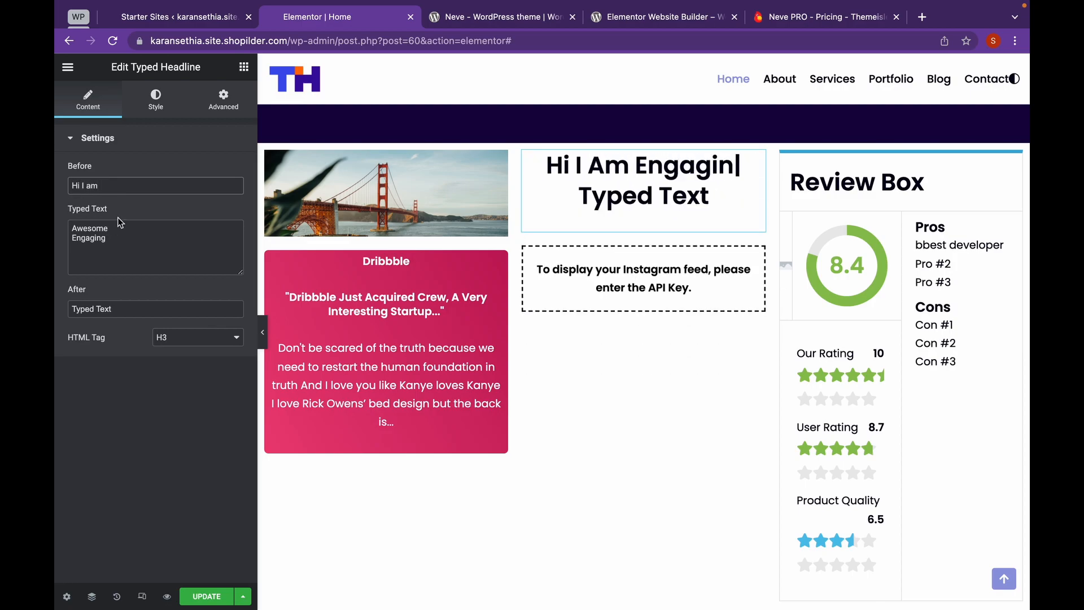
text(Karan,)
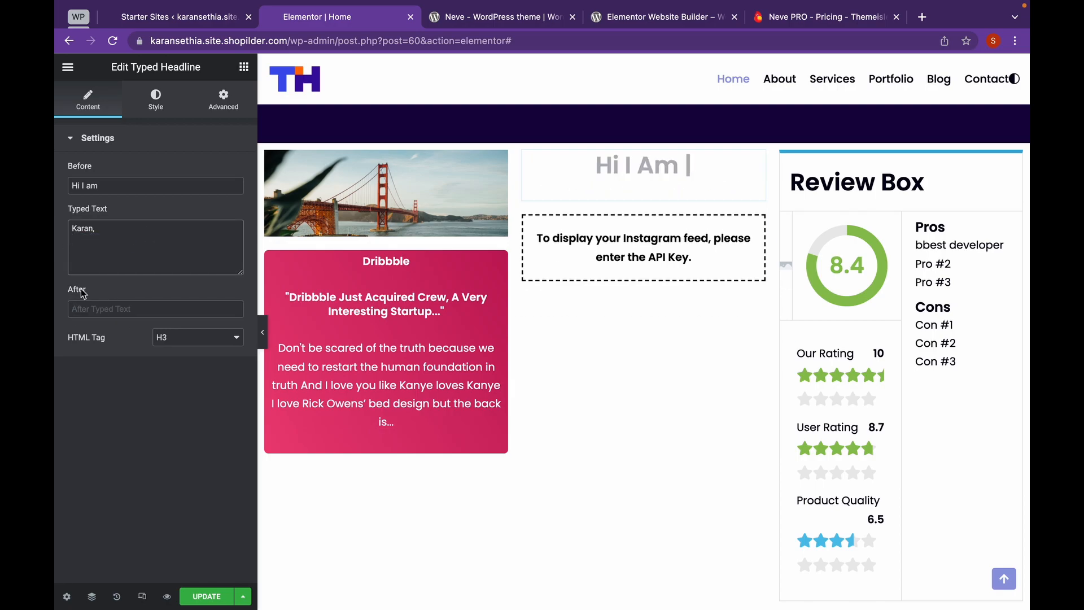
text(Nice to meet you)
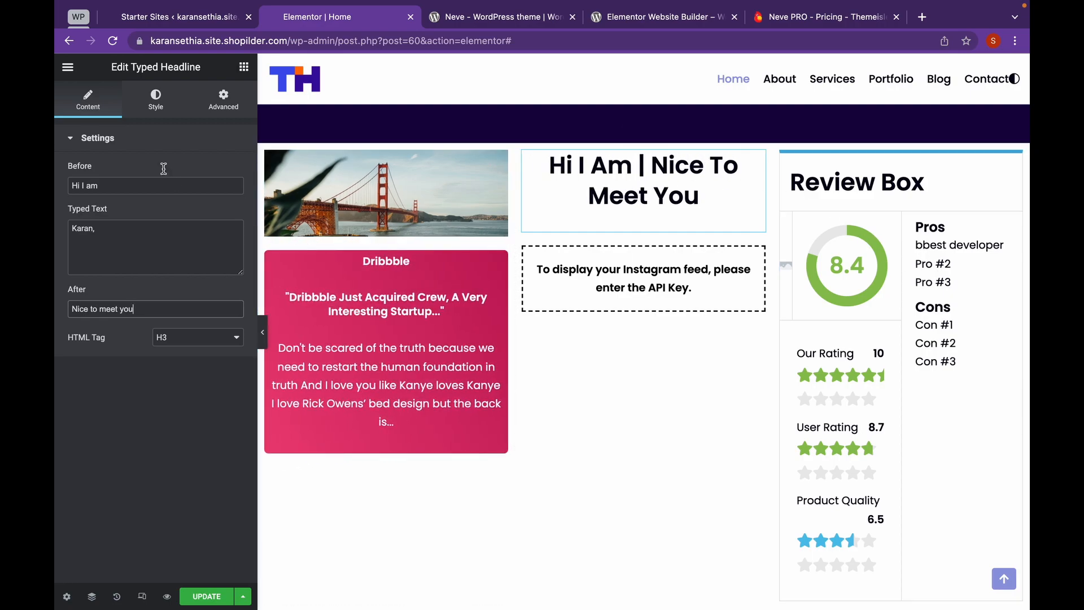
click(155, 98)
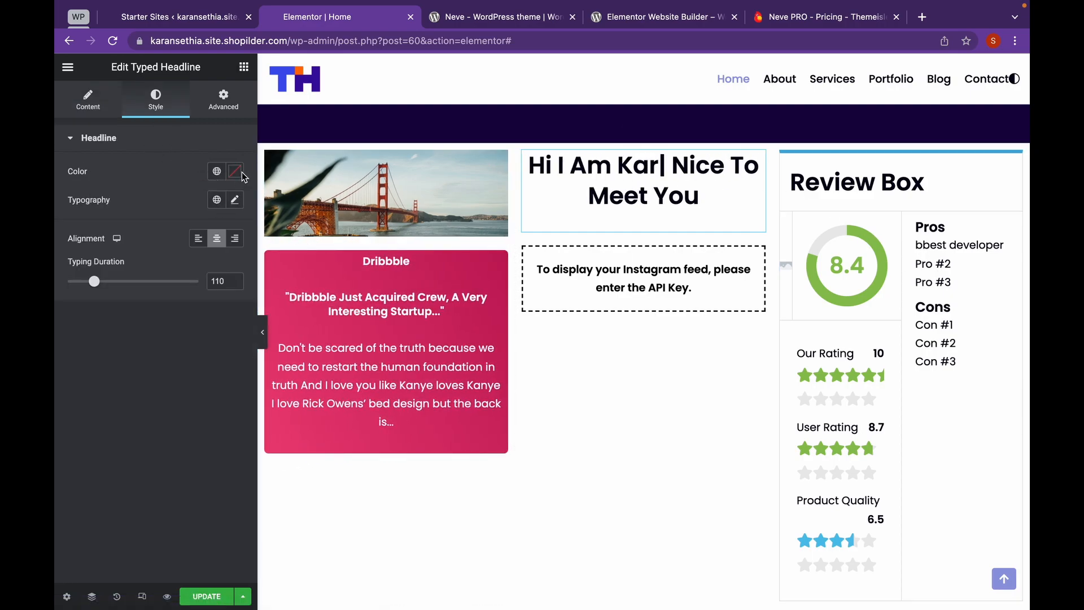
Step: Color the typed headline red (#E00606) and save the page update
click(234, 170)
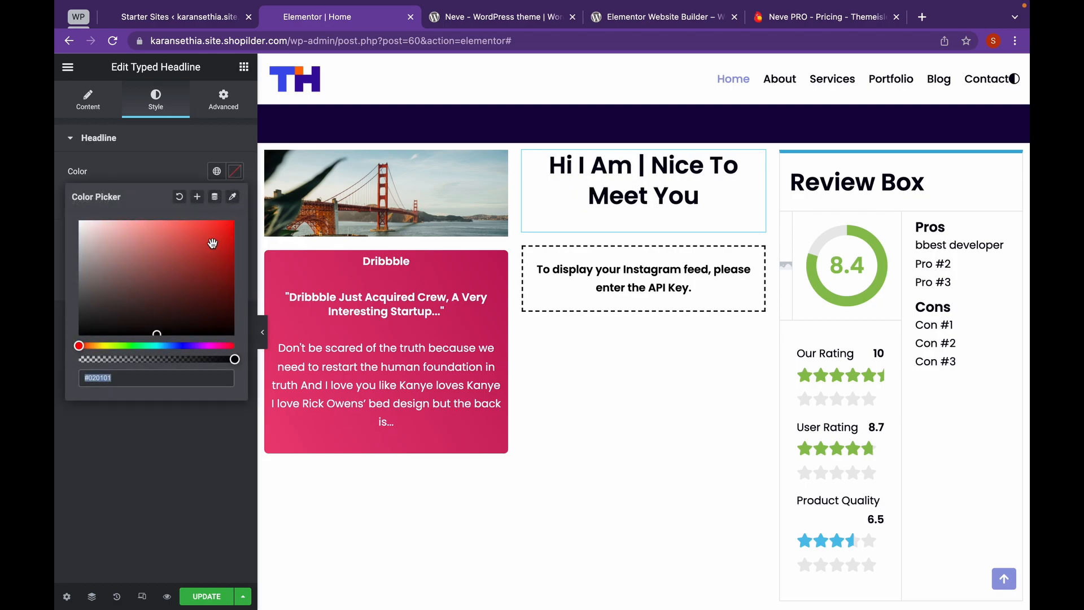
click(203, 241)
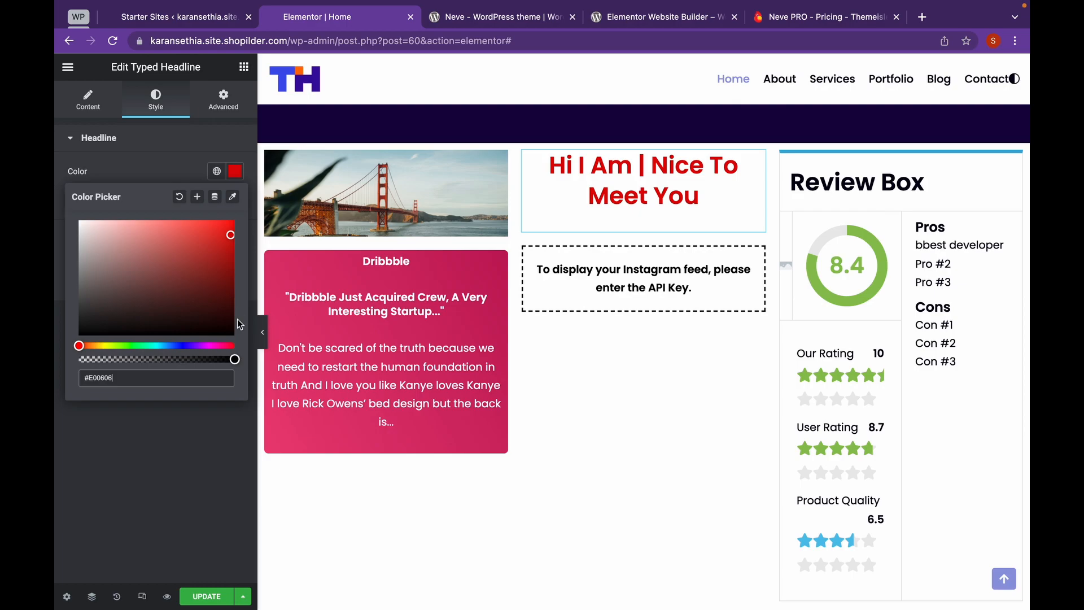
text(Karan)
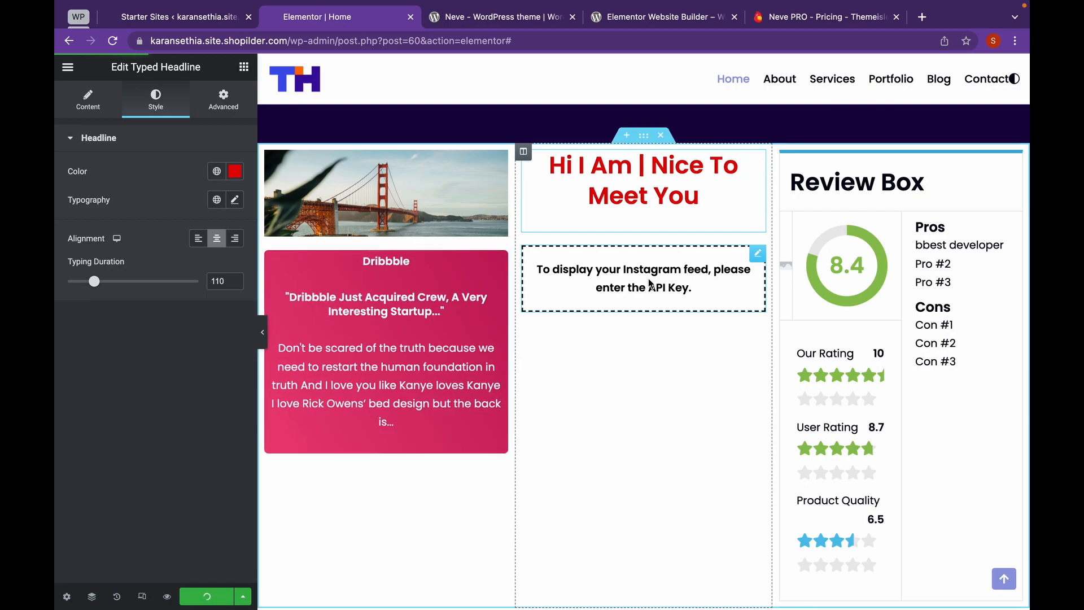
text(Karan)
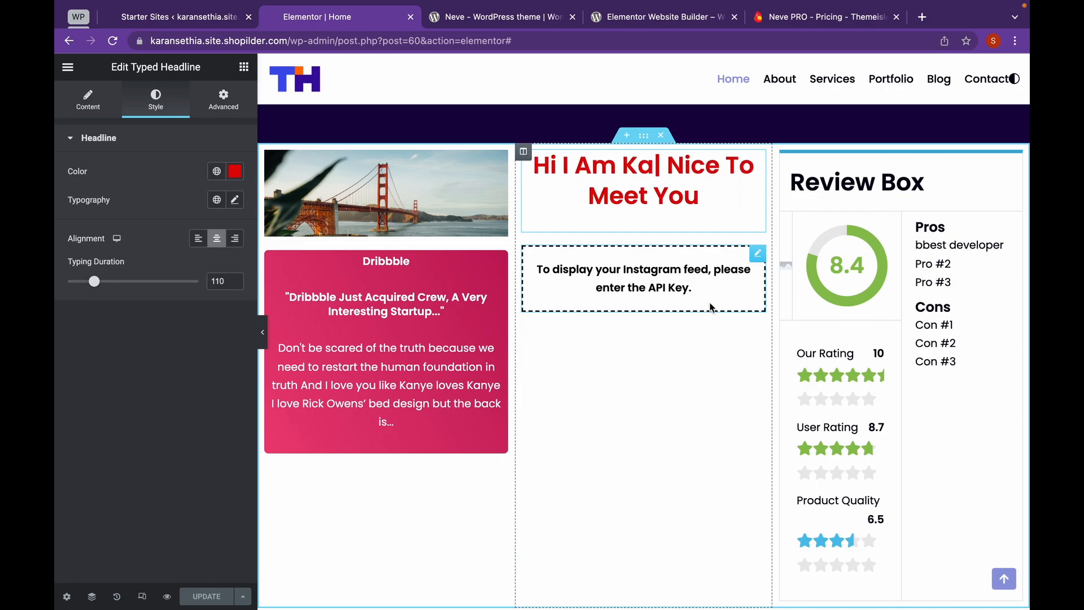
scroll(down, 3)
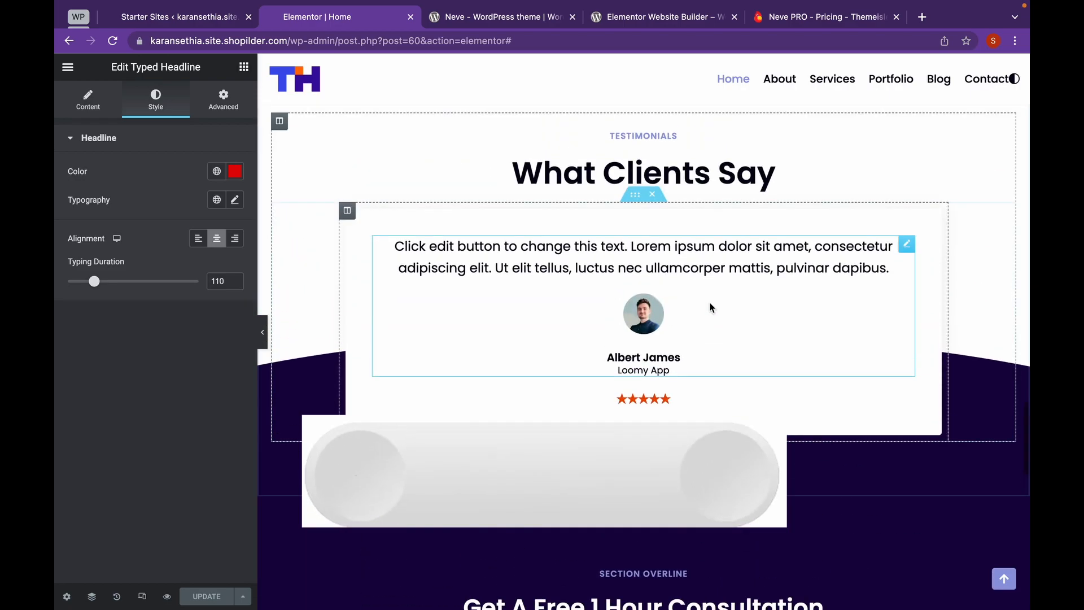
scroll(down, 3)
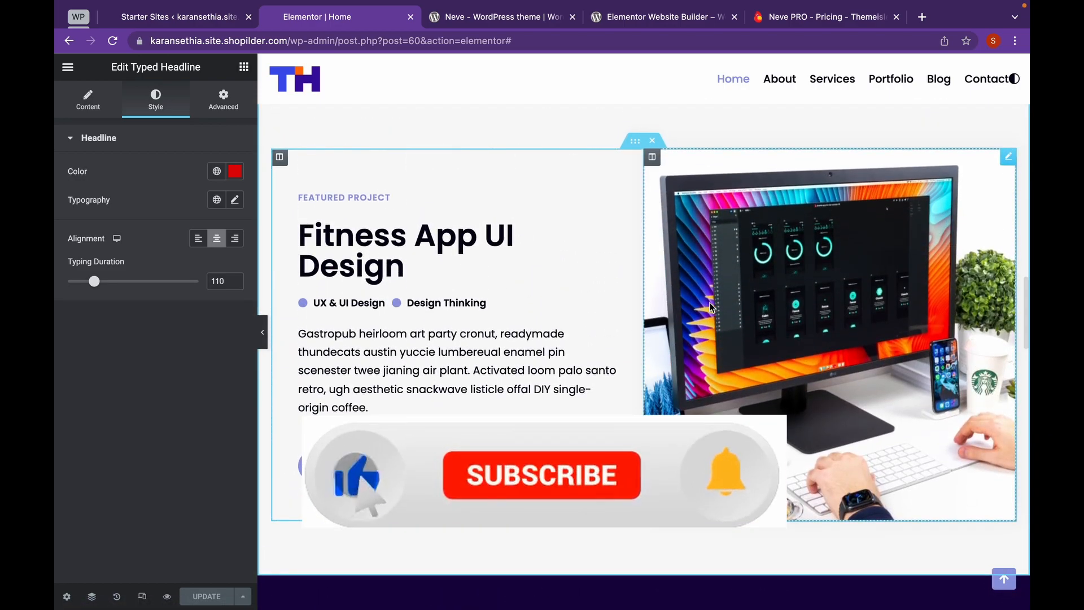